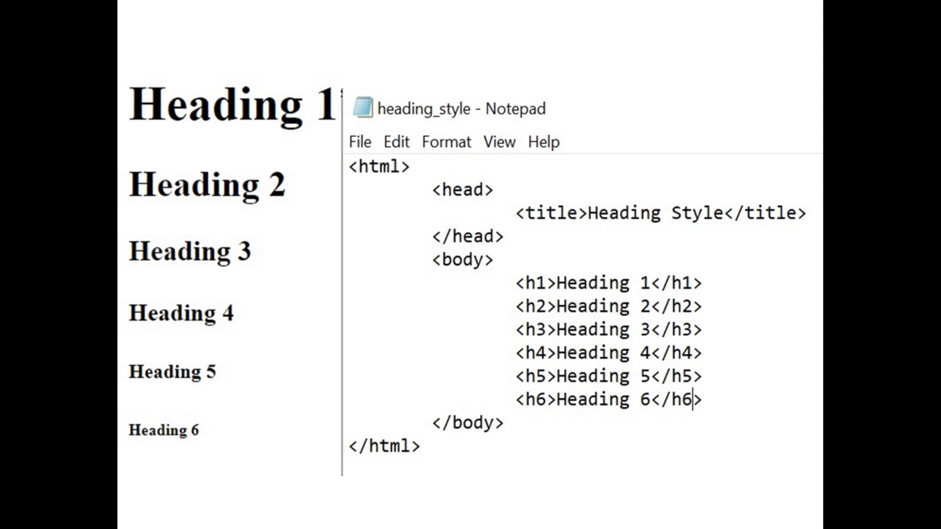
# Launch a new blank Notepad window from the Run box
pyautogui.press('Win+r')
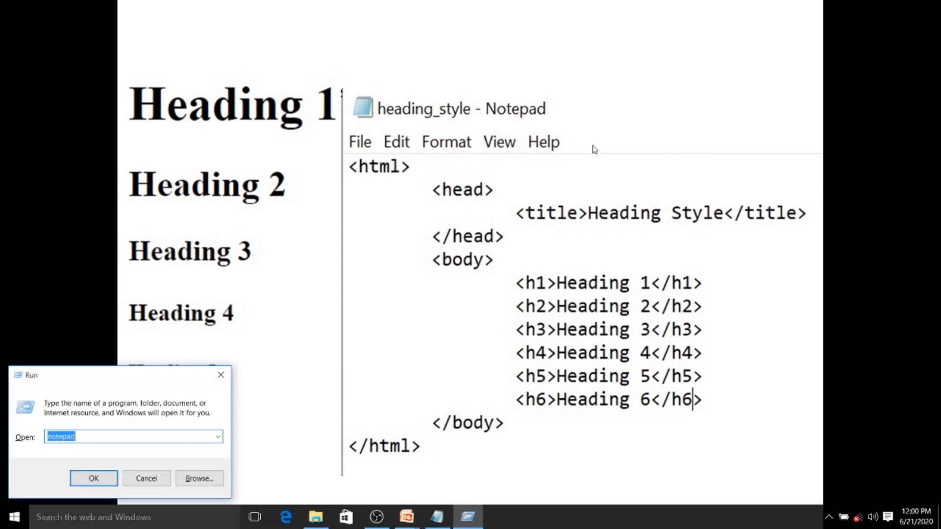
pyautogui.click(93, 478)
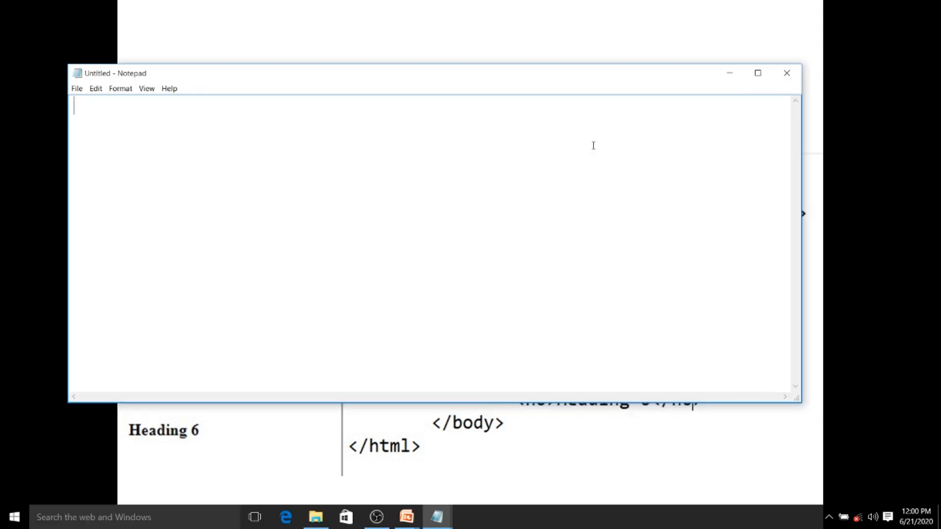
# Write the html, head and body tags of the page skeleton
pyautogui.write('<htm')
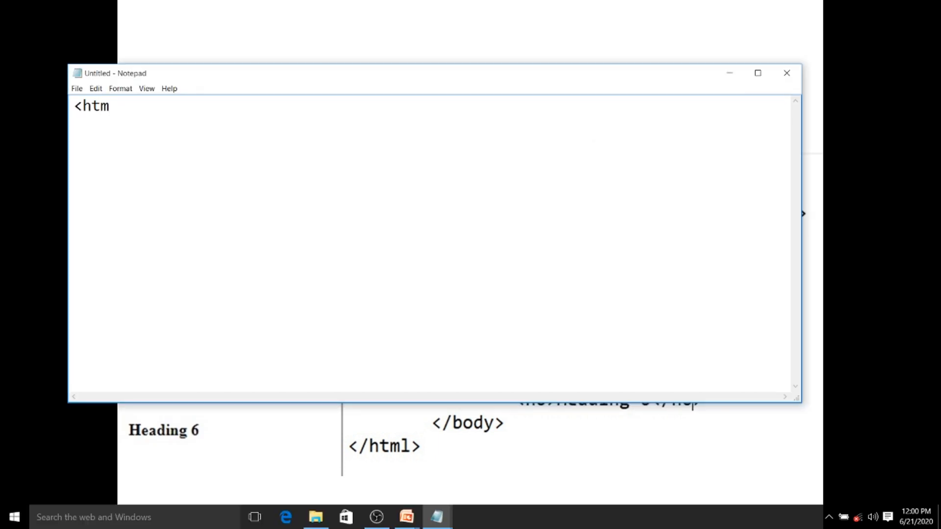
pyautogui.write('l>')
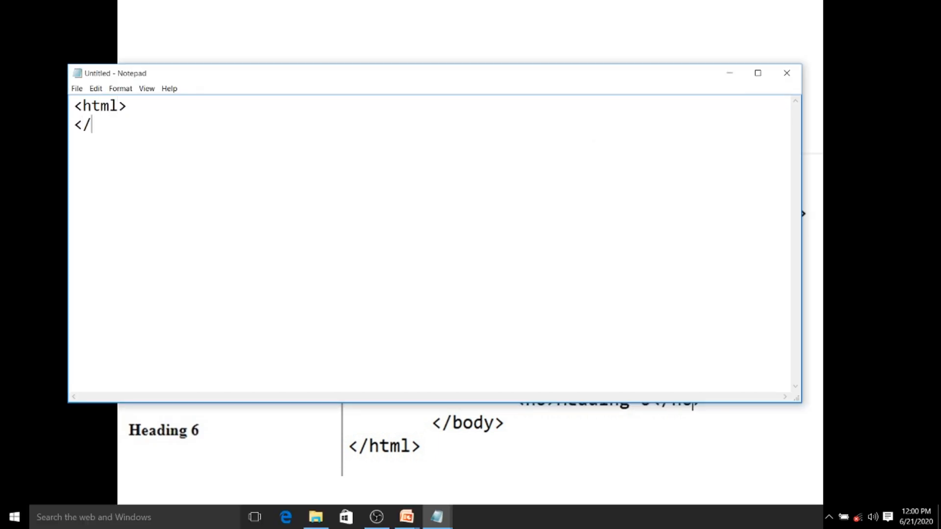
pyautogui.write('html>')
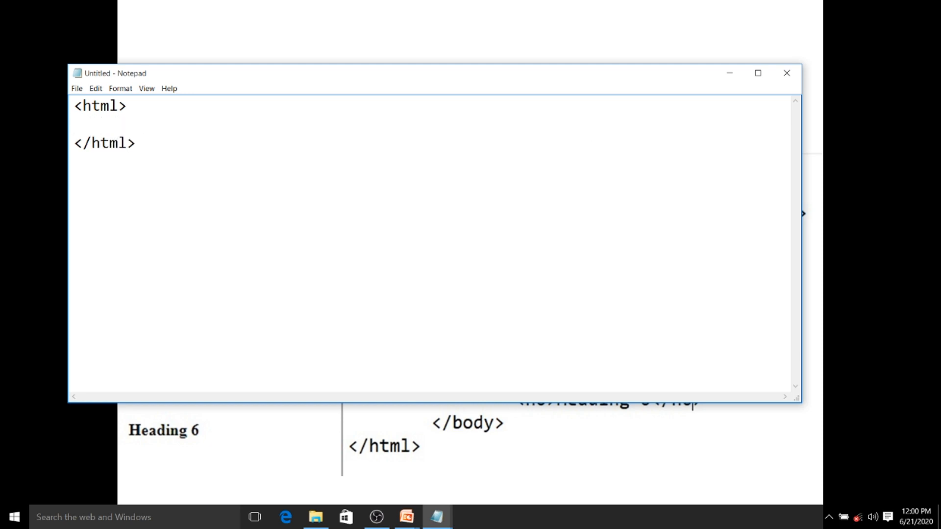
pyautogui.write('<head>')
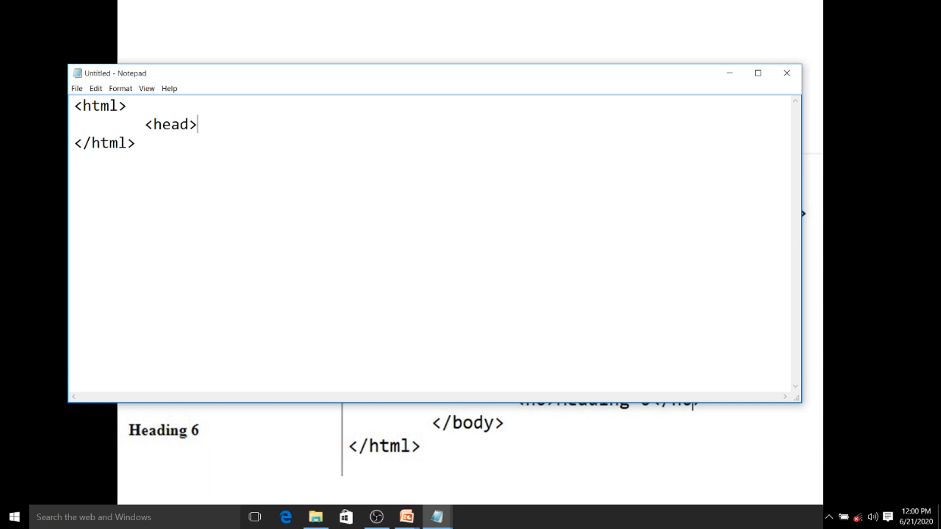
pyautogui.write('<h')
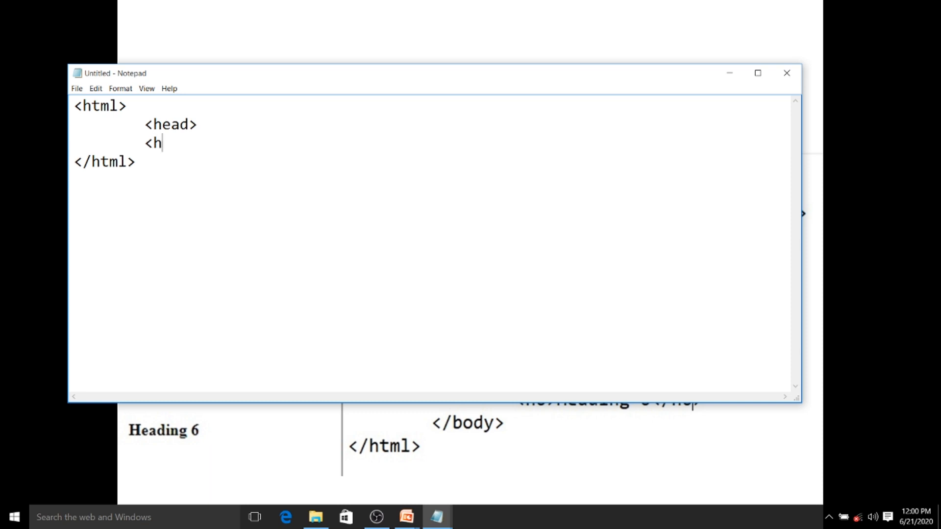
pyautogui.write('/head')
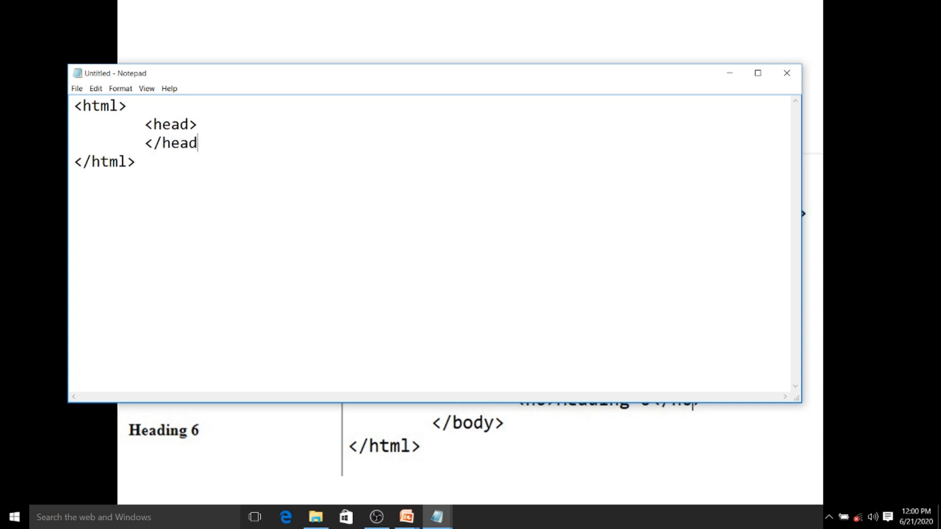
pyautogui.write('>')
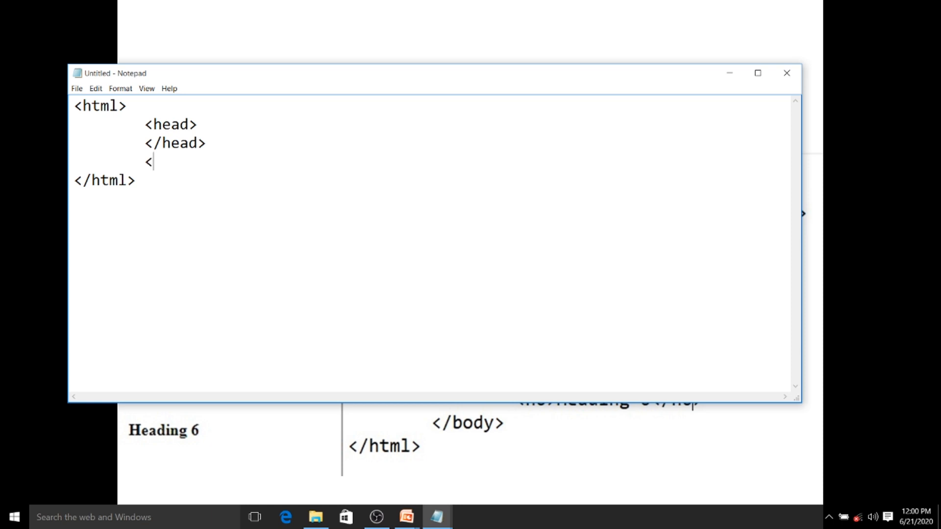
pyautogui.write('body>')
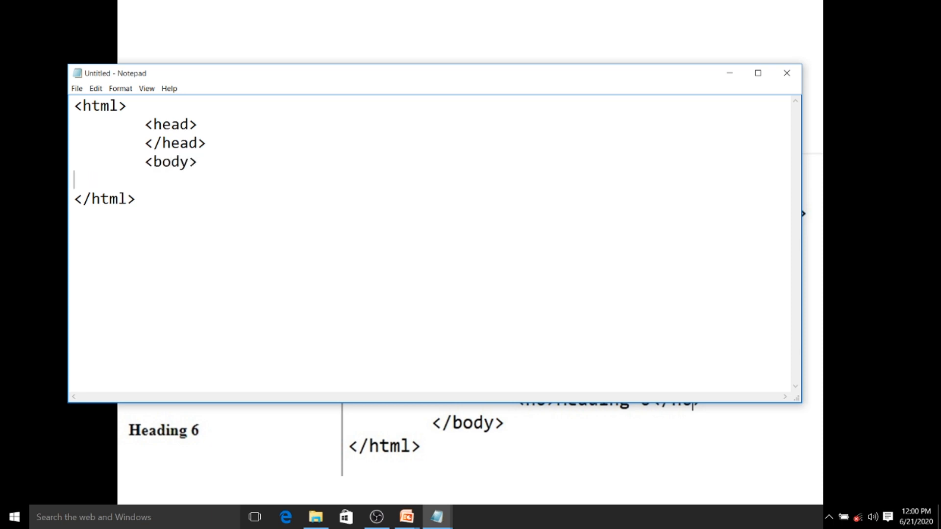
pyautogui.write('</bo')
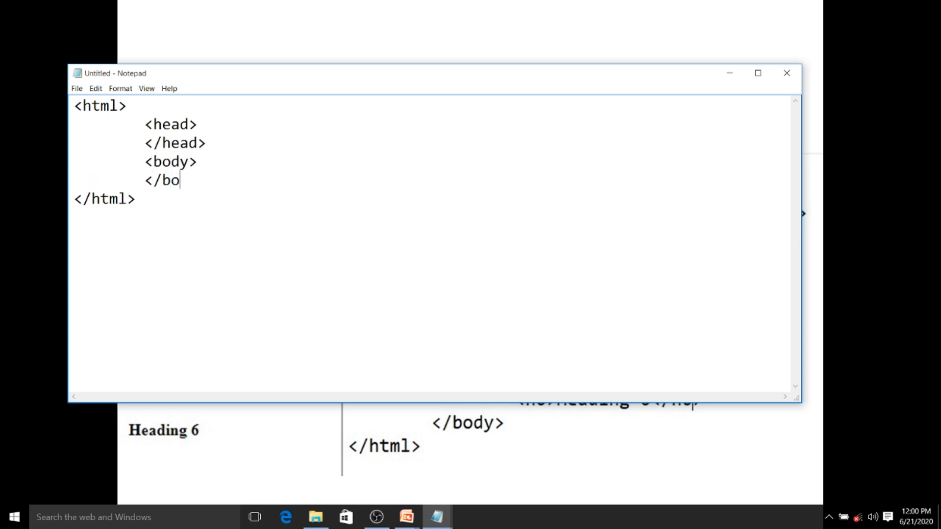
pyautogui.write('dy>')
pyautogui.write('<t')
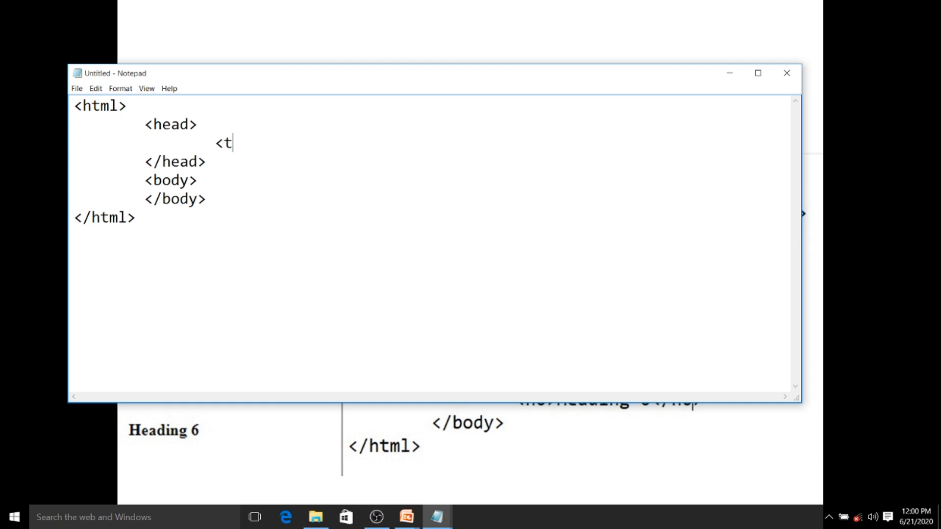
# Add the title 'Heading Exercise' inside the head
pyautogui.write('itle>')
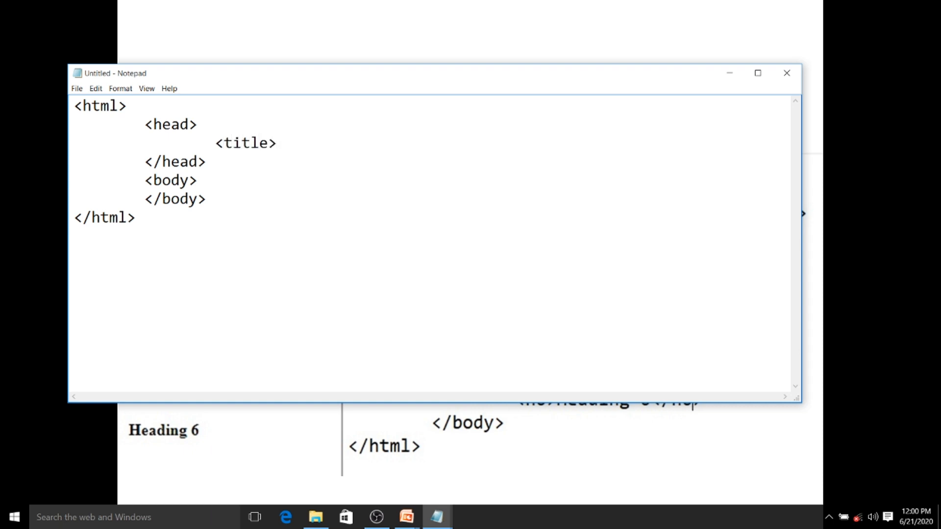
pyautogui.write('Heading')
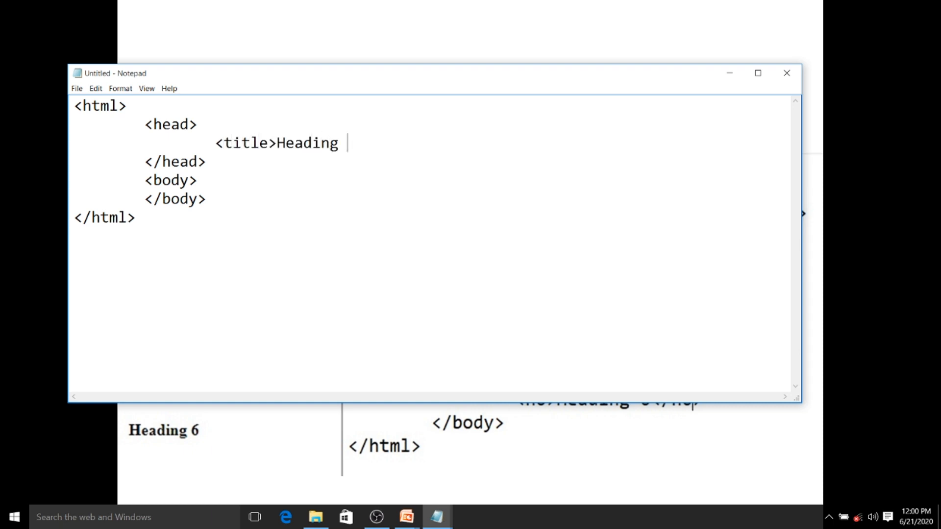
pyautogui.write('Exerci')
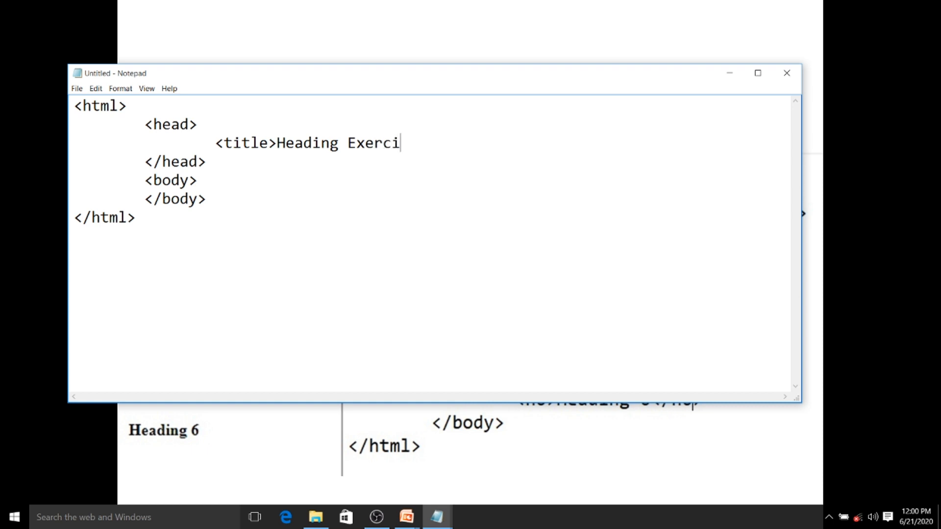
pyautogui.write('se</it')
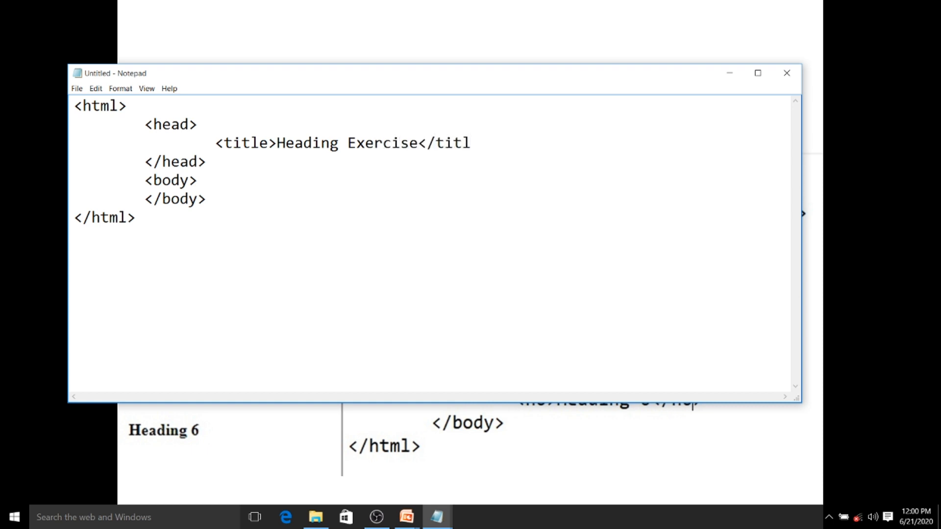
pyautogui.write('e>')
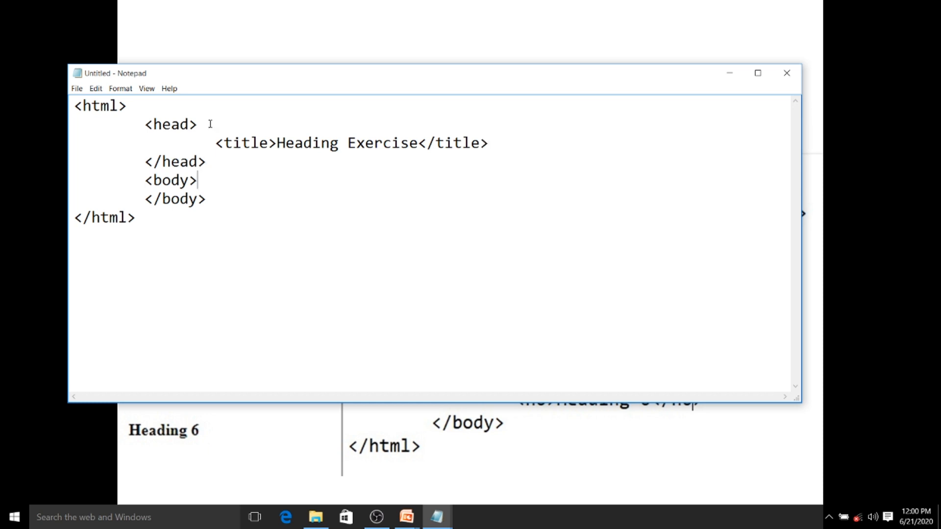
# Write the first heading <h1>Heading Exercise</h1> in the body
pyautogui.write('<')
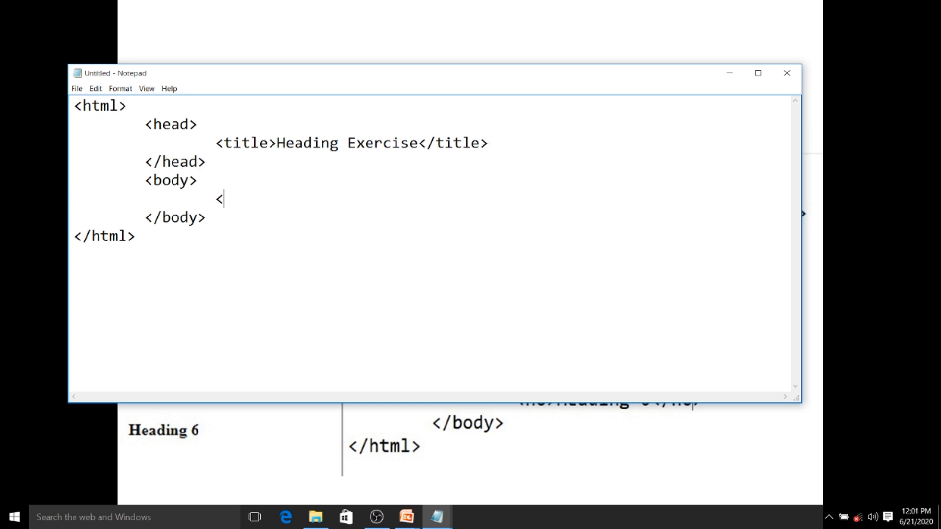
pyautogui.write('h1>')
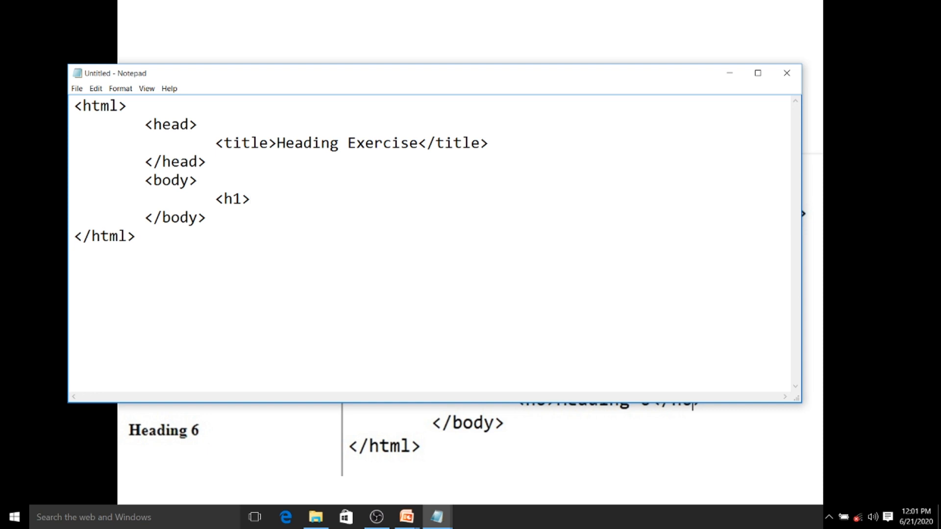
pyautogui.write('HEa')
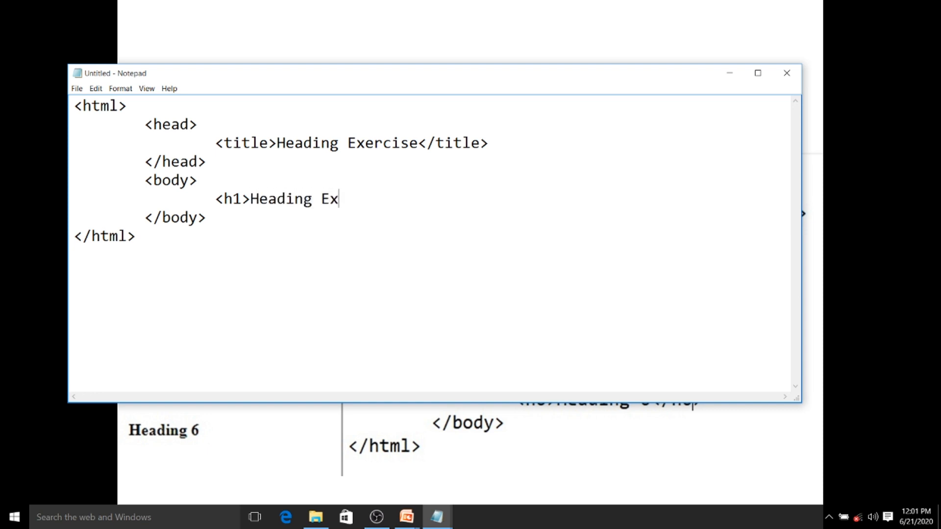
pyautogui.write('ercis<')
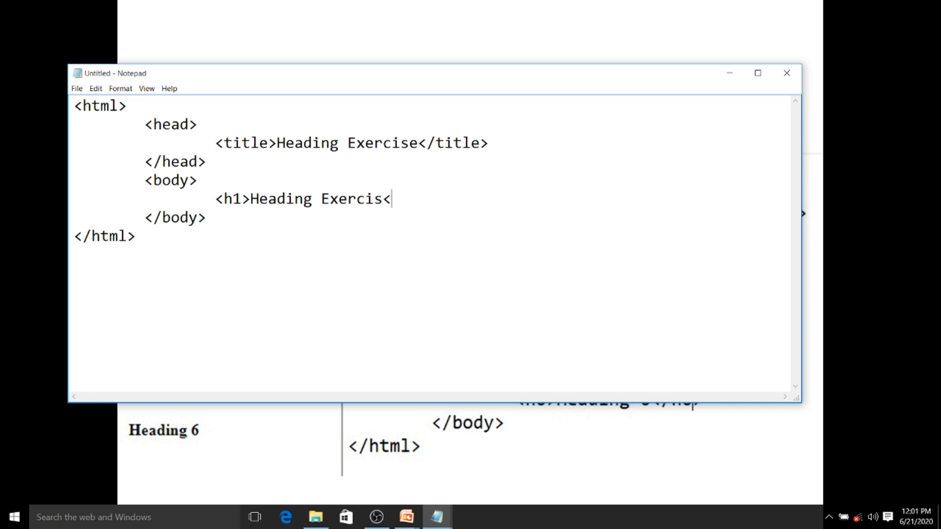
pyautogui.write('e</h')
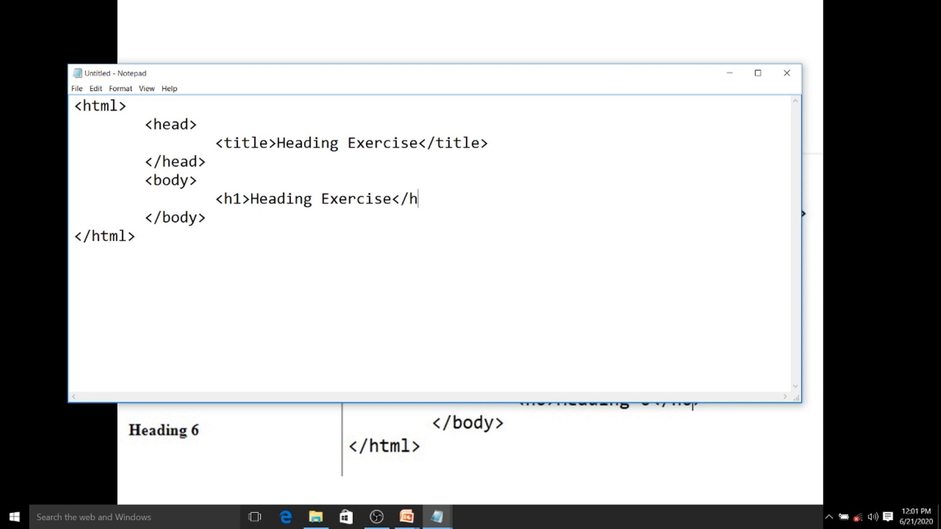
pyautogui.write('1>')
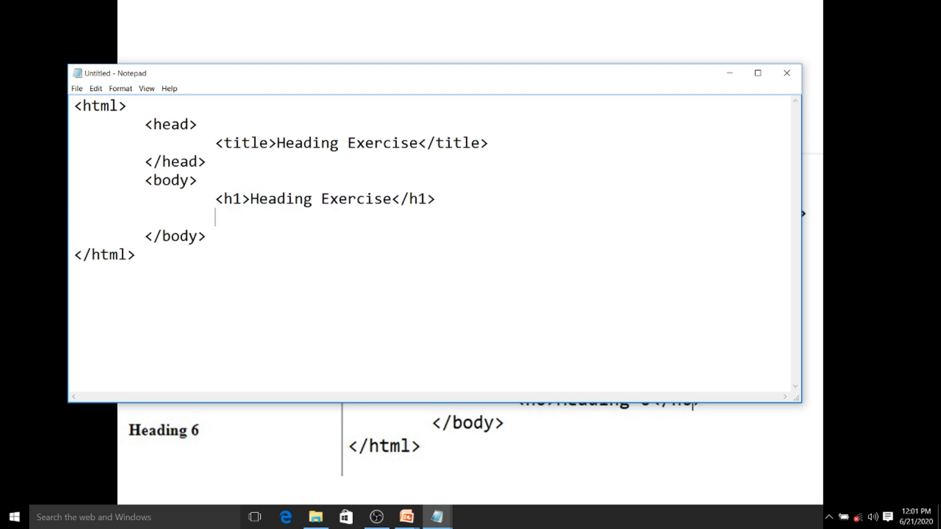
# Paste more <h1>Heading Exercise</h1> lines so the body holds six headings
pyautogui.write('<h1>Heading Exercise</h1>')
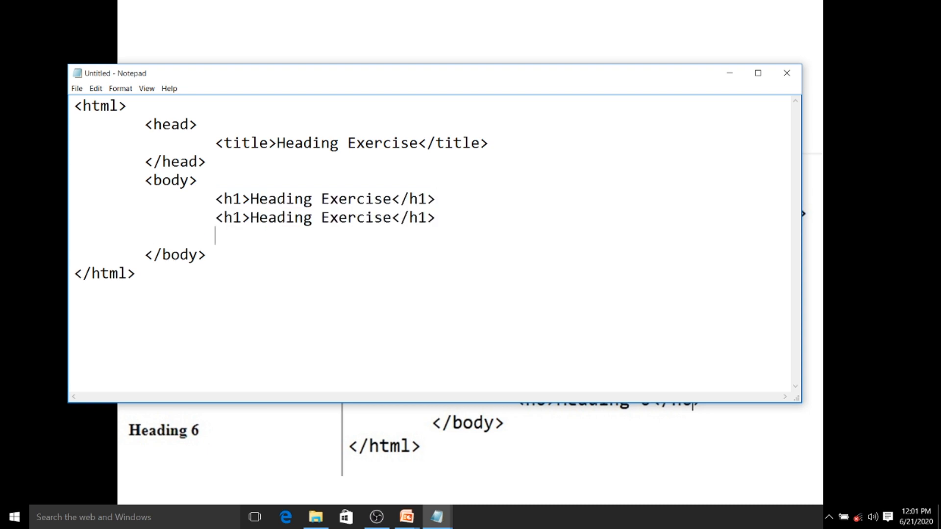
pyautogui.write('<h1>Heading Exercise</h1>')
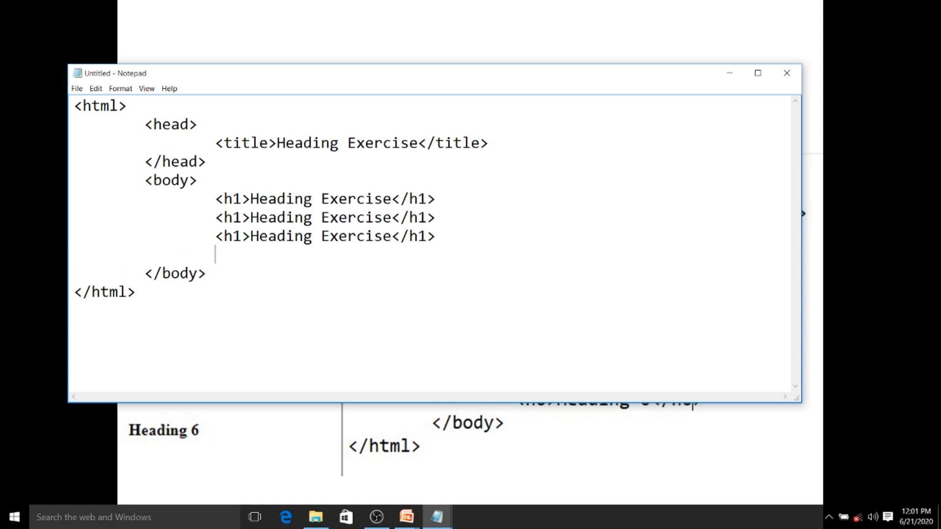
pyautogui.write('<h1>Heading Exercise</h1>')
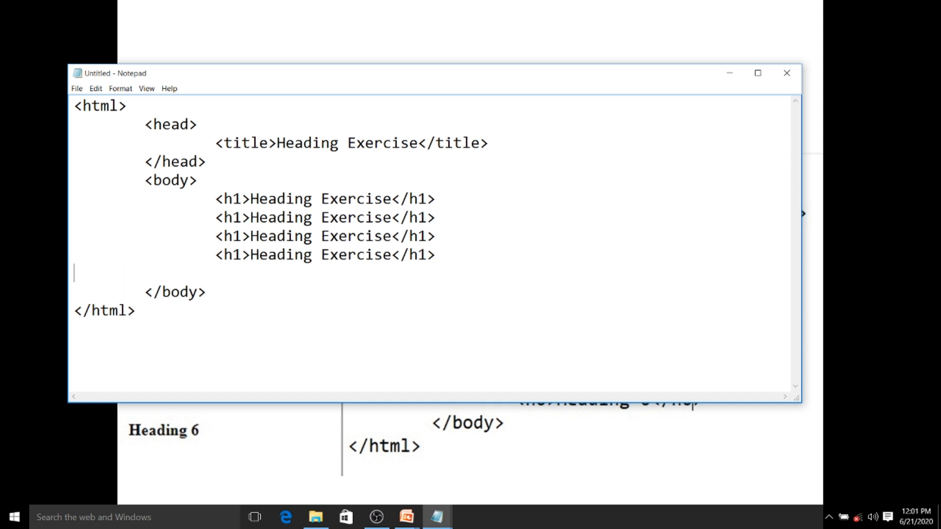
pyautogui.write('<h1>Heading Exercise</h1>')
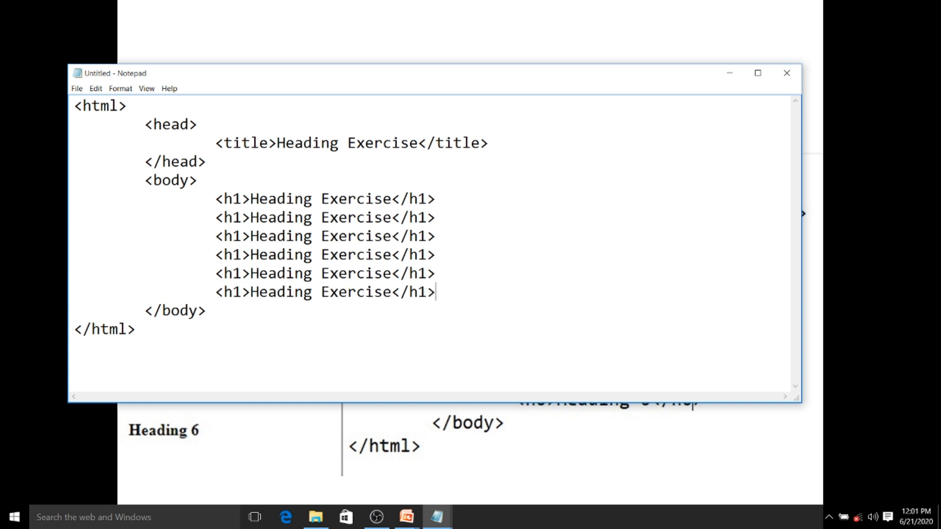
pyautogui.moveTo(239, 220)
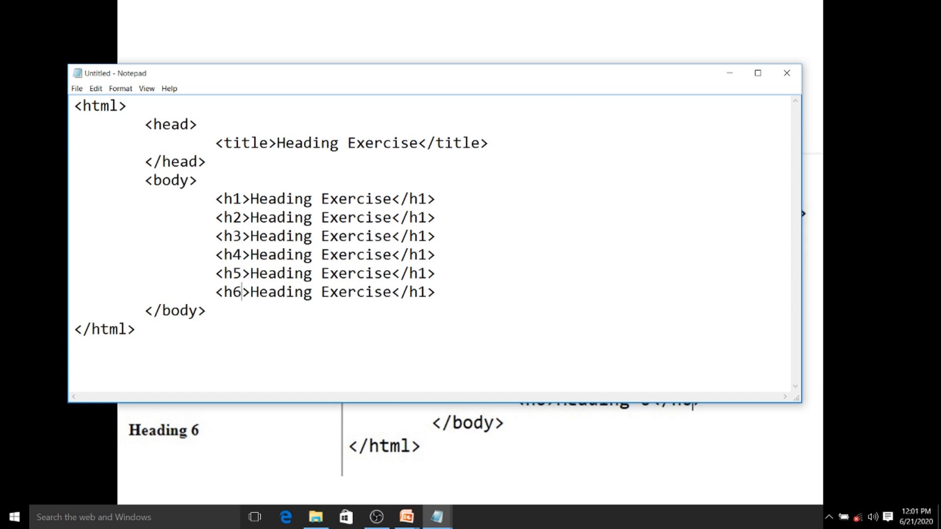
# Number the heading lines by typing the digits 1, 2, 3, 4 and 5
pyautogui.write('1')
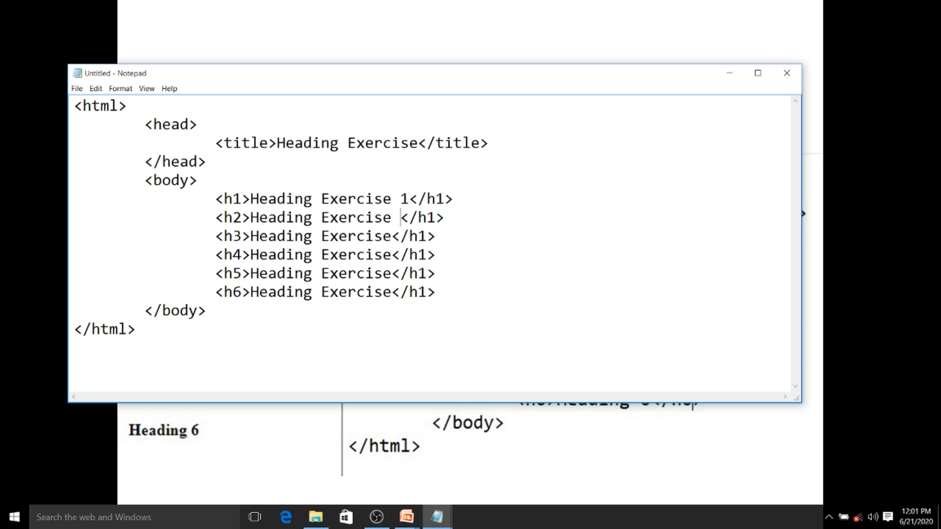
pyautogui.write('2')
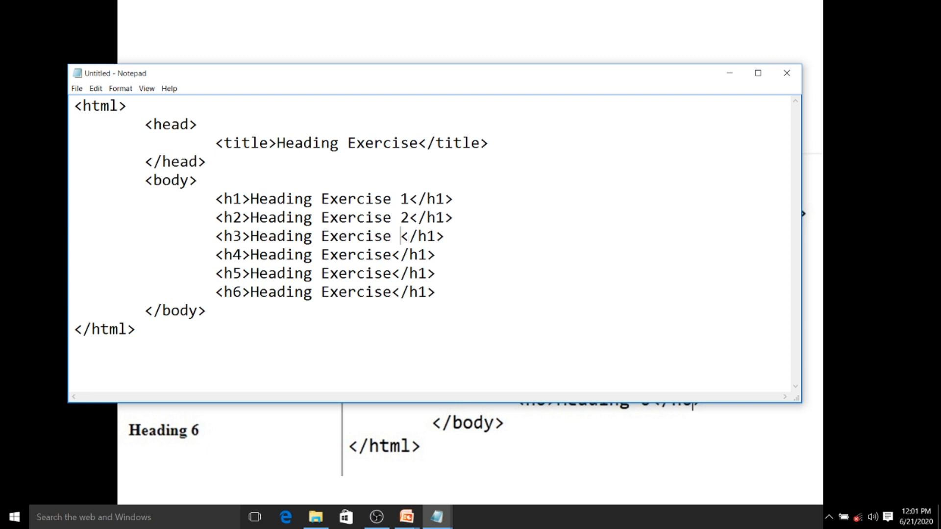
pyautogui.write('3')
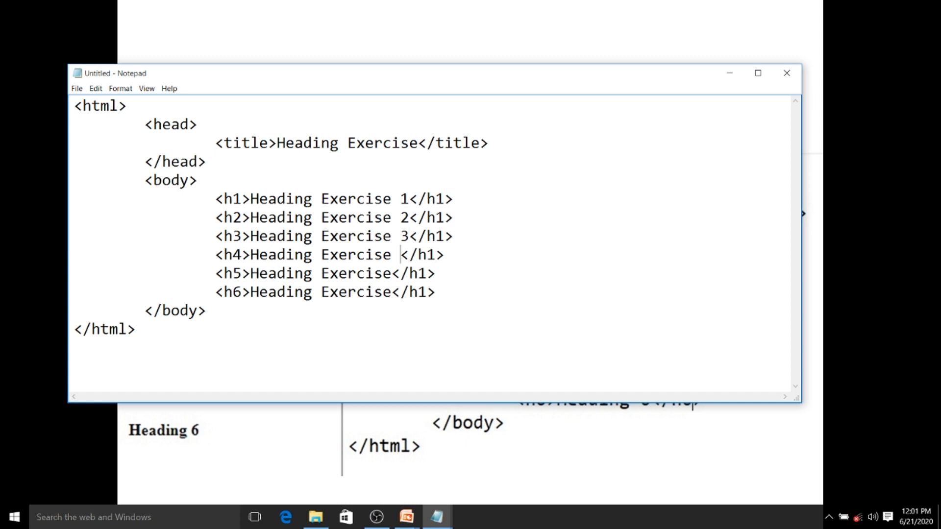
pyautogui.write('4')
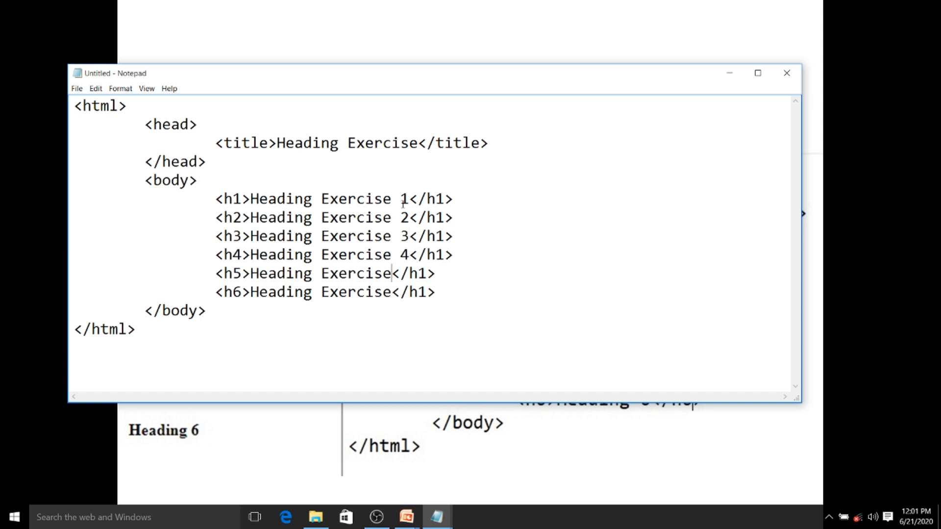
pyautogui.write('5')
pyautogui.write('heading_exer')
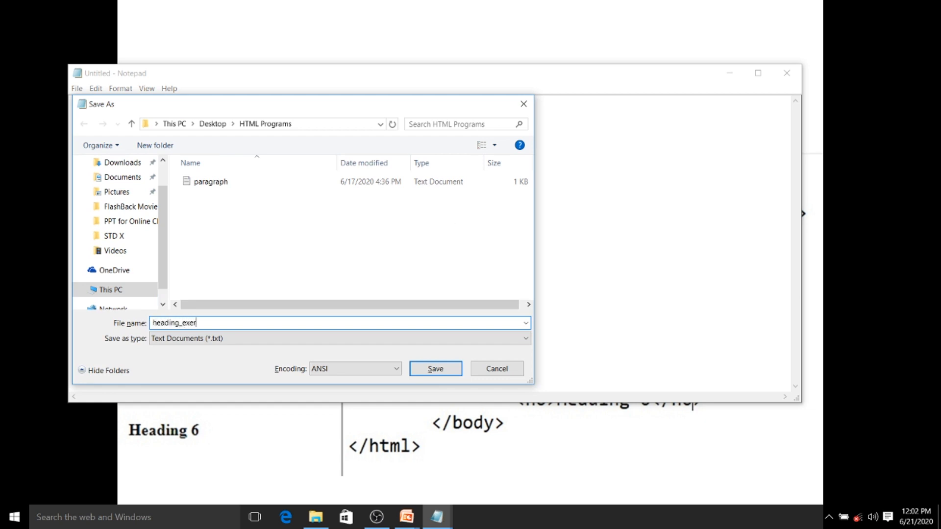
# Name the file heading_exercise.html and save it in HTML Programs
pyautogui.write('cise.htm')
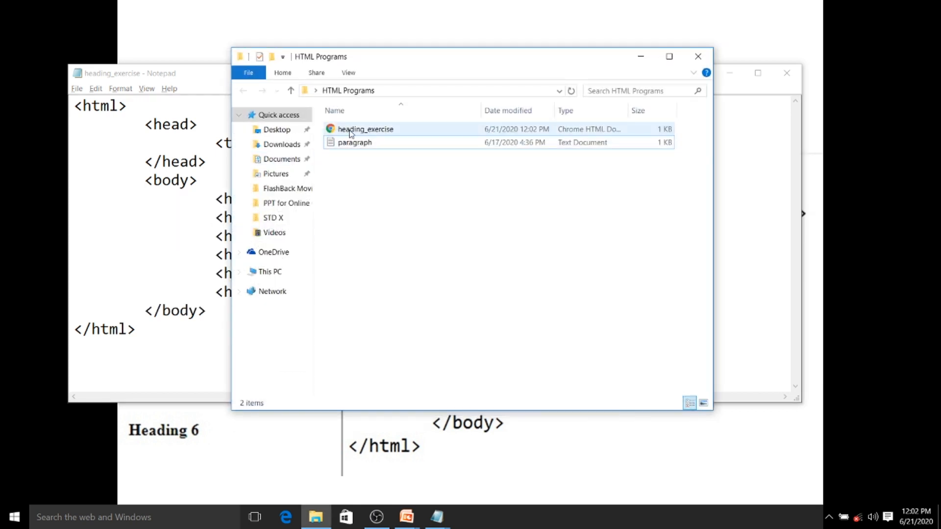
# Open heading_exercise in the browser to view the six shrinking headings
pyautogui.doubleClick(364, 129)
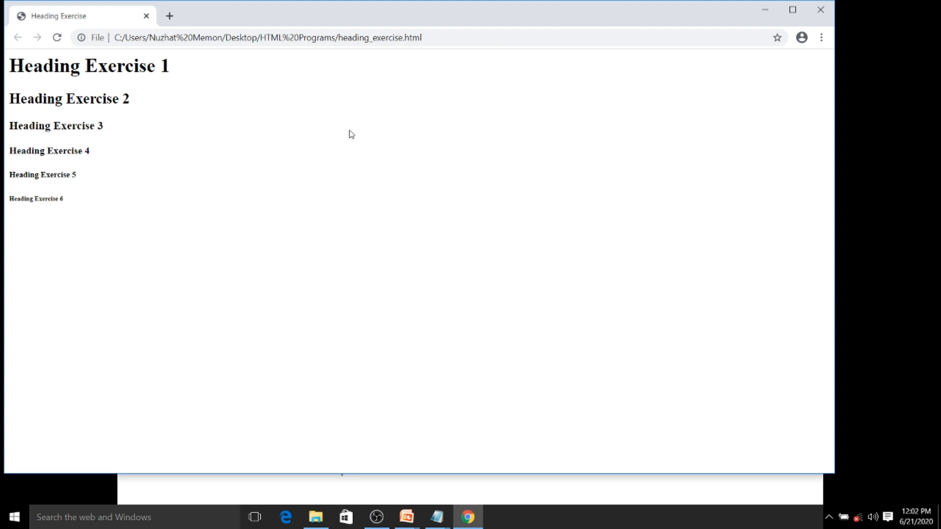
pyautogui.press('alt+tab')
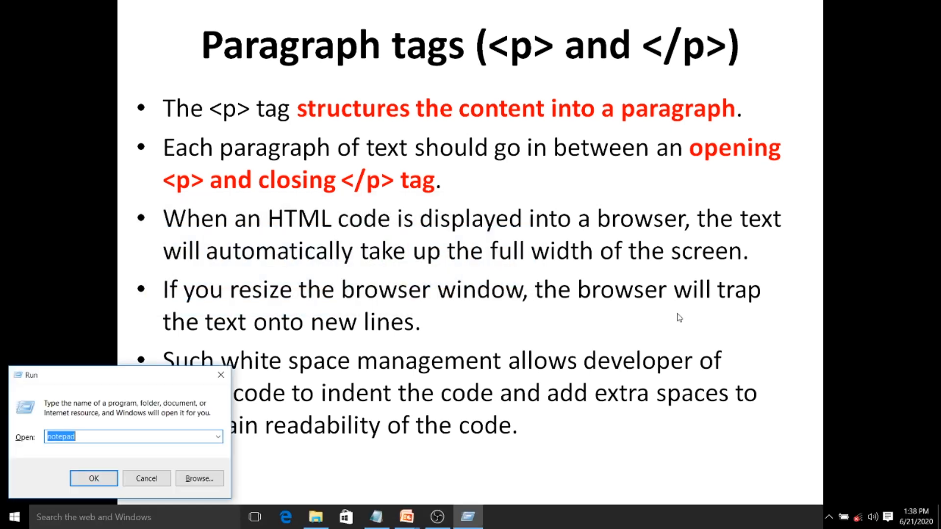
# Launch a fresh Notepad and type the html, head and body tags
pyautogui.click(93, 478)
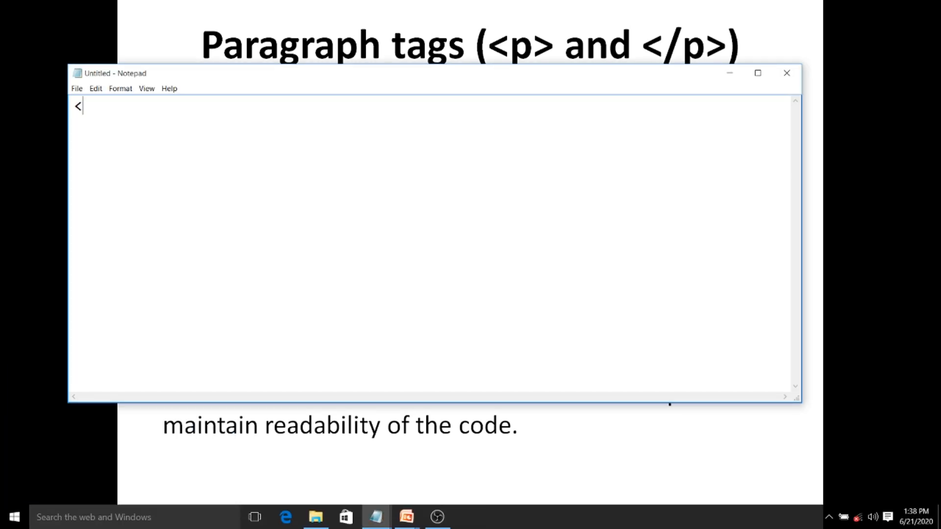
pyautogui.write('html>')
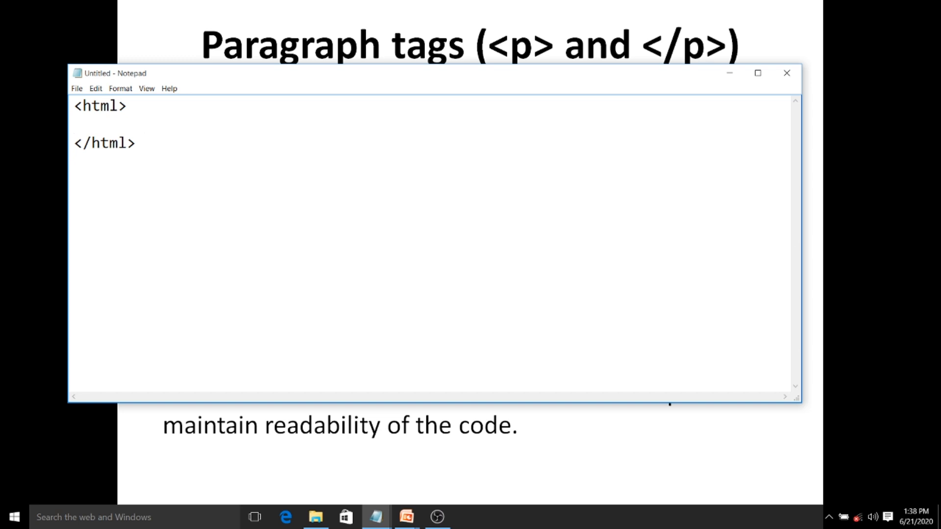
pyautogui.write('<he')
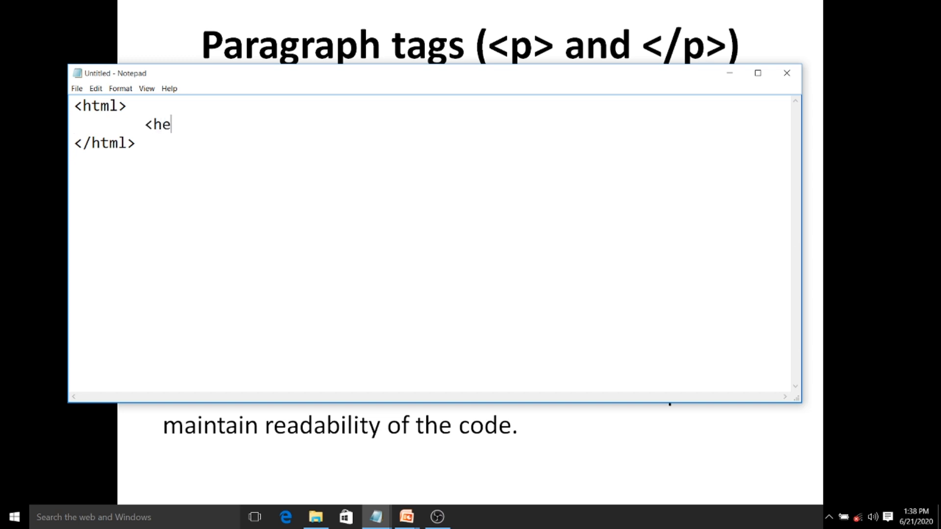
pyautogui.write('ad>')
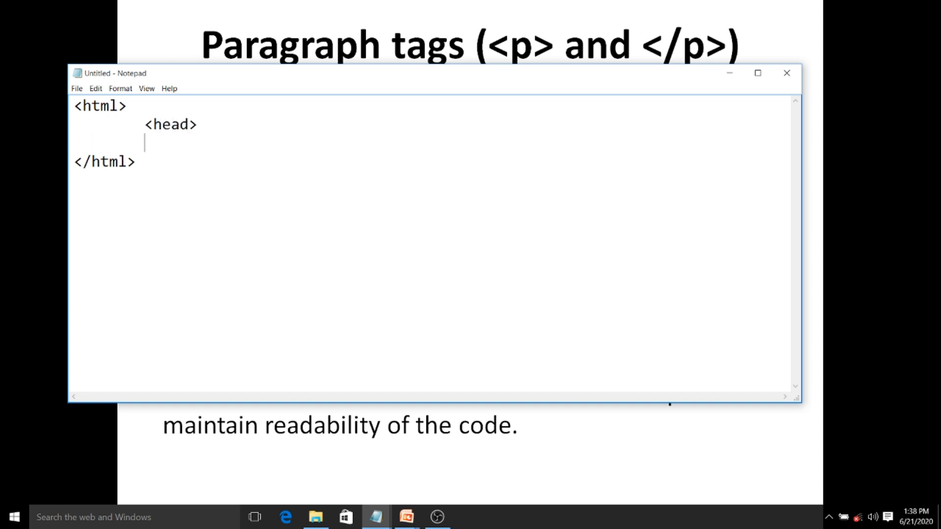
pyautogui.write('</head>')
pyautogui.write('<b')
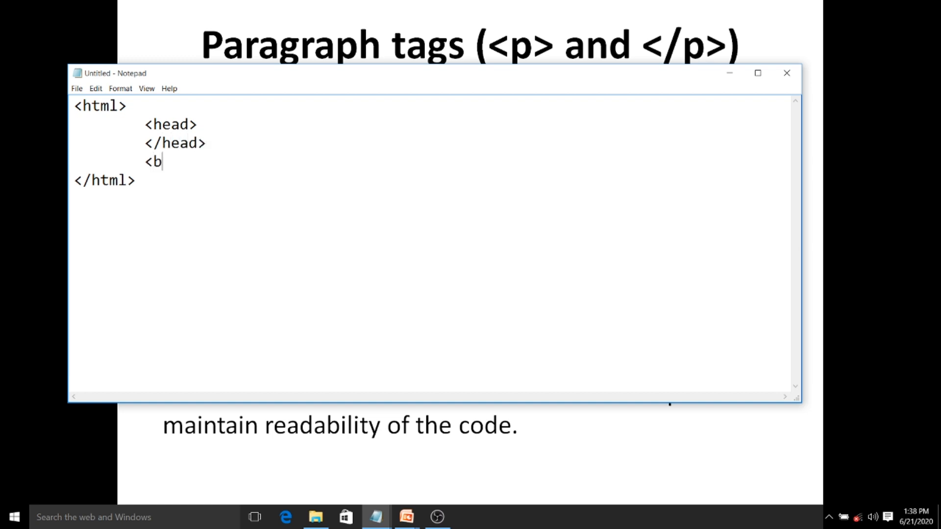
pyautogui.write('ody>')
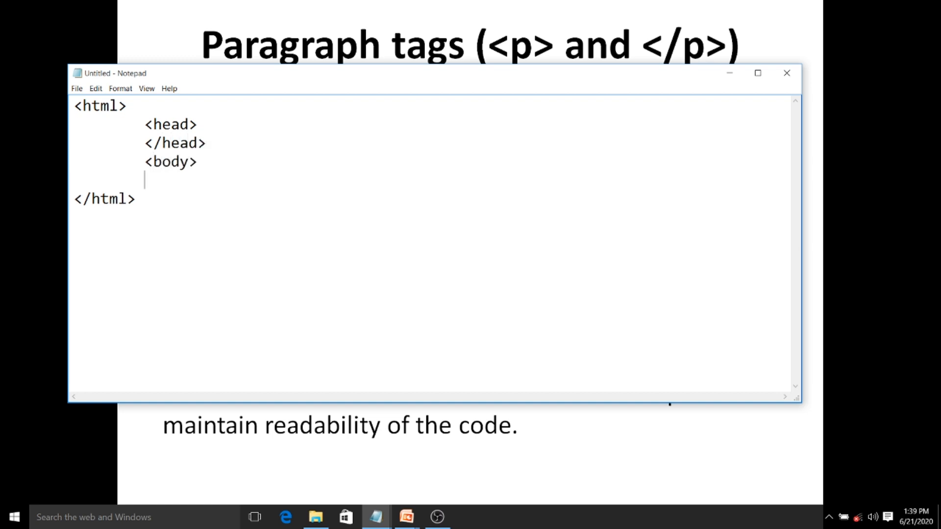
pyautogui.write('</body>')
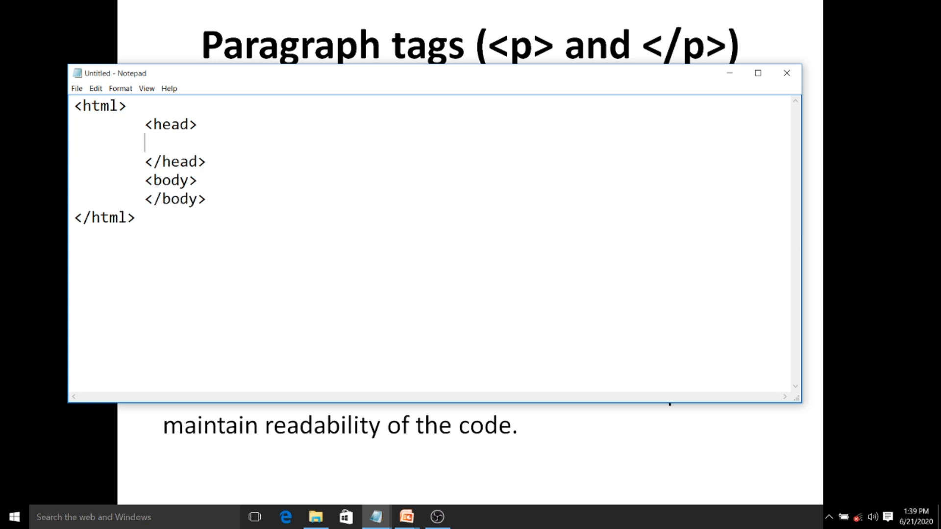
# Add the title 'Paragraph Exercise' inside the head
pyautogui.write('<titl')
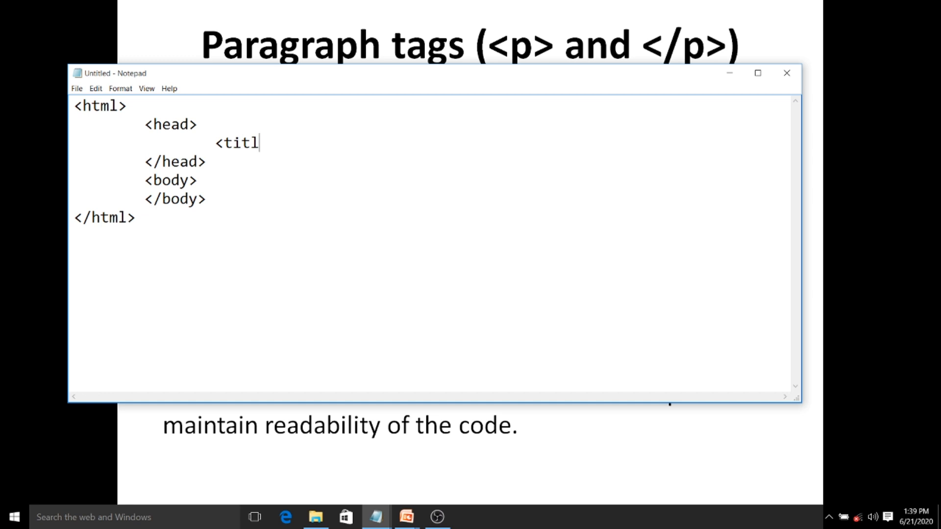
pyautogui.write('e>')
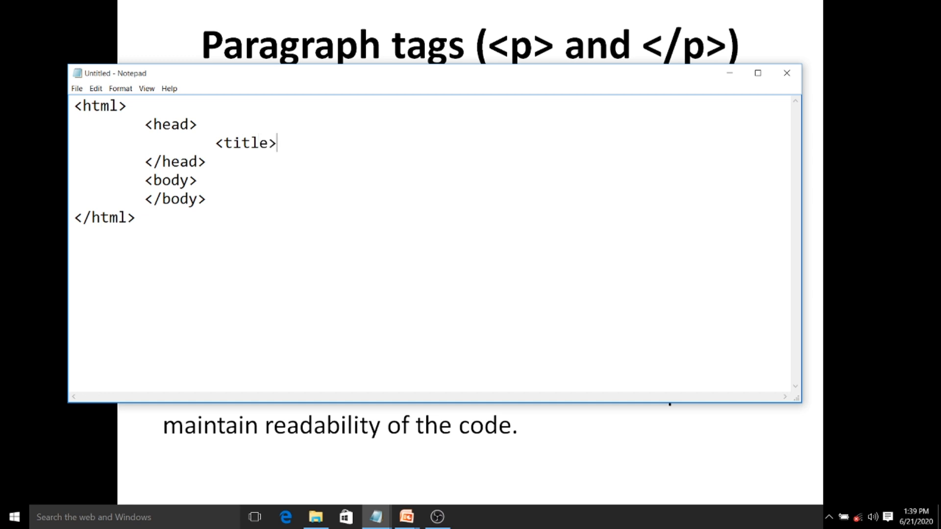
pyautogui.write('Paragr')
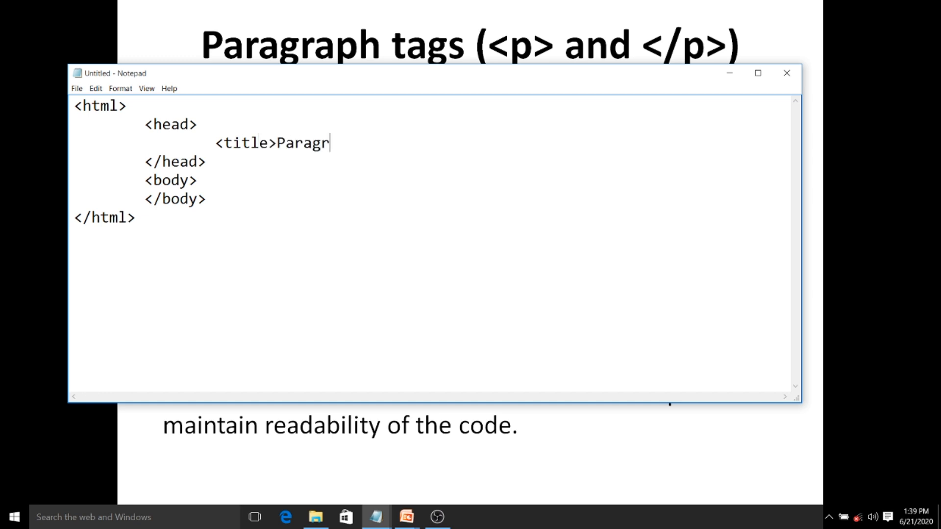
pyautogui.write('aph Ex')
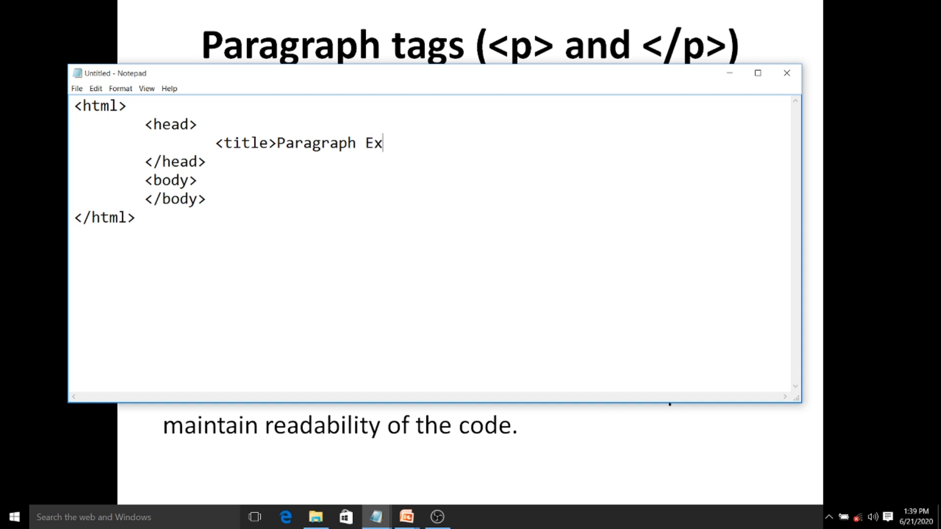
pyautogui.write('ercise<')
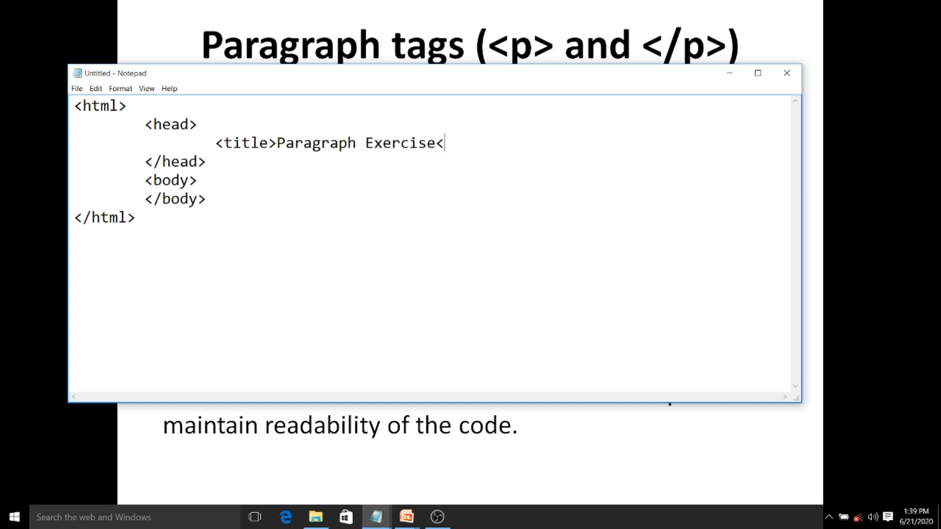
pyautogui.write('/titl')
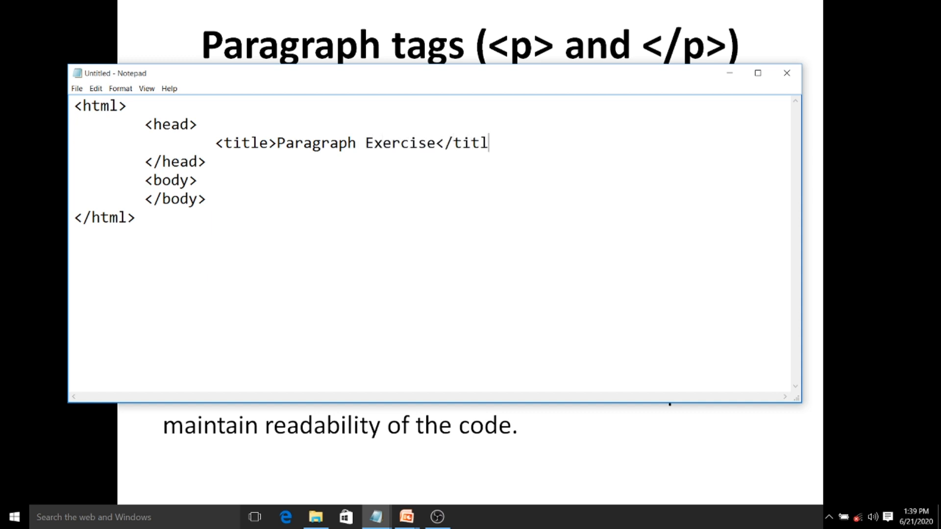
pyautogui.write('e>')
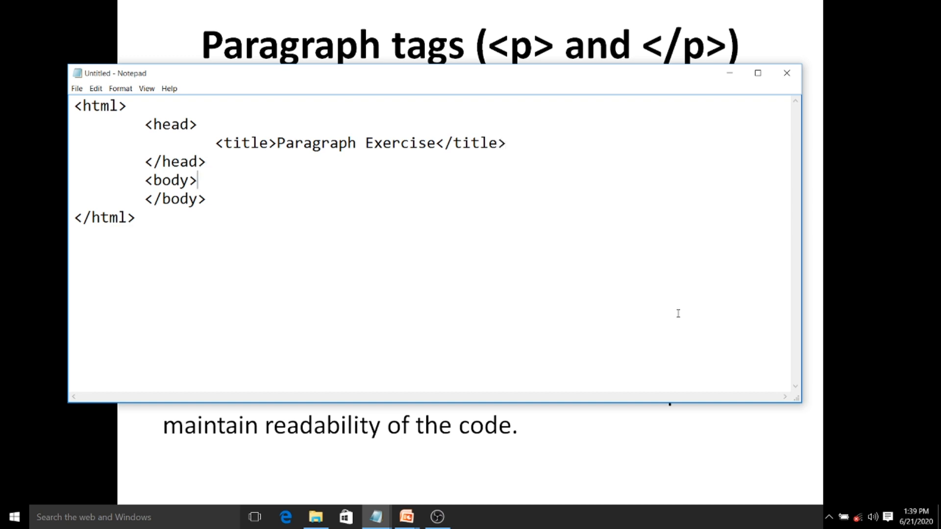
pyautogui.press('alt+tab')
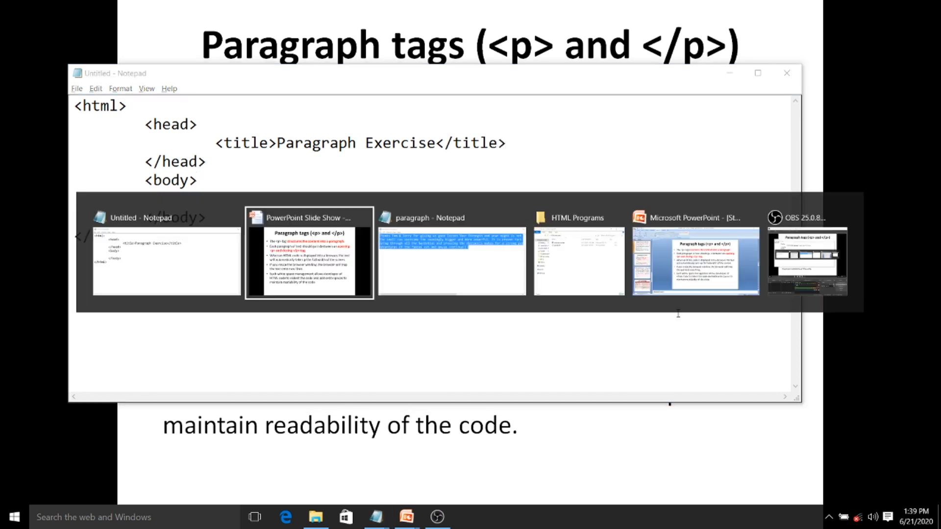
# Copy the Tom & Jerry story from the paragraph file into the new page
pyautogui.click(451, 262)
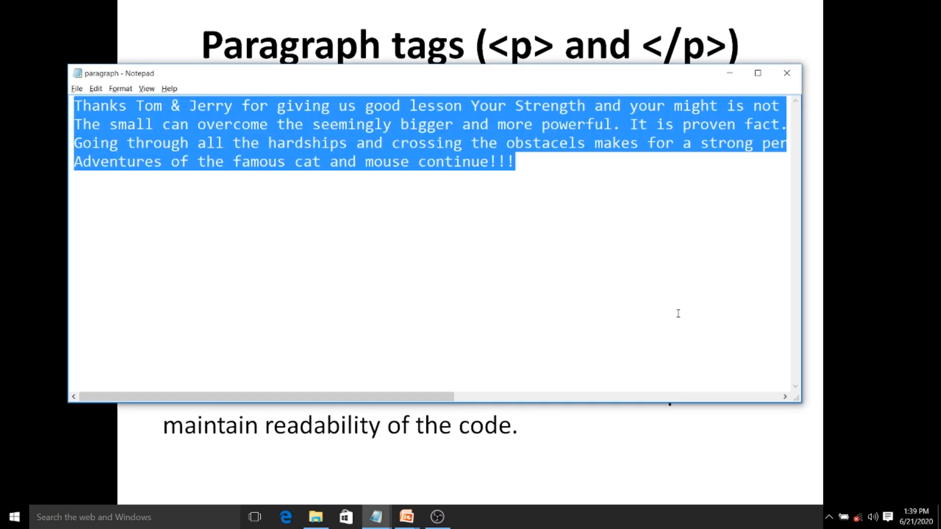
pyautogui.press('alt+tab')
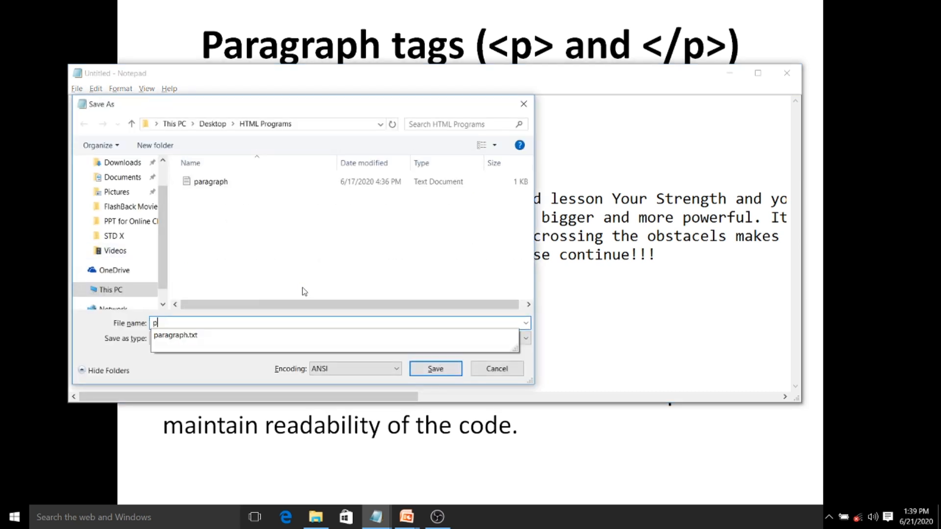
# Save the page as paragraph_exercise.html
pyautogui.write('aragraph_exer')
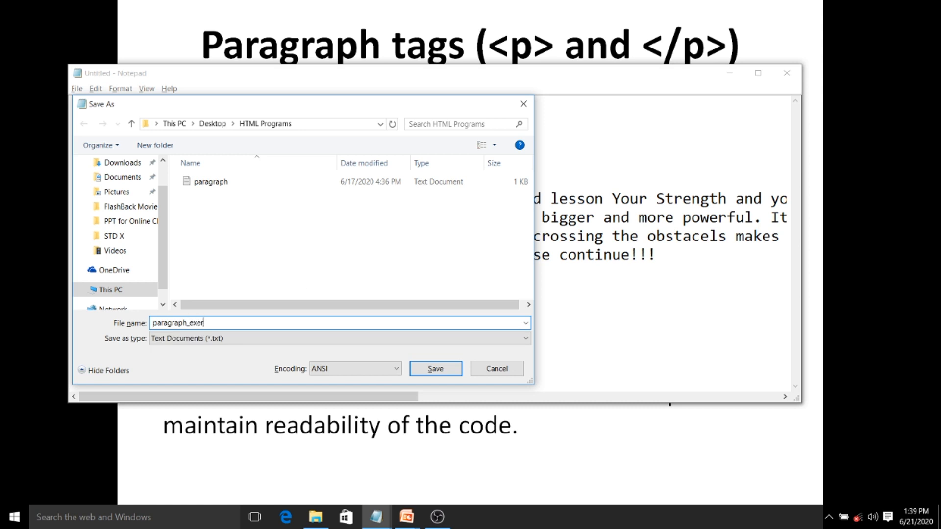
pyautogui.write('cise.')
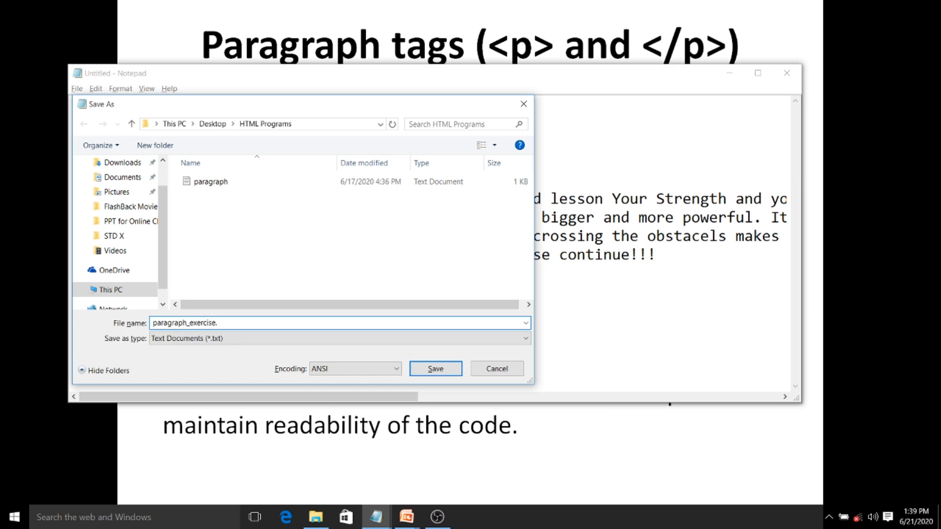
pyautogui.write('.html')
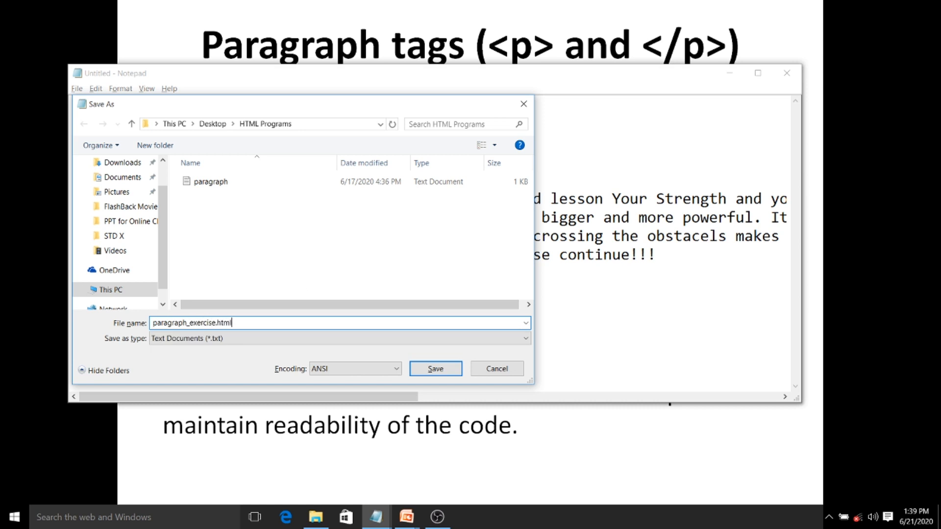
pyautogui.click(435, 368)
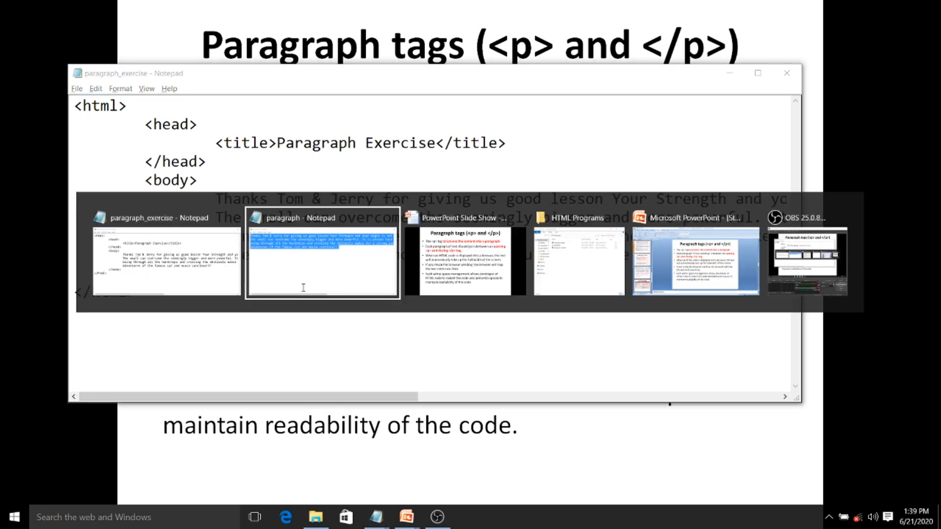
# Open paragraph_exercise from the HTML Programs folder in Google Chrome
pyautogui.click(578, 261)
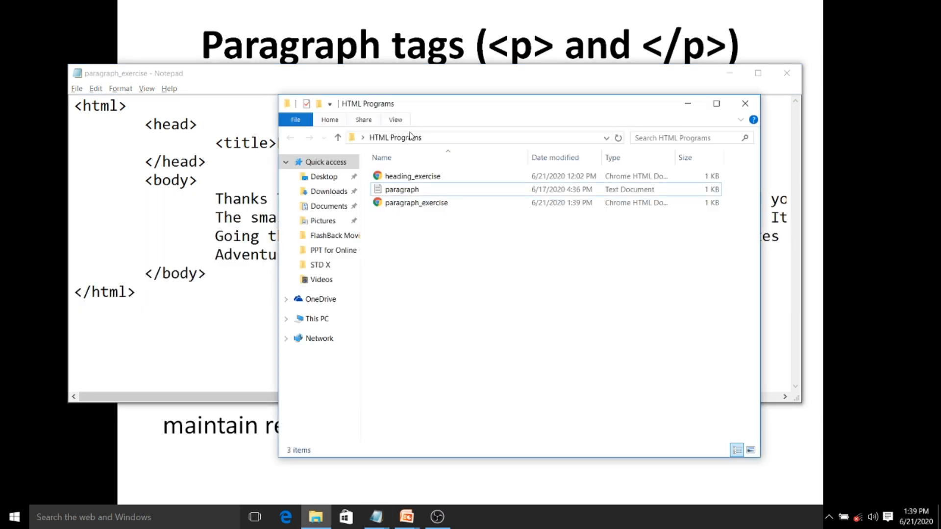
pyautogui.click(417, 203)
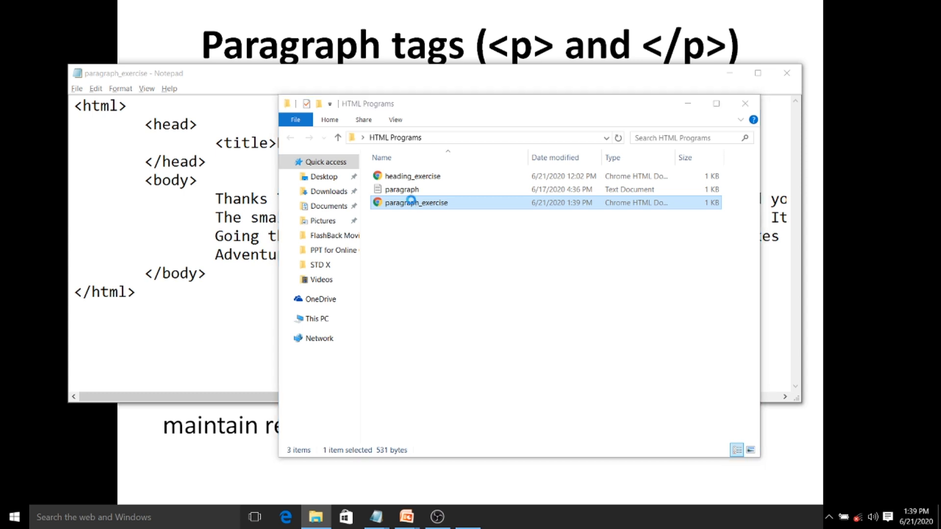
pyautogui.doubleClick(417, 202)
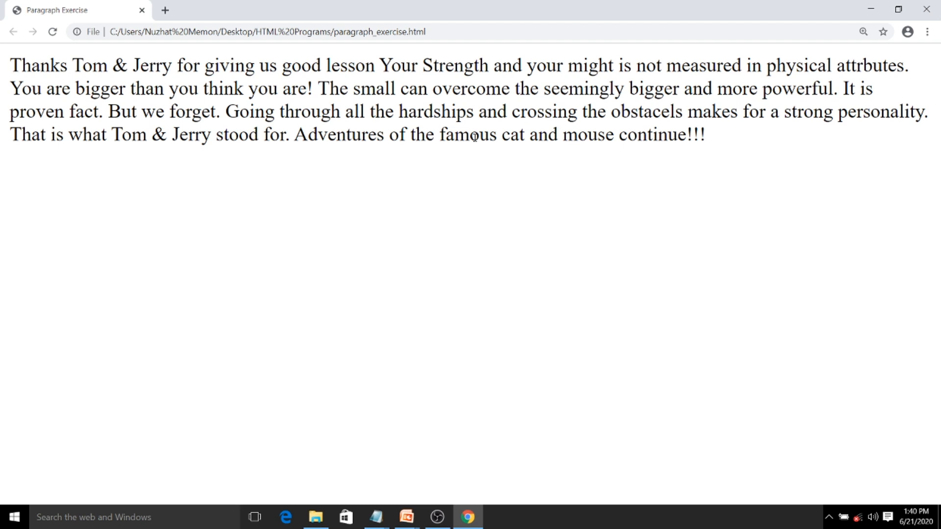
# Wrap the first story lines, starting at 'Thanks', in <p> and </p> tags
pyautogui.press('alt+tab')
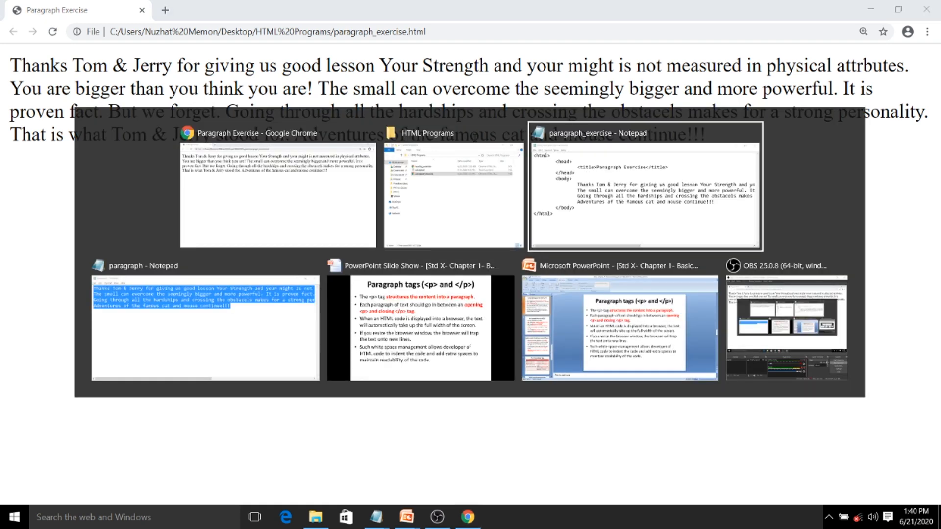
pyautogui.click(644, 186)
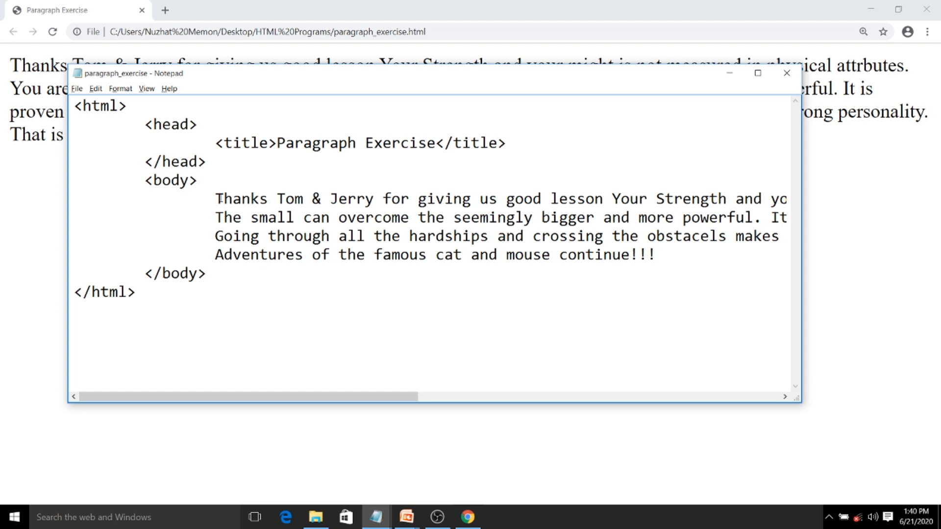
pyautogui.click(216, 198)
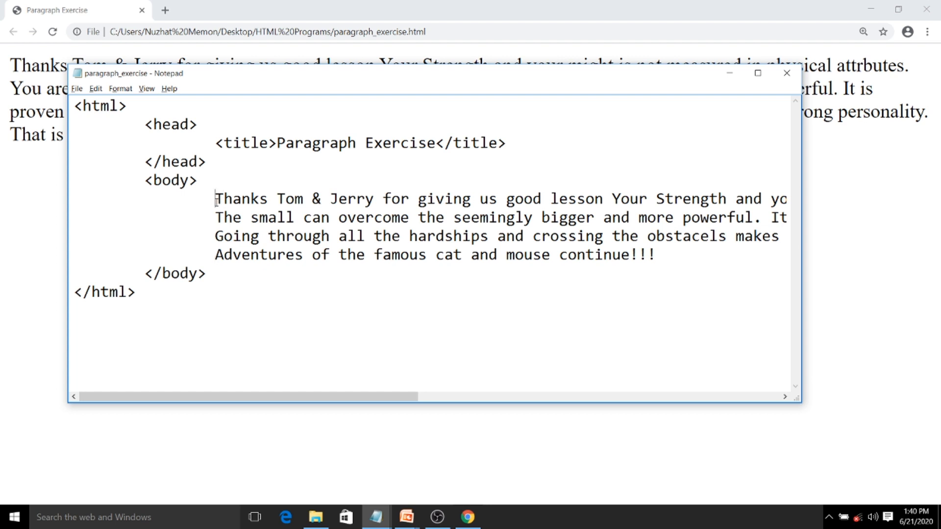
pyautogui.write('<p')
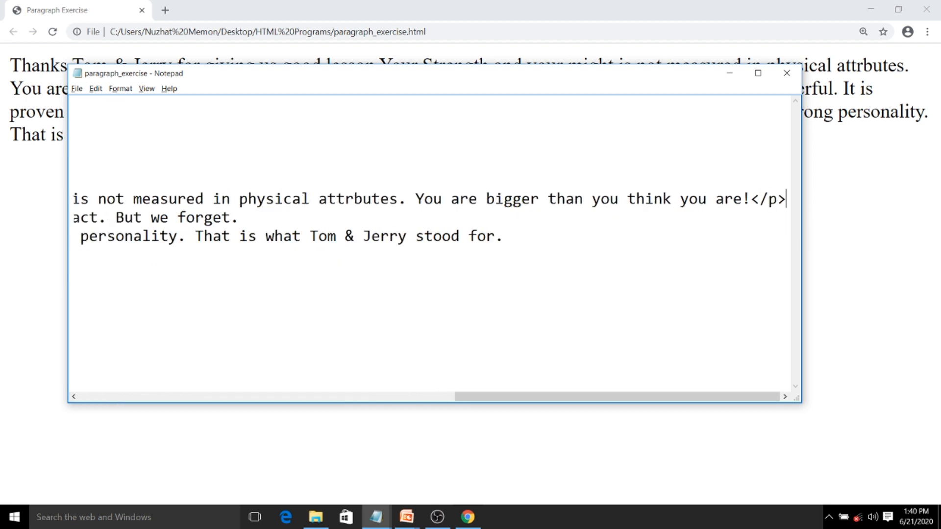
pyautogui.hscroll(-3)
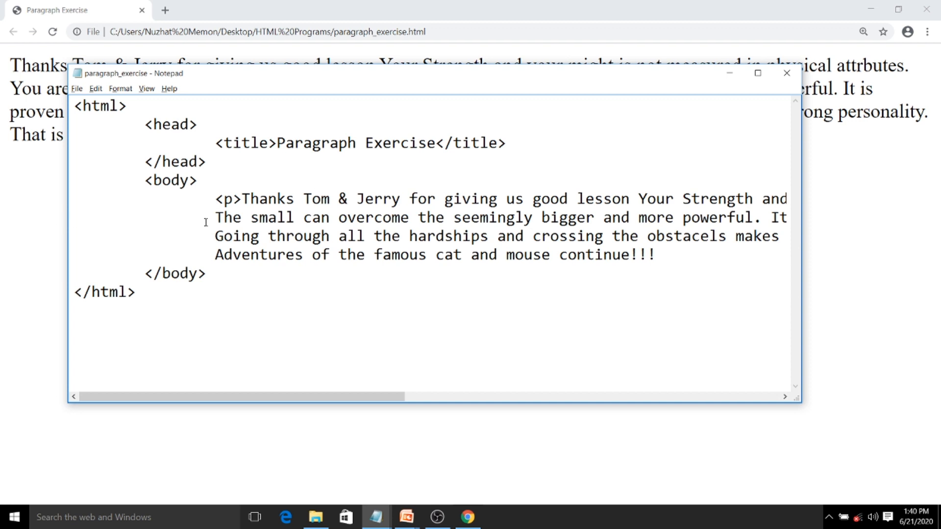
pyautogui.write('<p>')
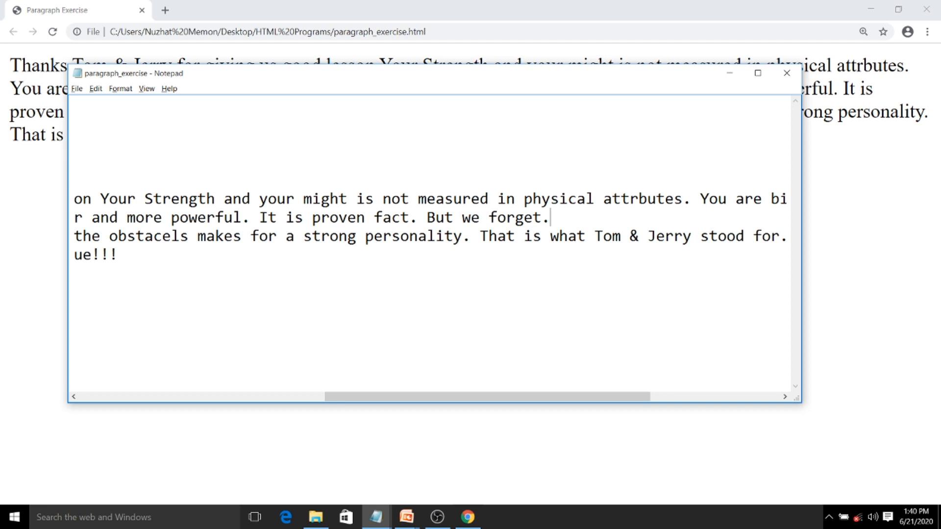
pyautogui.write('</p>')
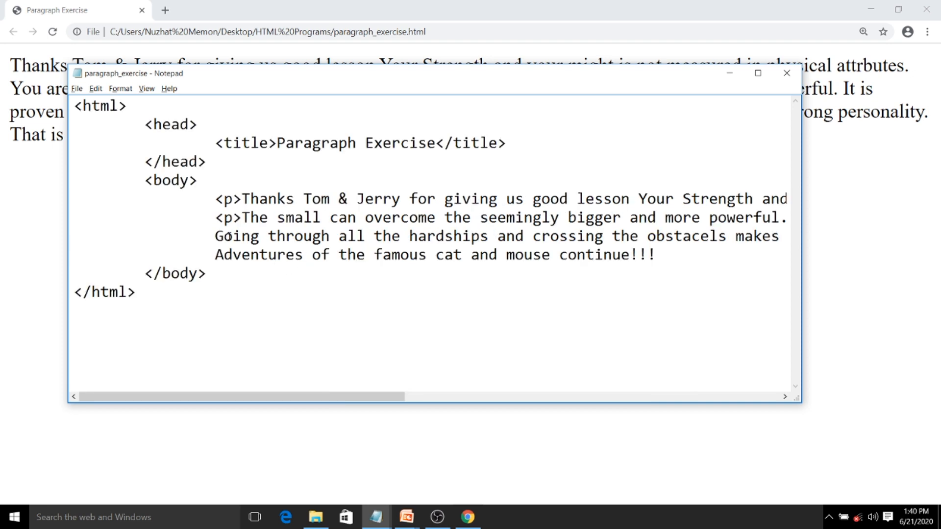
# Add <p> and </p> tags around the remaining story lines
pyautogui.write('<p')
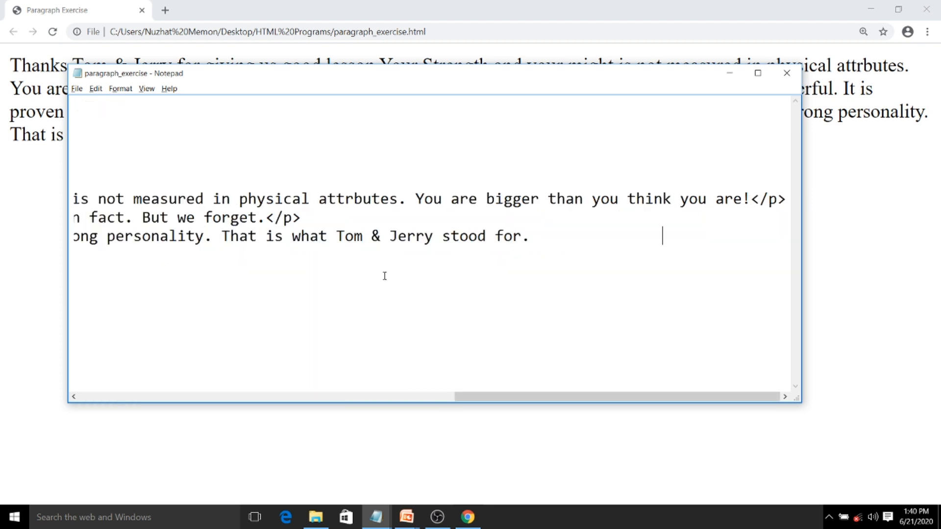
pyautogui.write('</')
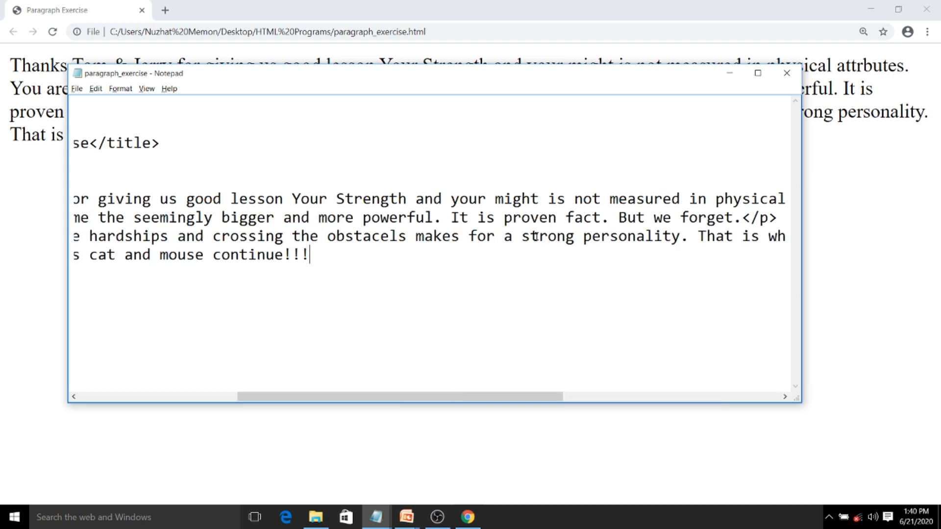
pyautogui.hscroll(-3)
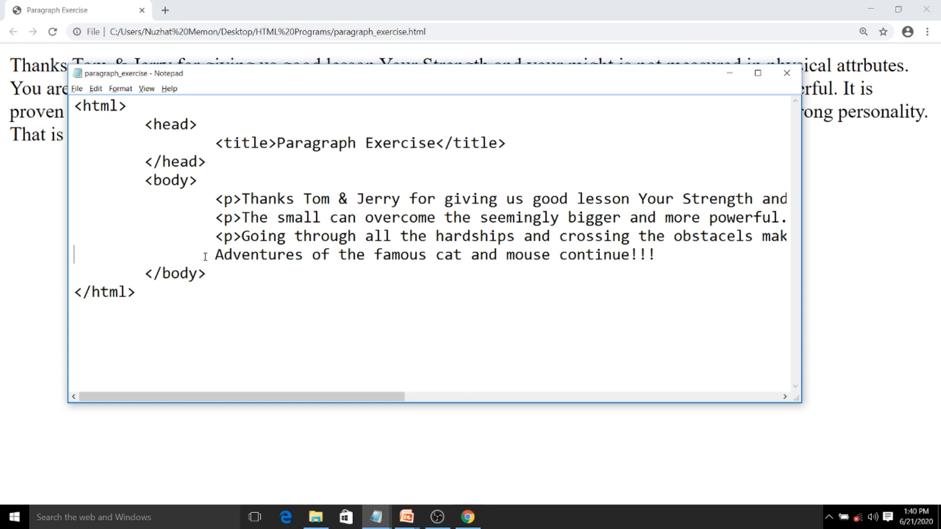
pyautogui.write('<p>')
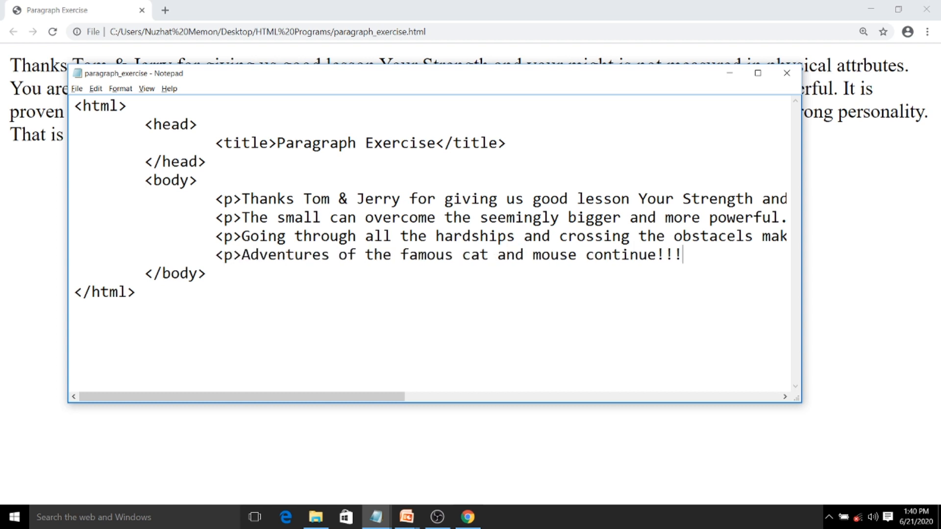
pyautogui.write('</p>')
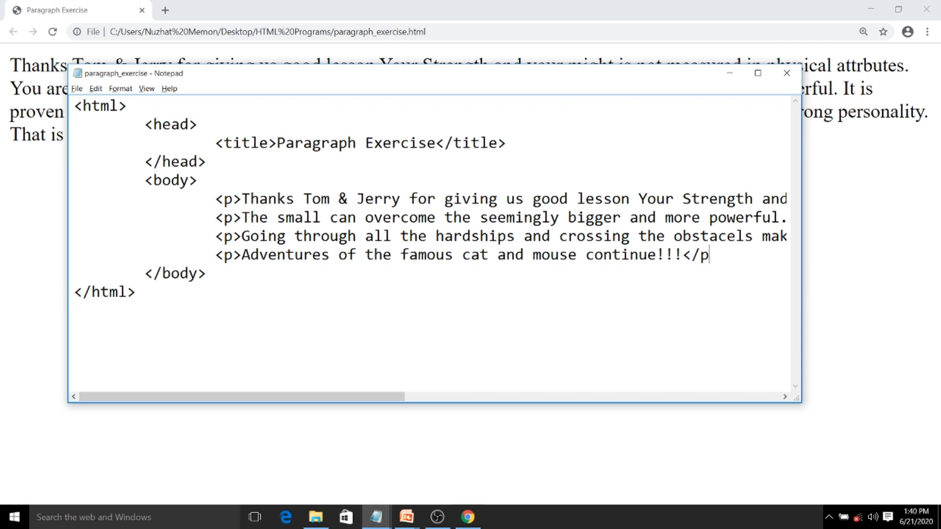
pyautogui.press('alt+tab')
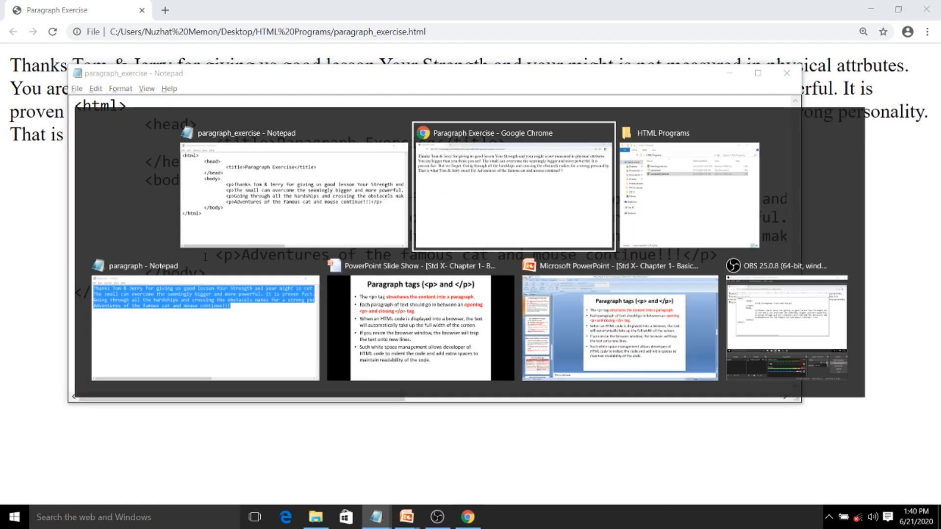
# Reload the exercise page in Chrome to show the story as four paragraphs
pyautogui.click(513, 192)
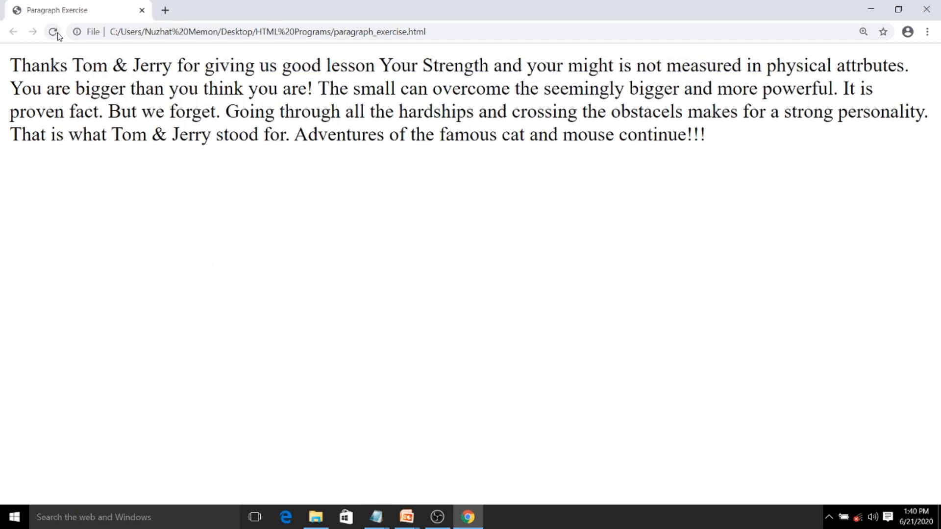
pyautogui.click(53, 32)
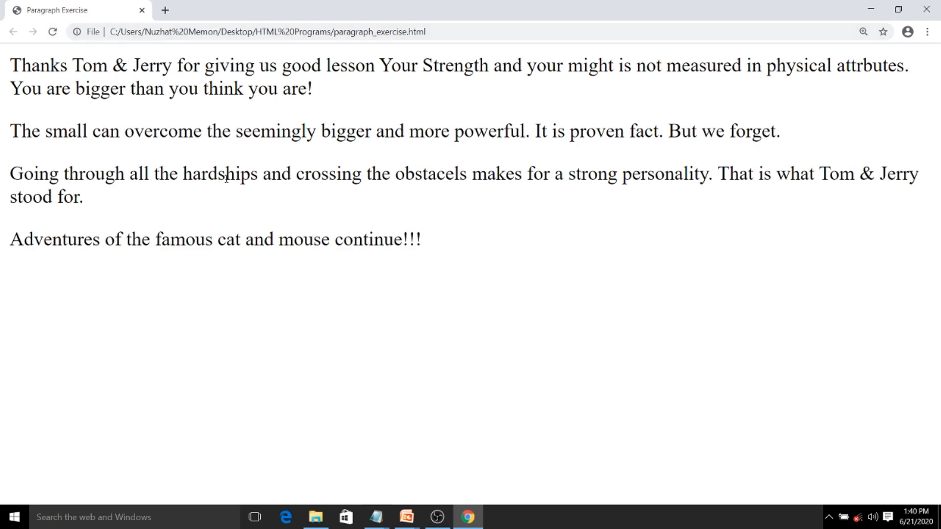
pyautogui.press('alt+tab')
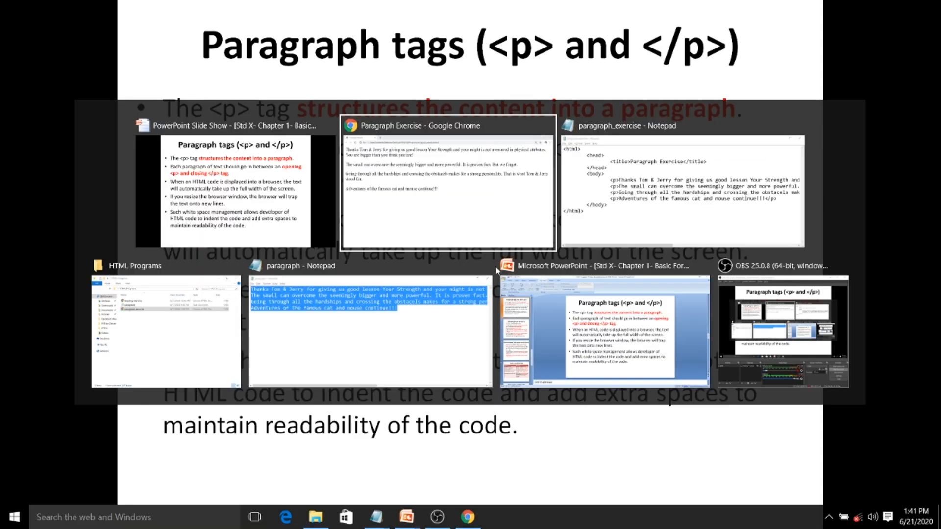
# Restore down the Chrome window so the four paragraphs rewrap to the narrower width
pyautogui.click(446, 180)
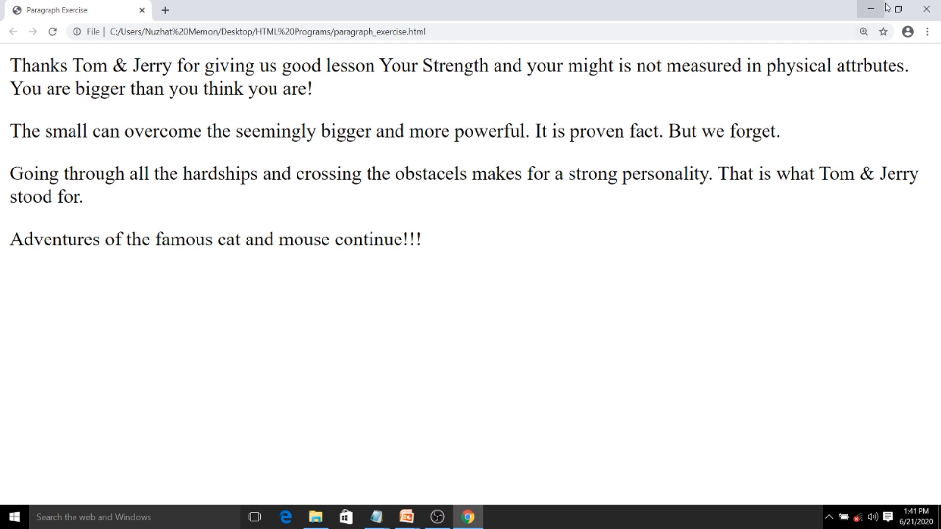
pyautogui.click(896, 8)
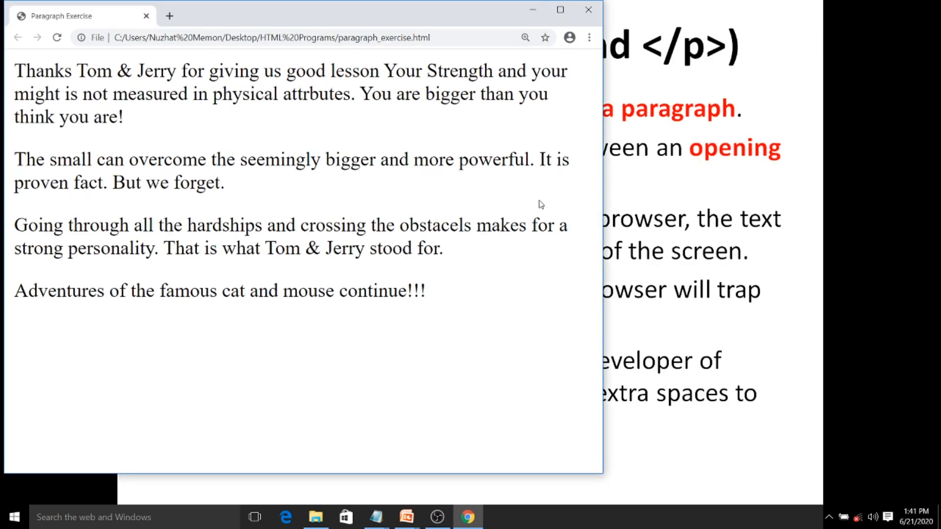
pyautogui.moveTo(507, 110)
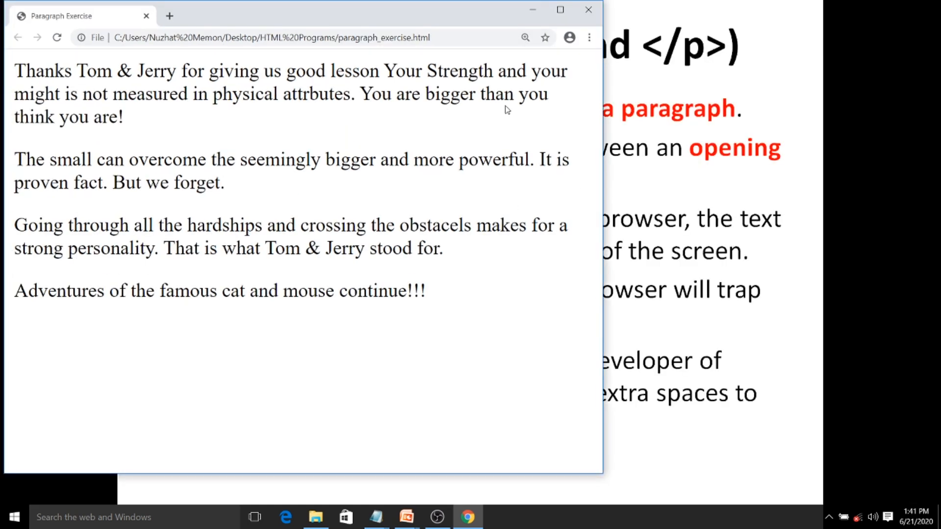
pyautogui.moveTo(195, 120)
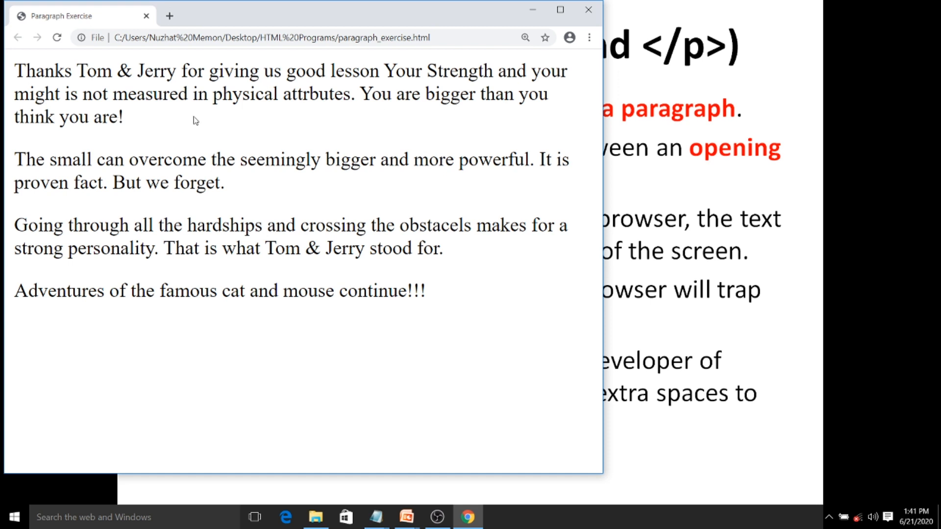
pyautogui.moveTo(601, 209)
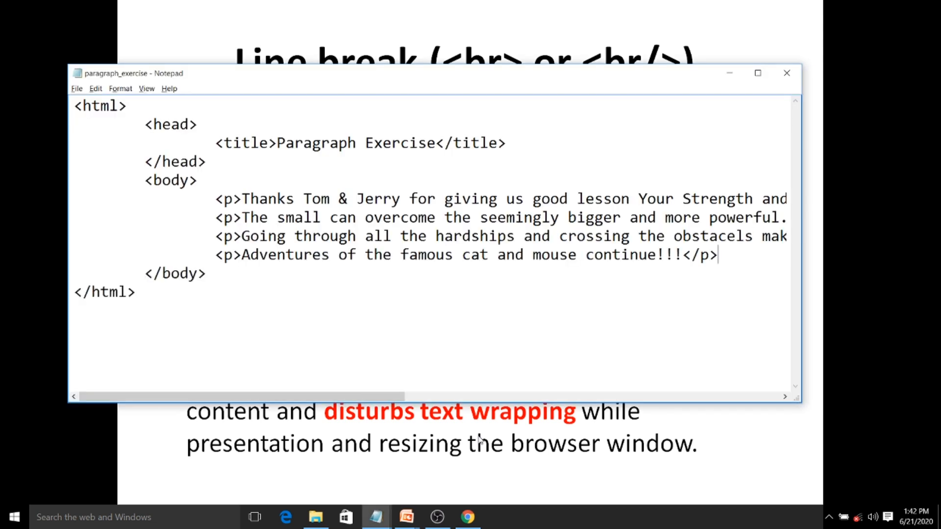
pyautogui.moveTo(408, 201)
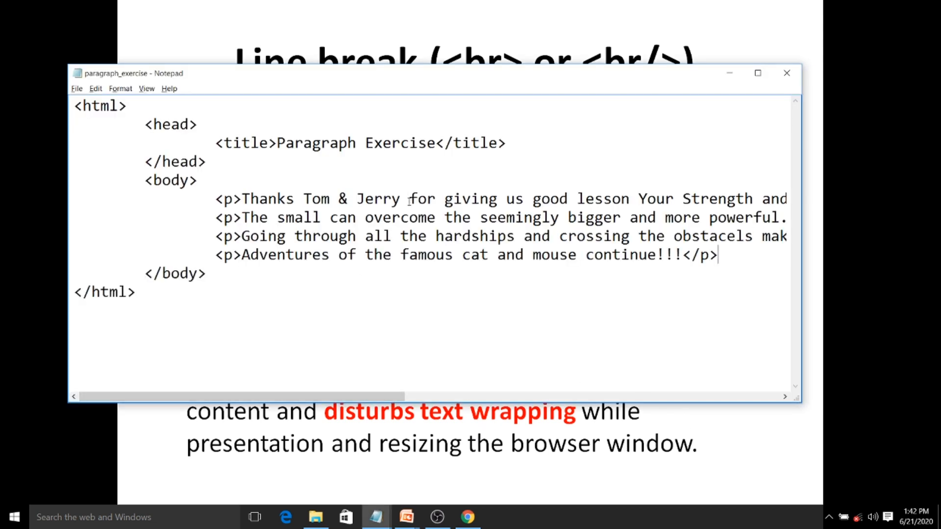
# Insert a <br> tag right after 'Thanks Tom & Jerry' in the first paragraph
pyautogui.write('<br>')
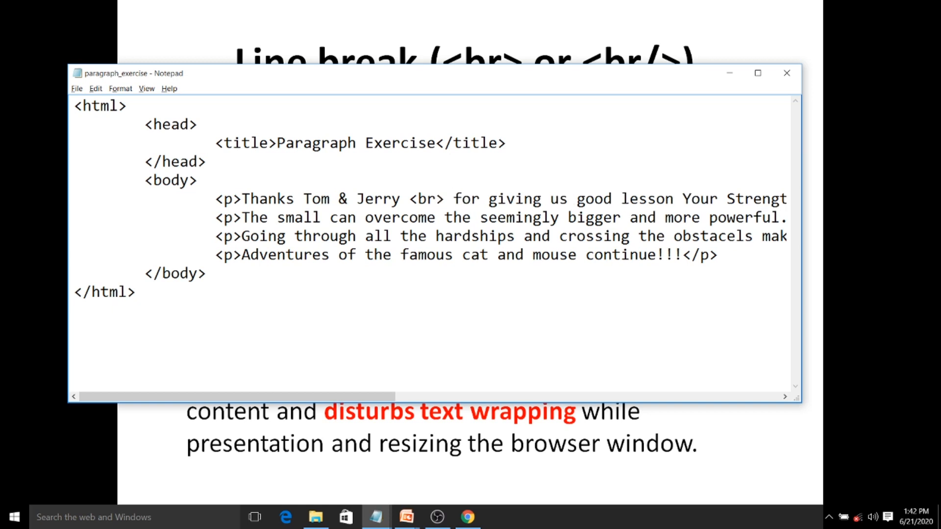
pyautogui.press('alt+tab')
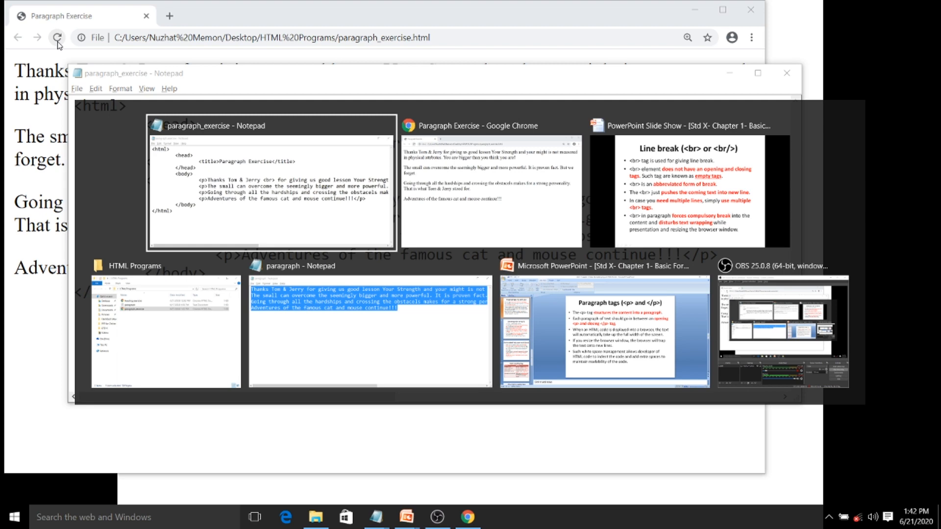
# Reload the page in Chrome to show the single line break
pyautogui.click(491, 192)
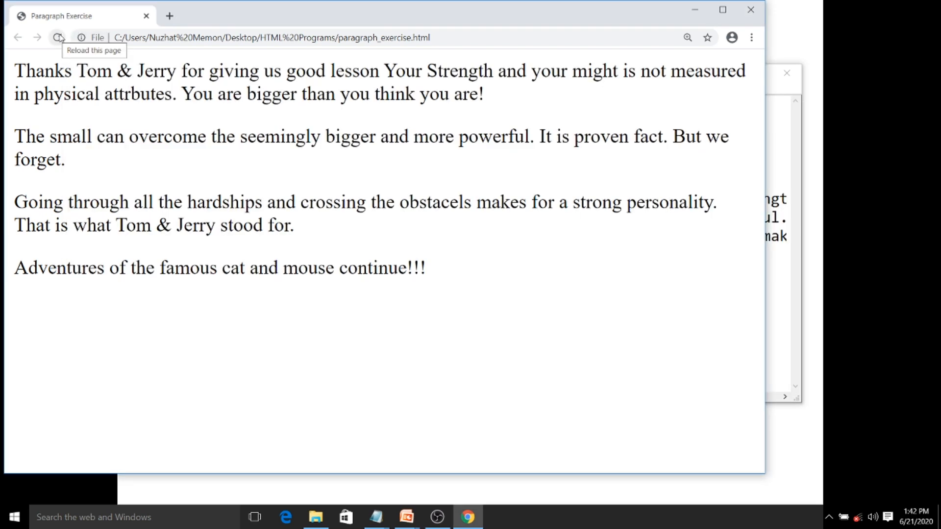
pyautogui.click(57, 37)
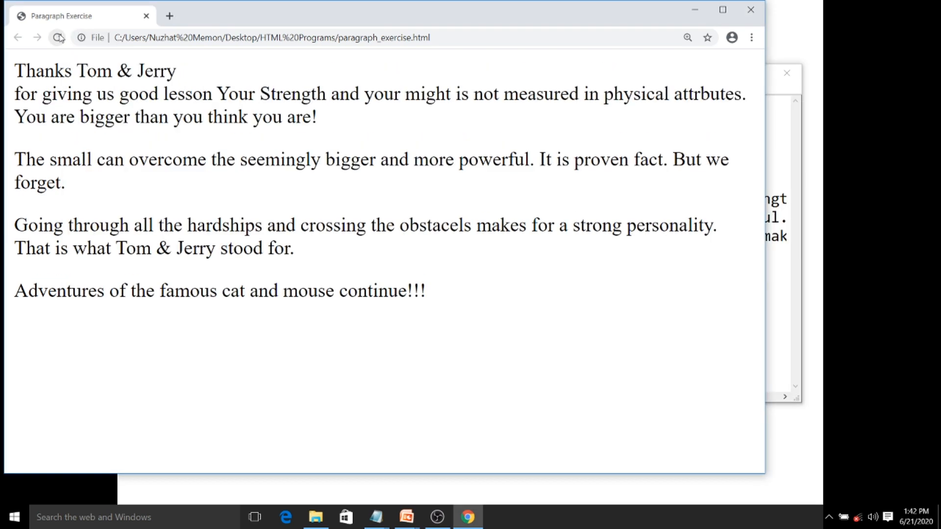
pyautogui.click(57, 37)
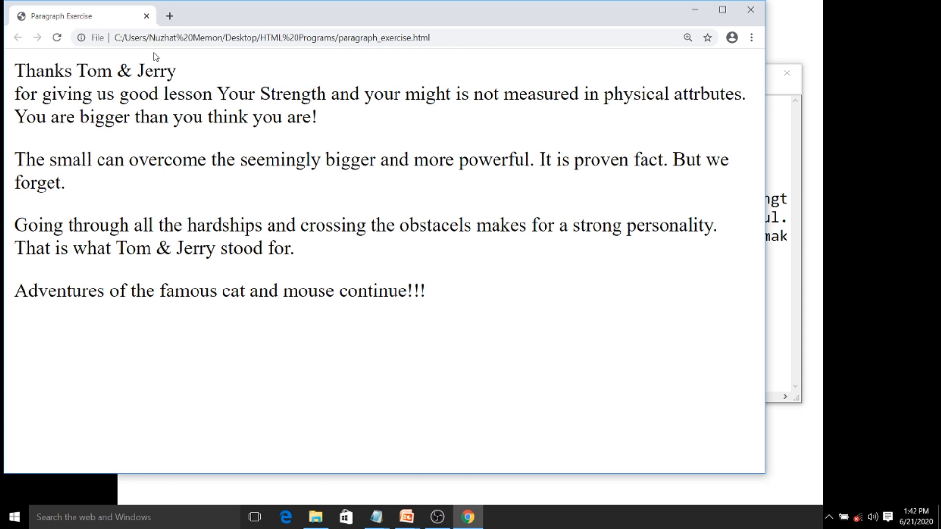
# Add extra <br> tags after 'Thanks Tom & Jerry', making four in total
pyautogui.press('alt+tab')
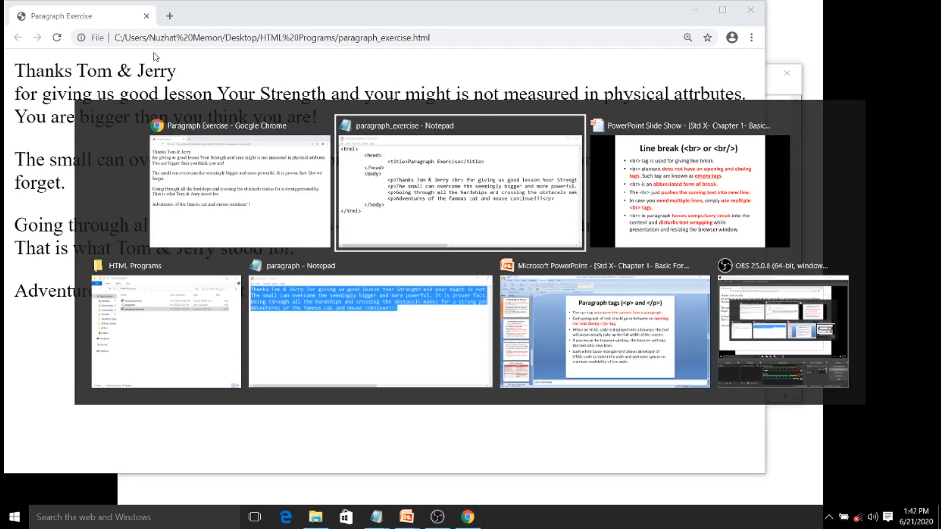
pyautogui.click(458, 183)
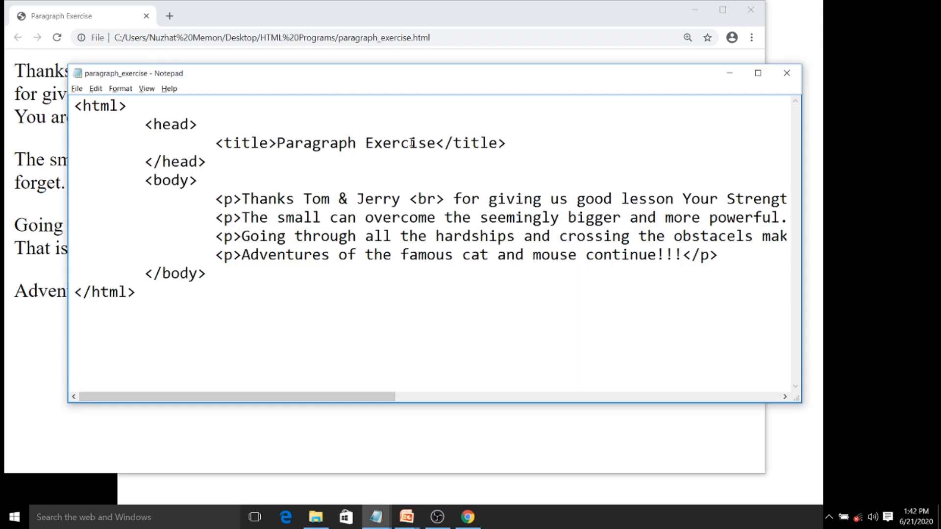
pyautogui.write('<br><br')
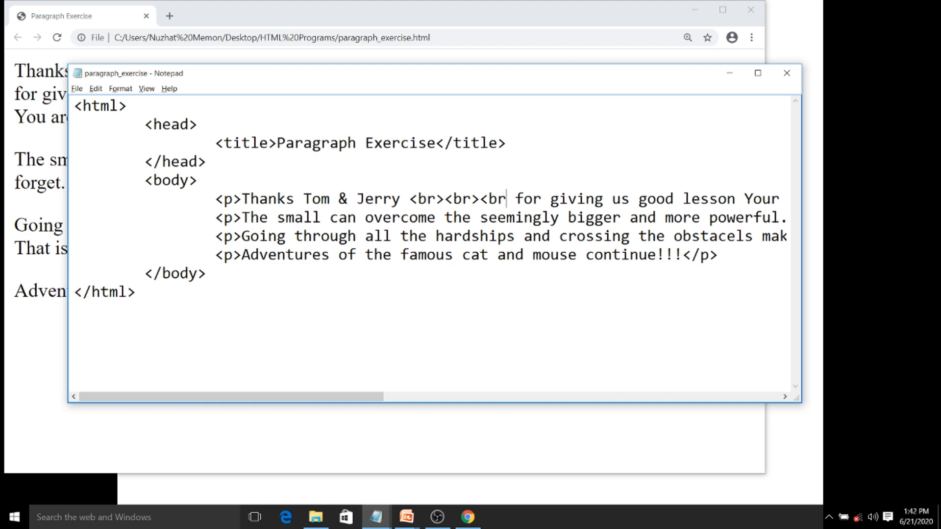
pyautogui.press('Backspace')
pyautogui.write('><br/>')
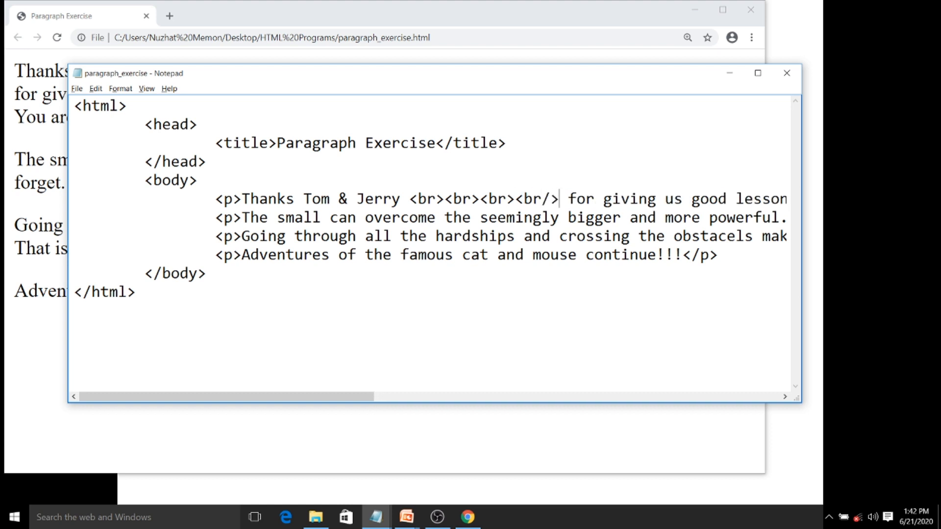
# Reload Chrome to show the wide blank gap after 'Thanks Tom & Jerry'
pyautogui.press('alt+tab')
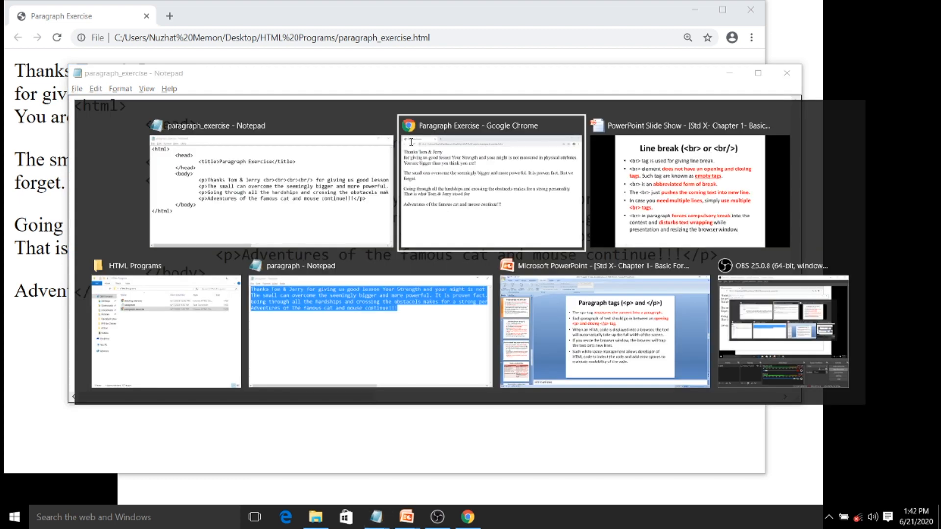
pyautogui.click(490, 180)
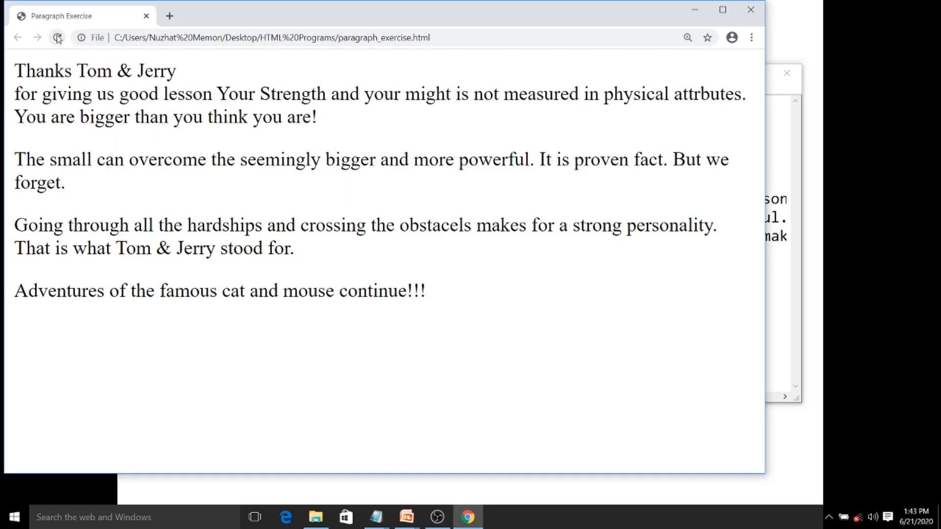
pyautogui.click(57, 37)
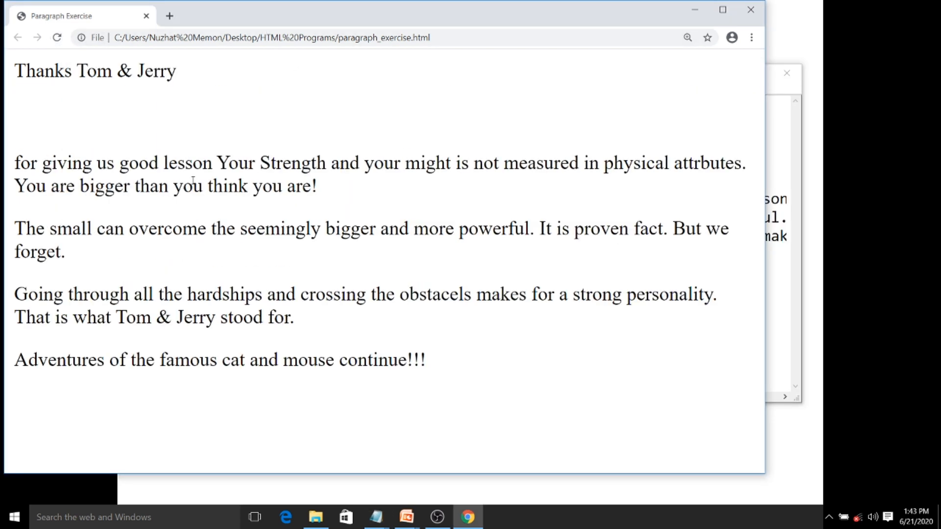
pyautogui.press('alt+tab')
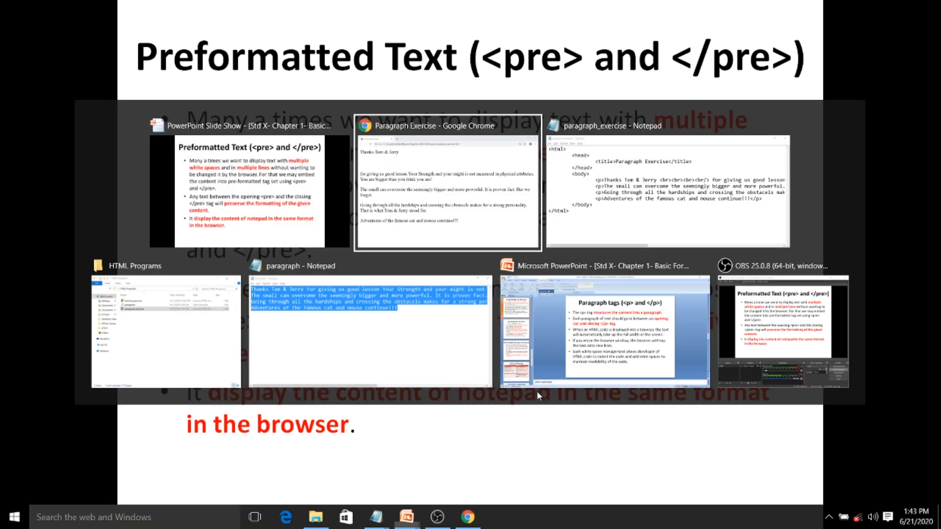
# Bring the paragraph_exercise code in Notepad back in front of the slide
pyautogui.click(669, 186)
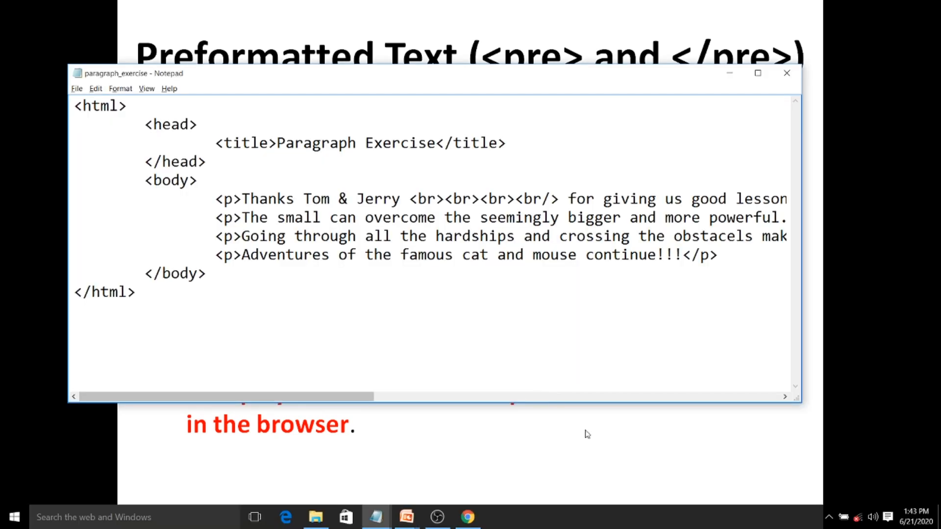
# Add a four-row asterisk triangle on a new line below the last paragraph
pyautogui.click(719, 254)
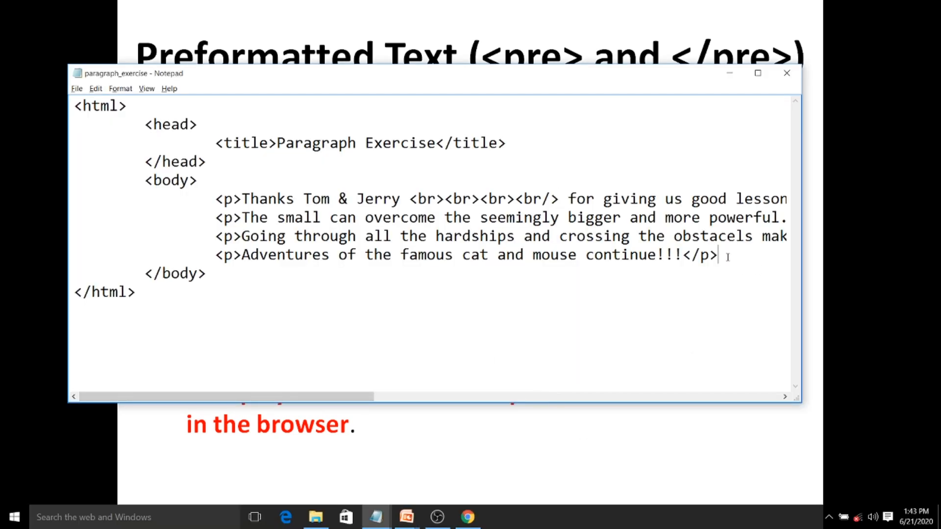
pyautogui.press('enter')
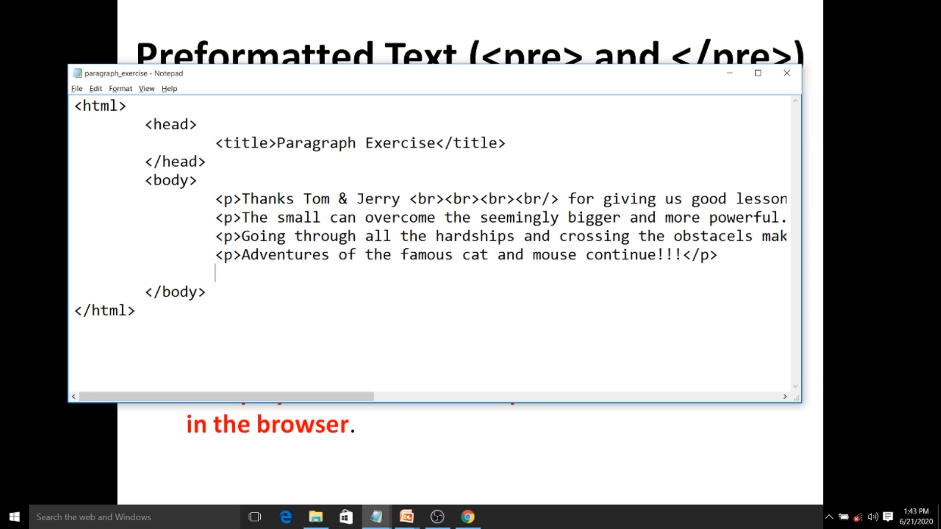
pyautogui.write('*')
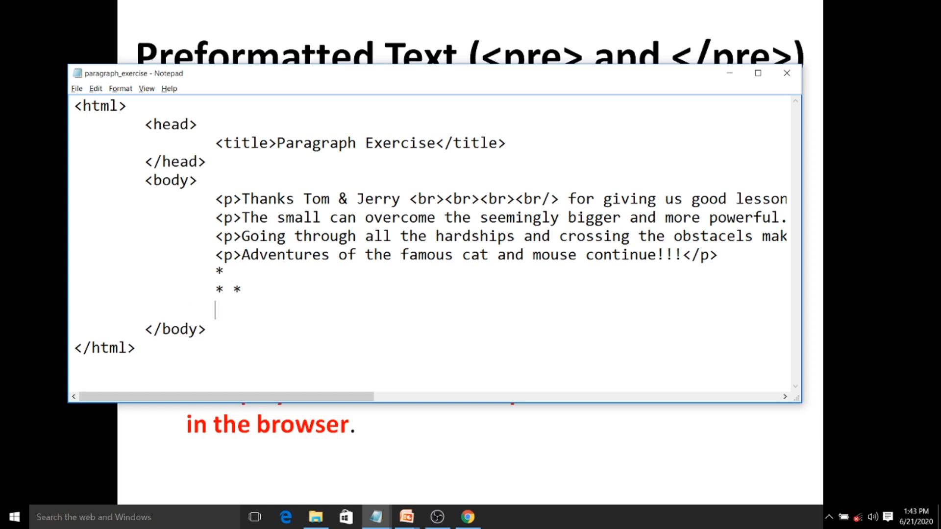
pyautogui.write('*')
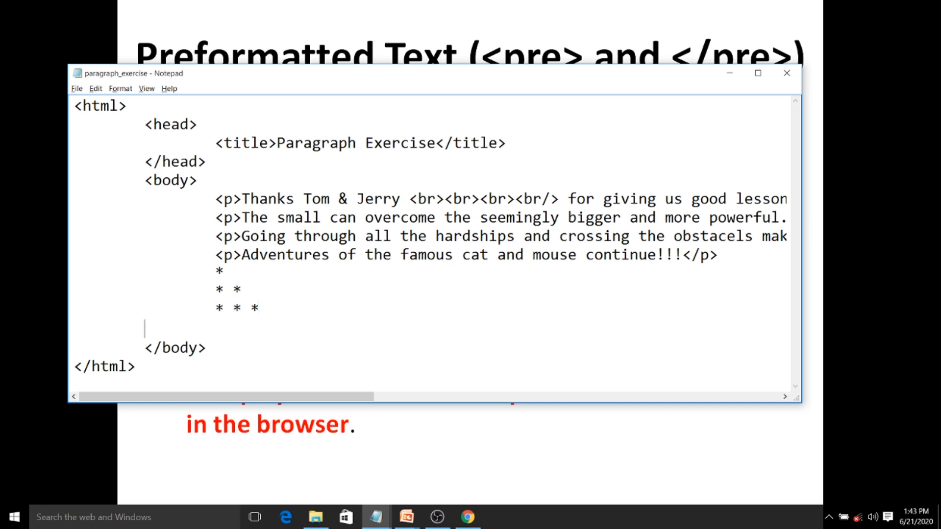
pyautogui.write('*')
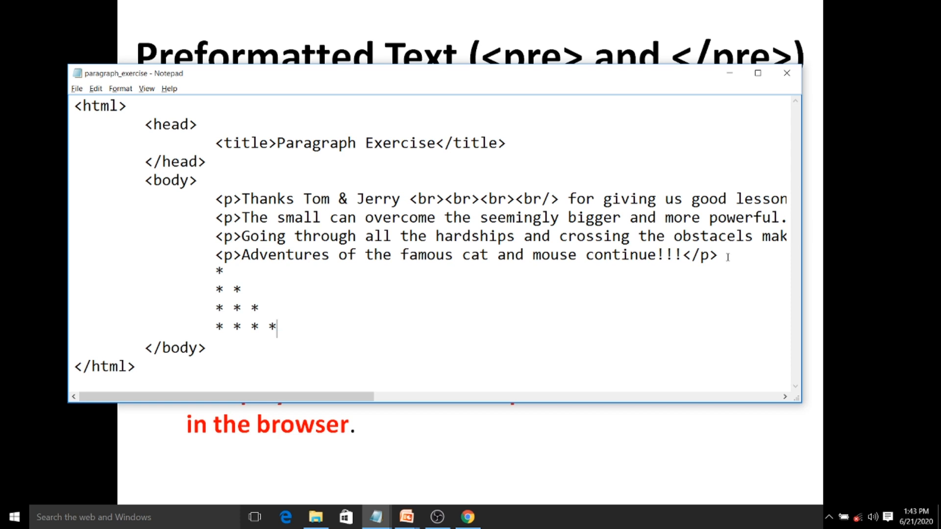
# Reload Chrome to see the asterisks squashed onto one line
pyautogui.press('alt+tab')
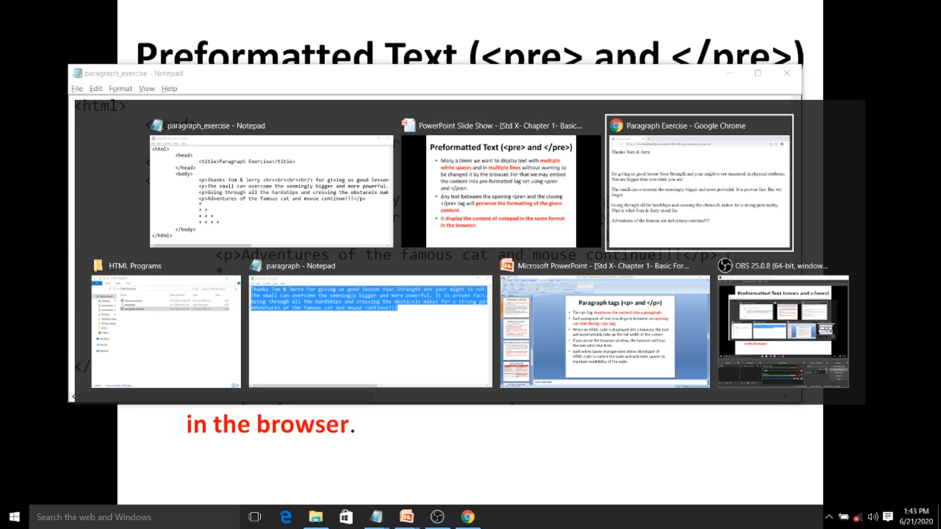
pyautogui.click(696, 180)
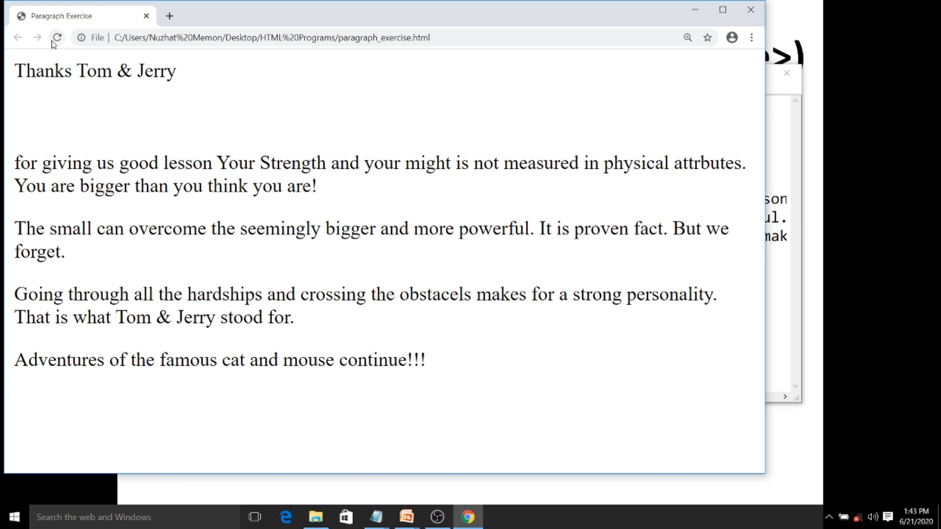
pyautogui.click(57, 37)
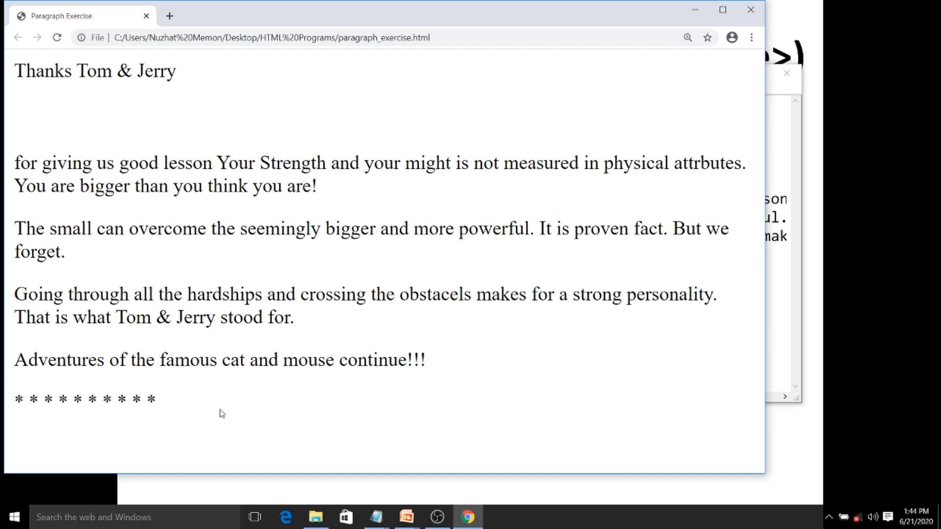
pyautogui.click(376, 516)
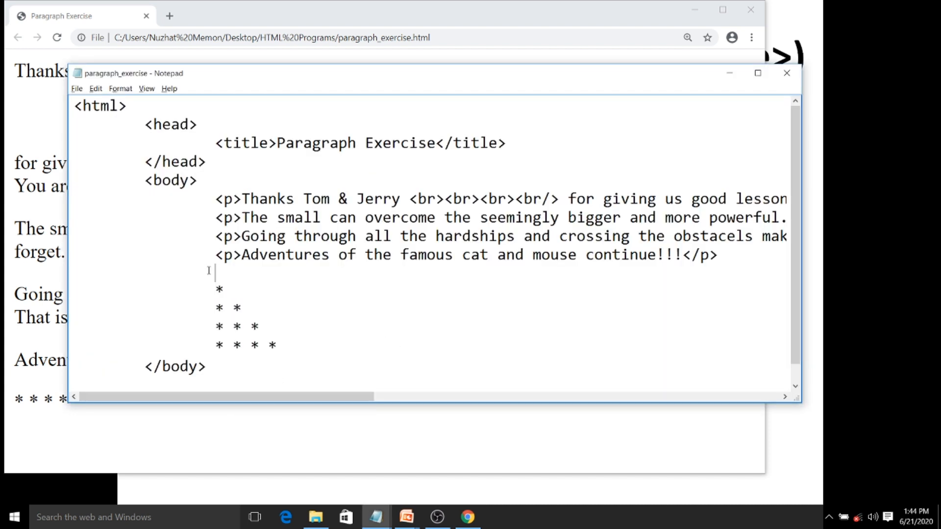
# Wrap the asterisk triangle in <pre> and </pre> tags and view it in Chrome
pyautogui.write('<pre')
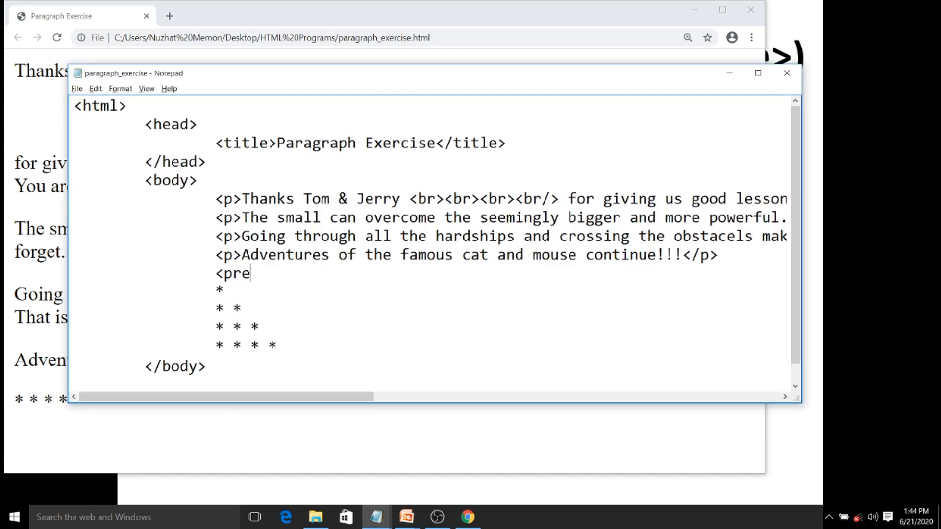
pyautogui.write('>')
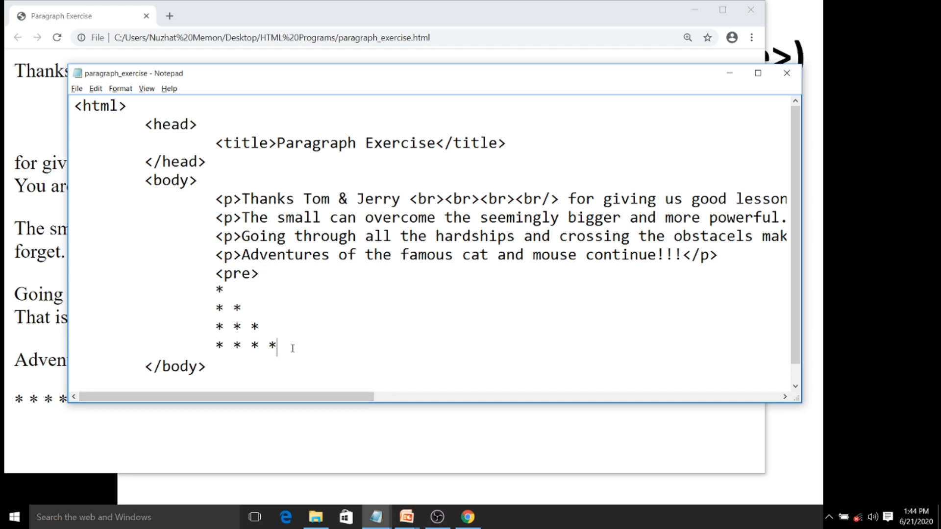
pyautogui.write('</p')
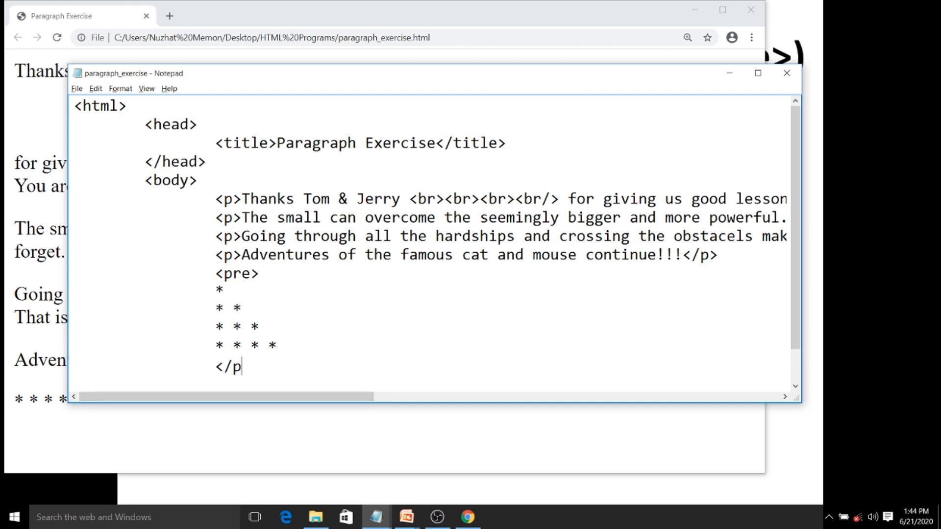
pyautogui.press('alt+tab')
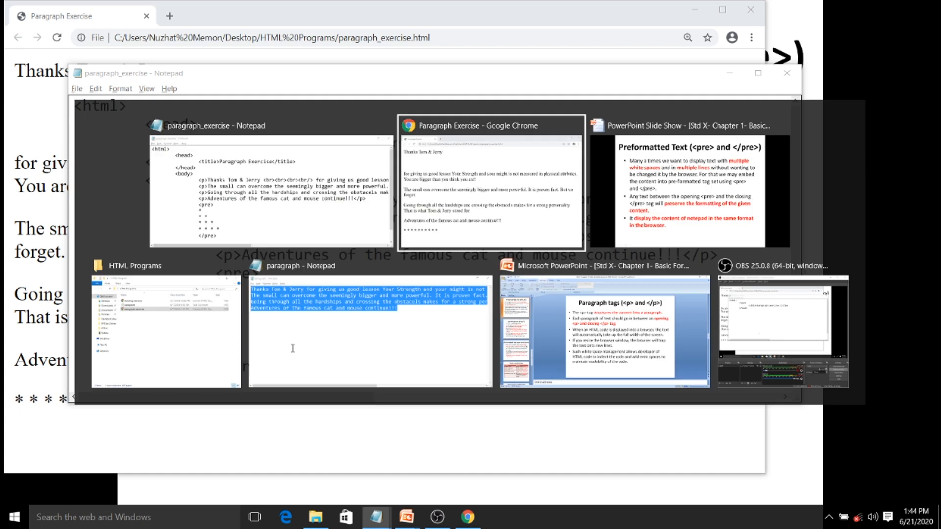
pyautogui.click(490, 190)
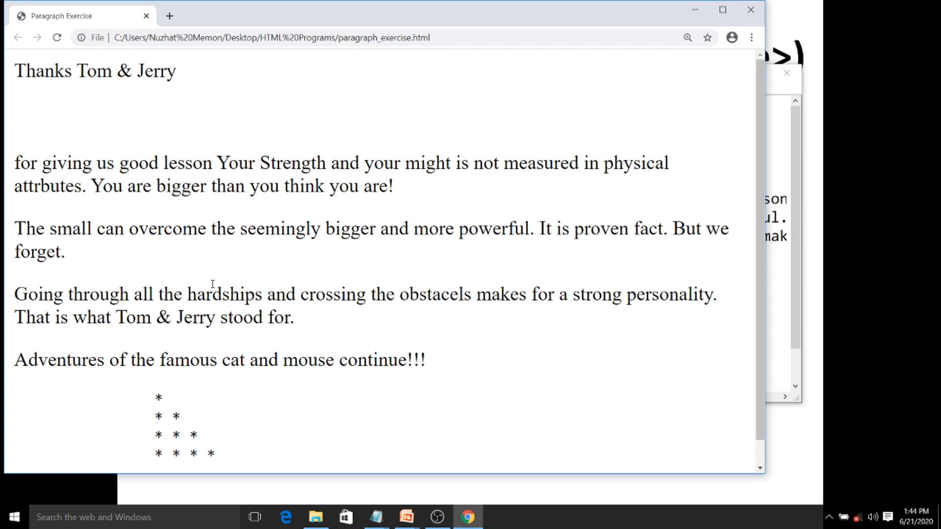
pyautogui.press('alt+tab')
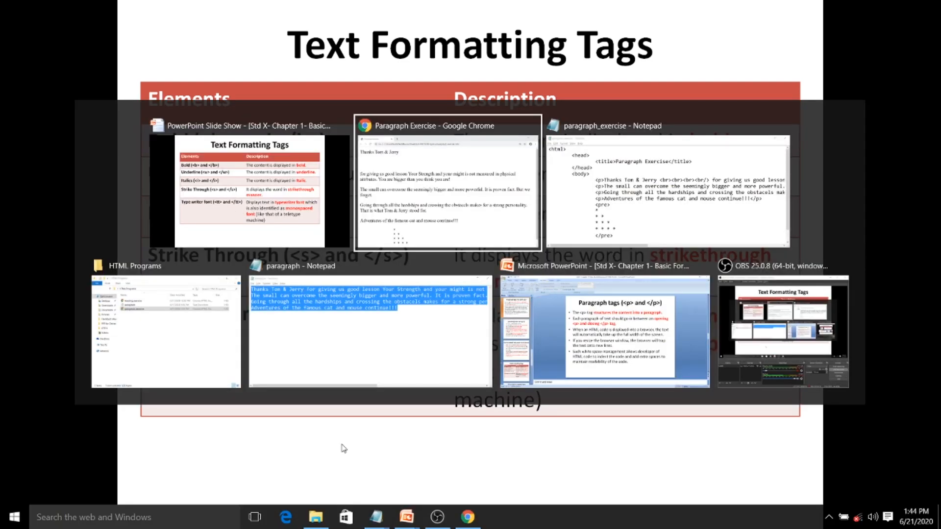
pyautogui.moveTo(667, 187)
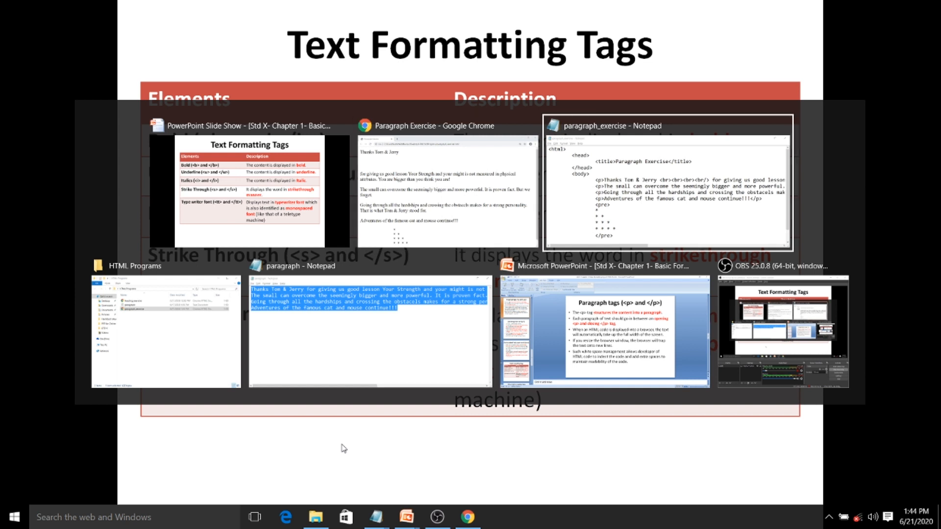
# Wrap 'Tom & Jerry' in <b> tags and reload Chrome to show it bold
pyautogui.click(666, 189)
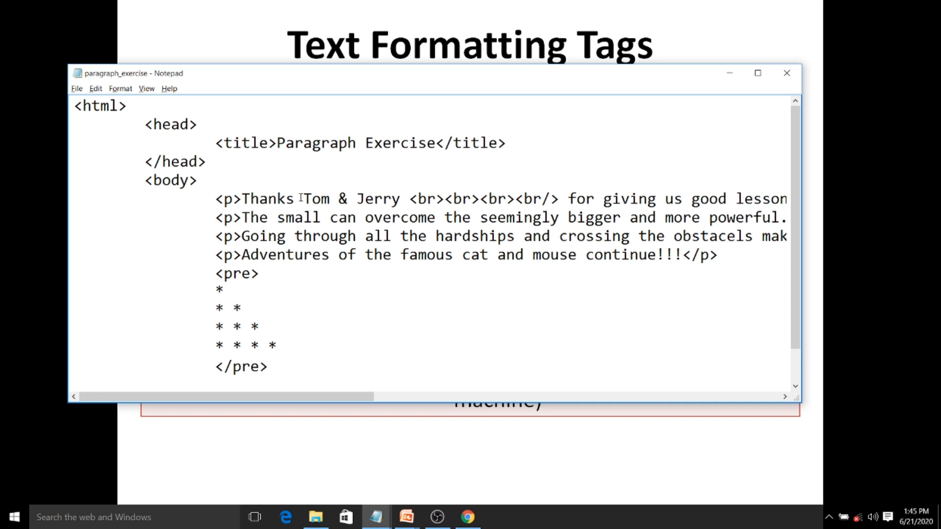
pyautogui.write('<b>')
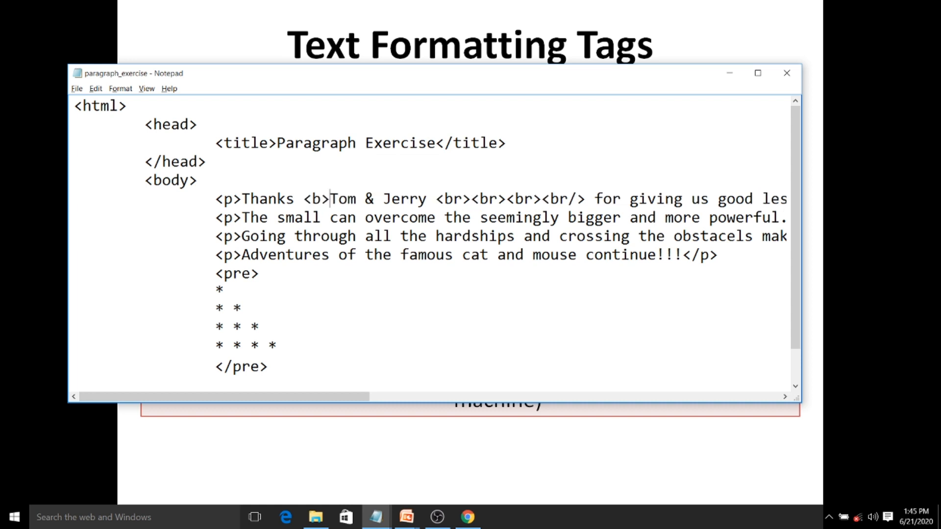
pyautogui.click(427, 198)
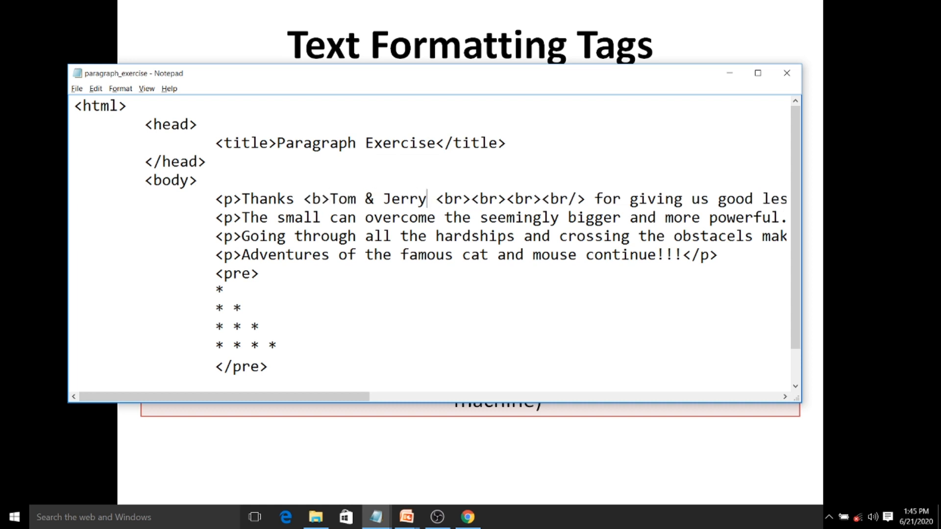
pyautogui.write('</b>')
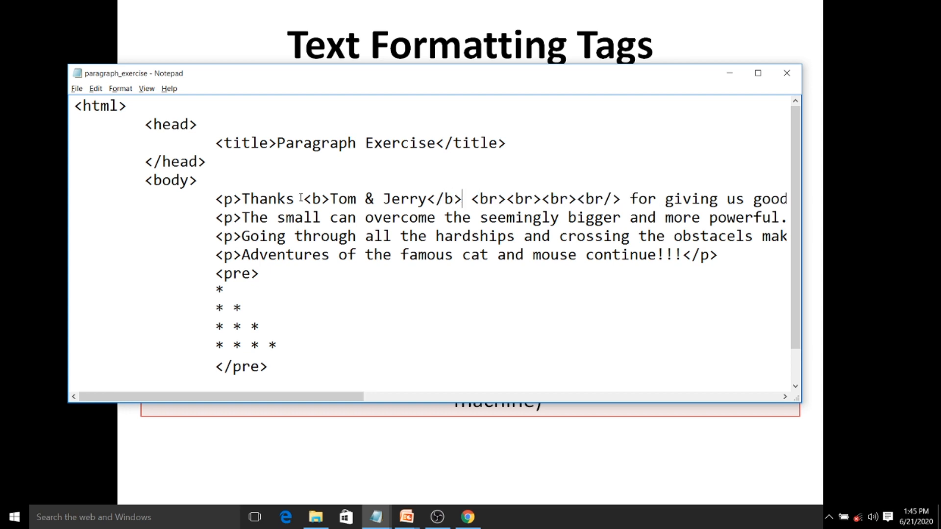
pyautogui.click(467, 516)
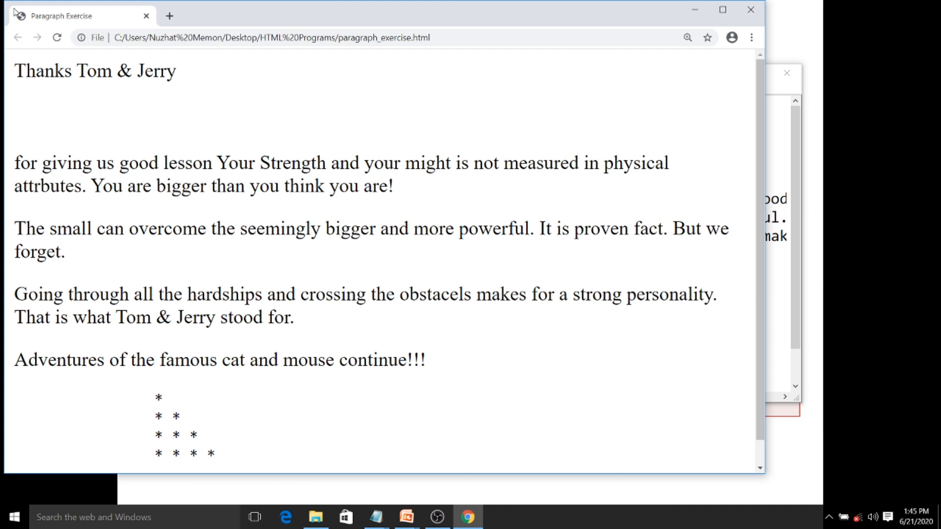
pyautogui.click(57, 37)
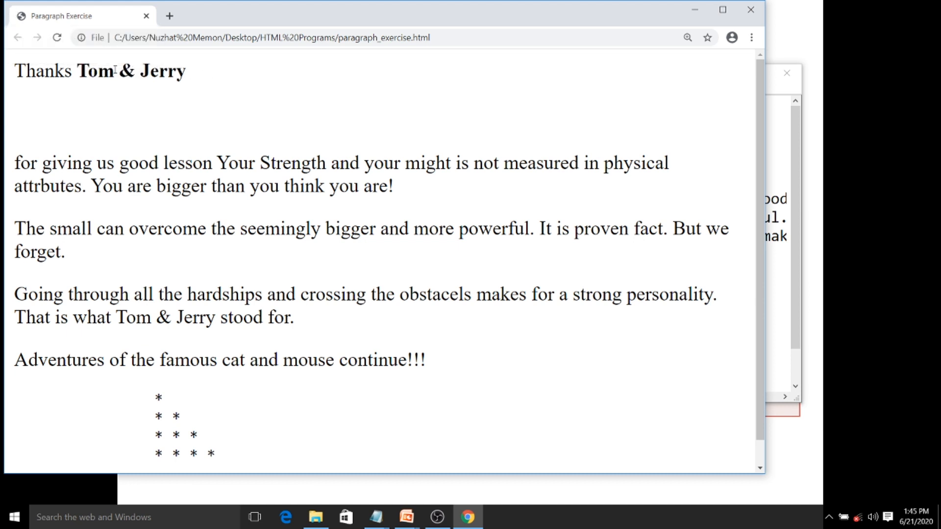
pyautogui.press('alt+tab')
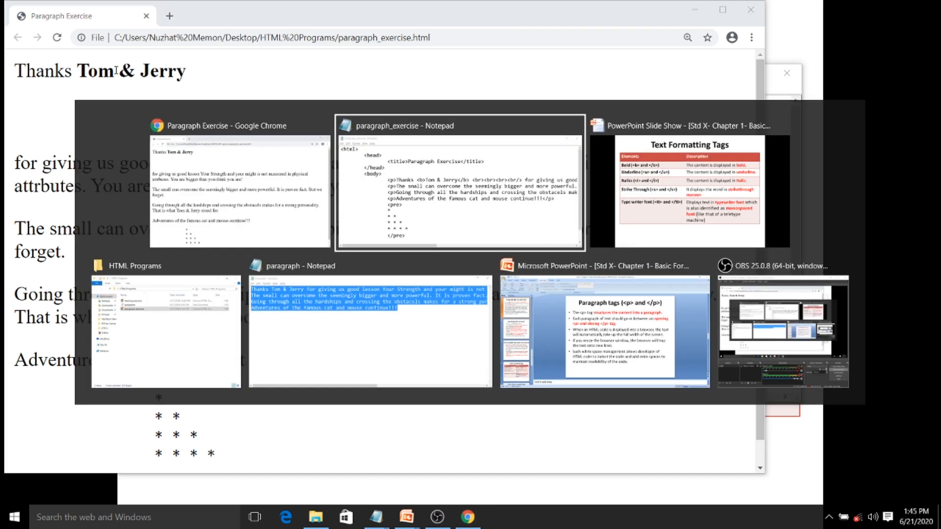
# Wrap 'cat and mouse' in <u> tags and reload Chrome to show the underline
pyautogui.click(458, 180)
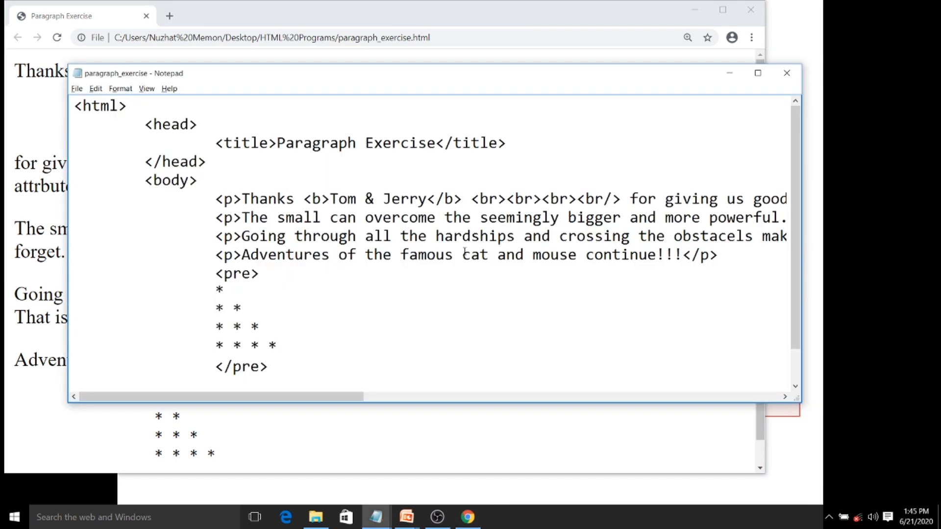
pyautogui.write('<')
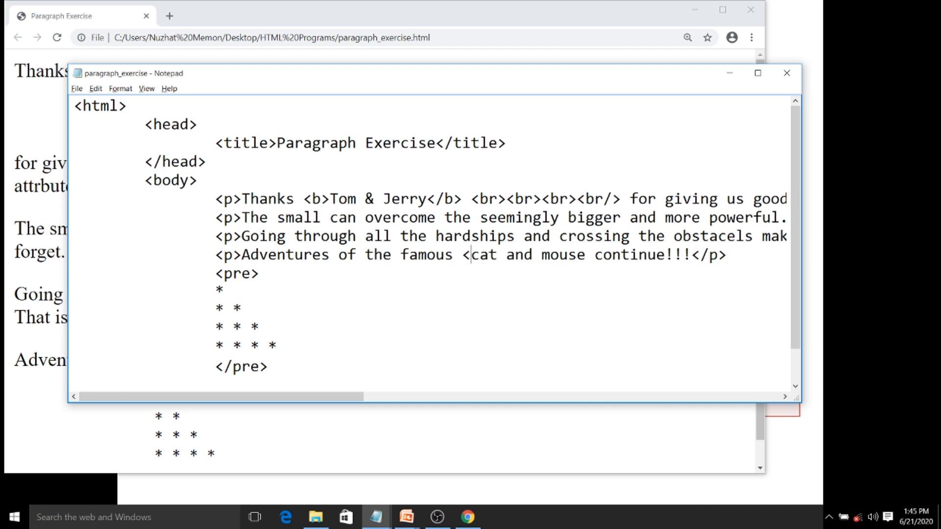
pyautogui.write('<u>')
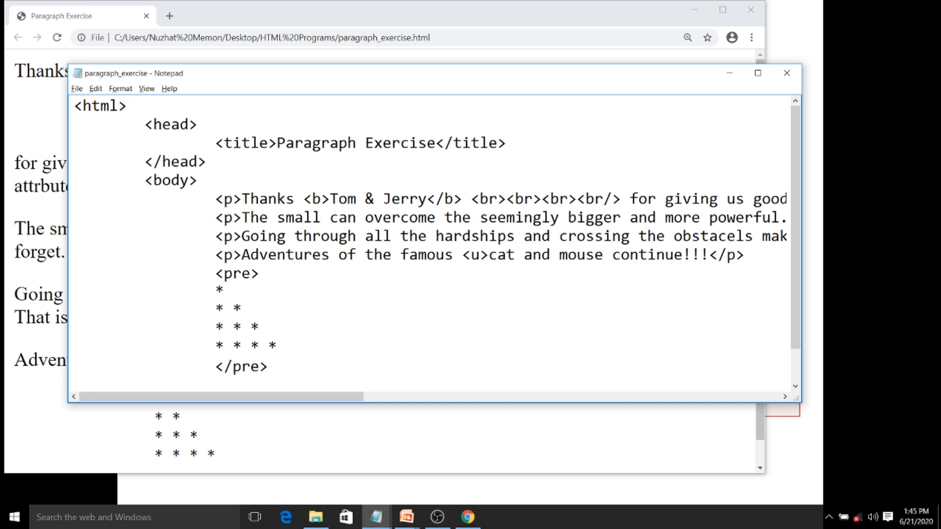
pyautogui.write('</u')
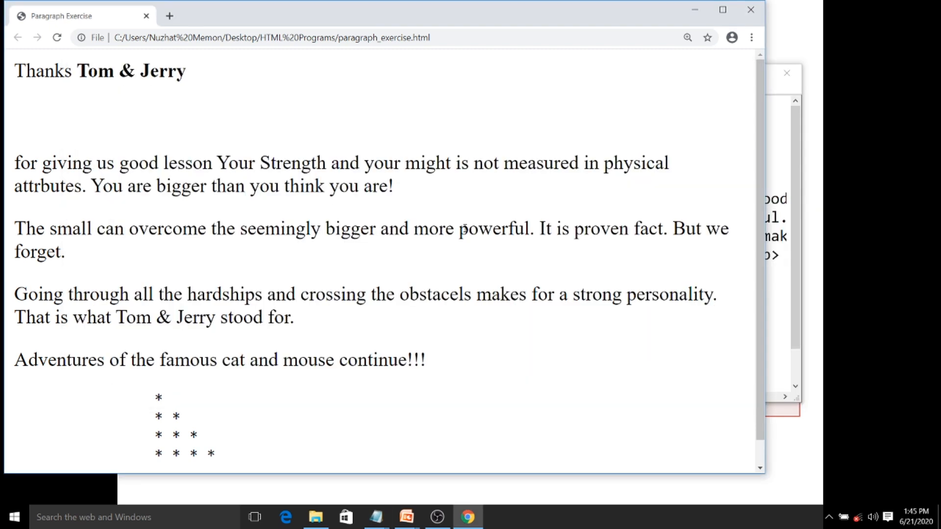
pyautogui.click(57, 37)
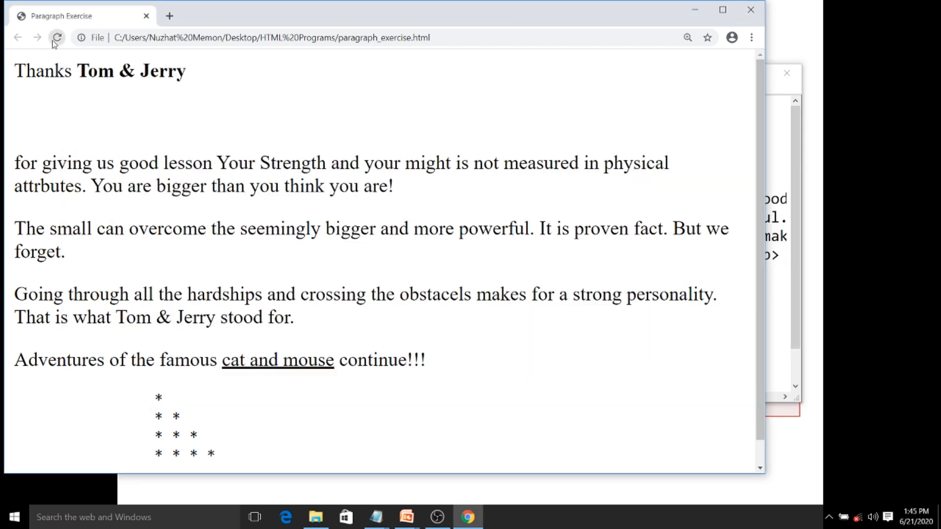
pyautogui.click(57, 37)
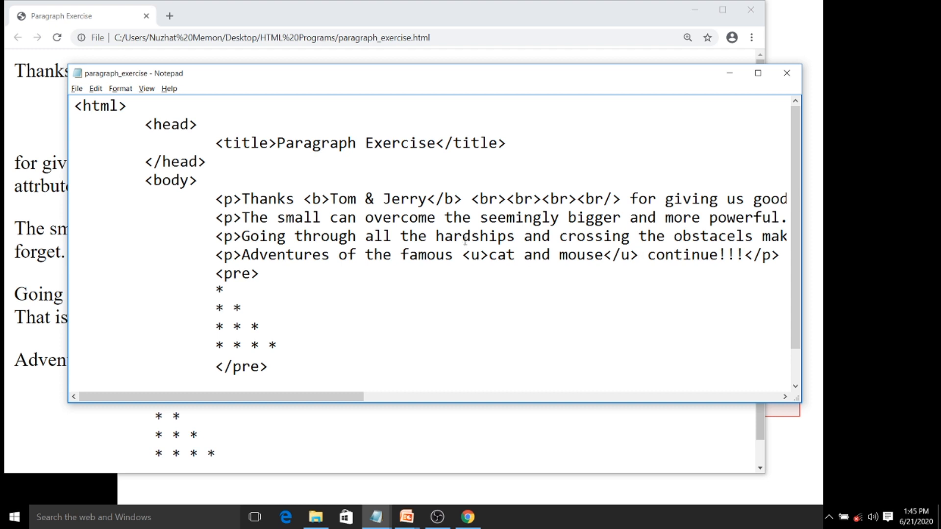
pyautogui.moveTo(317, 243)
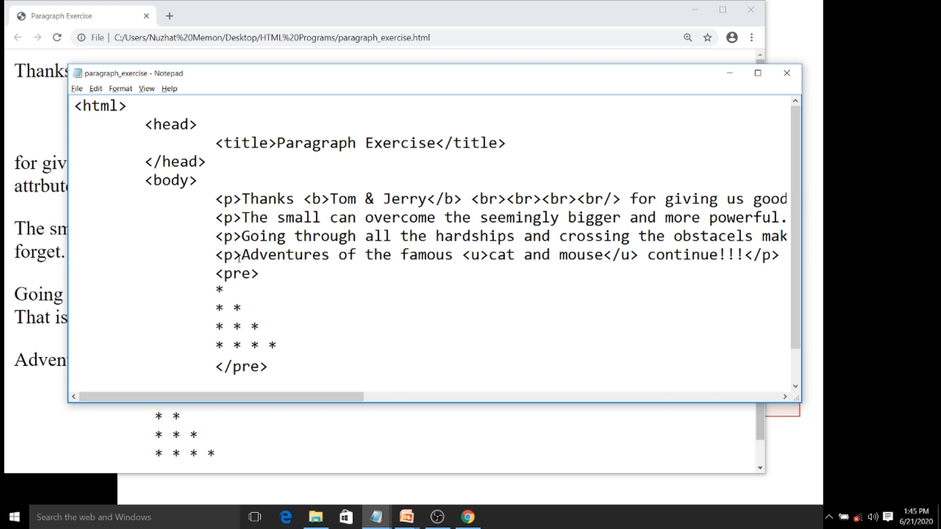
# Wrap 'Adventures' in <i></i> tags and check the italic word in Chrome
pyautogui.write('<i>')
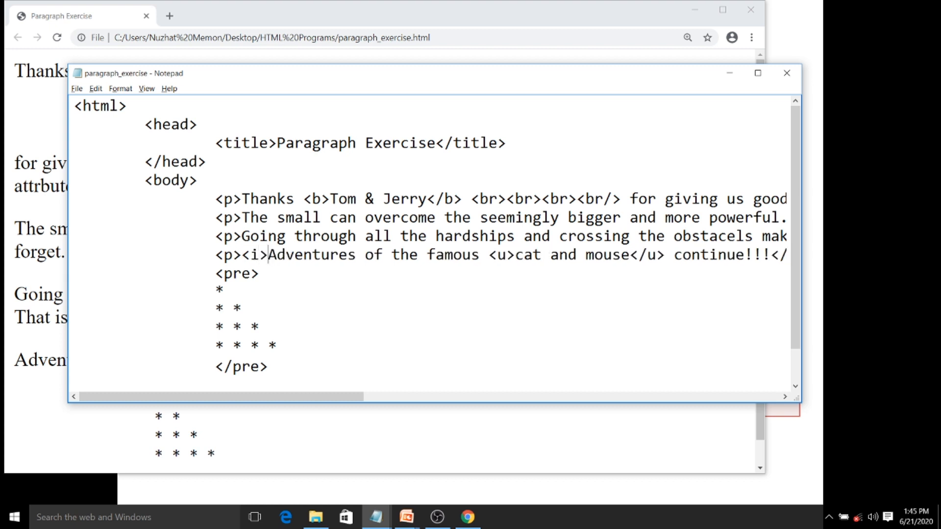
pyautogui.click(363, 255)
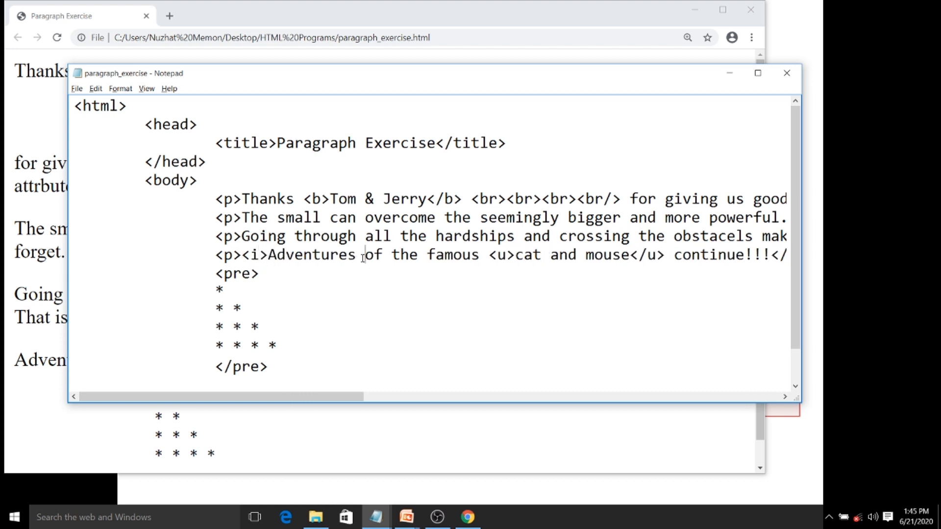
pyautogui.write('</')
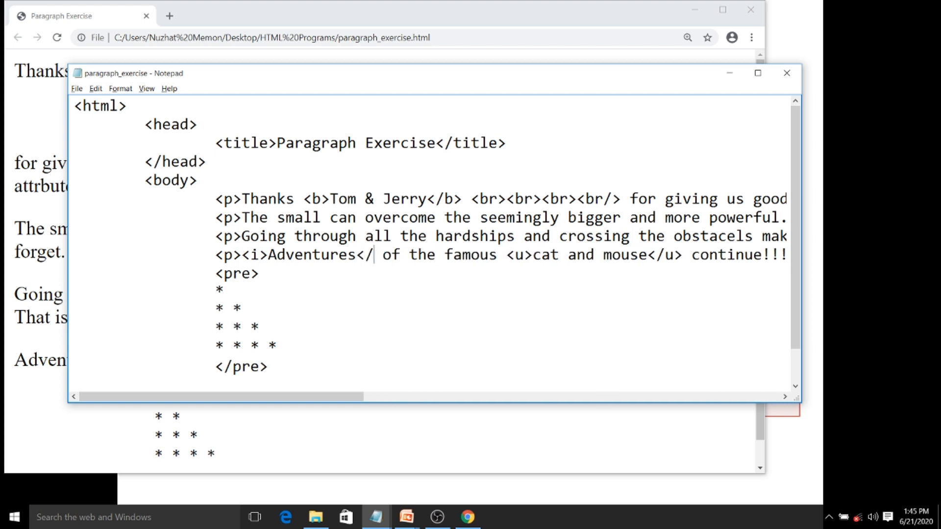
pyautogui.press('alt+tab')
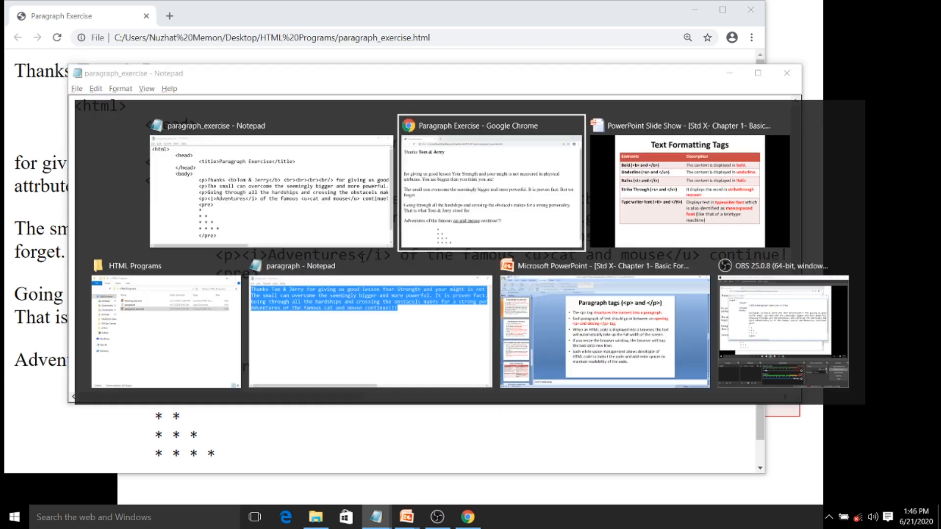
pyautogui.click(490, 183)
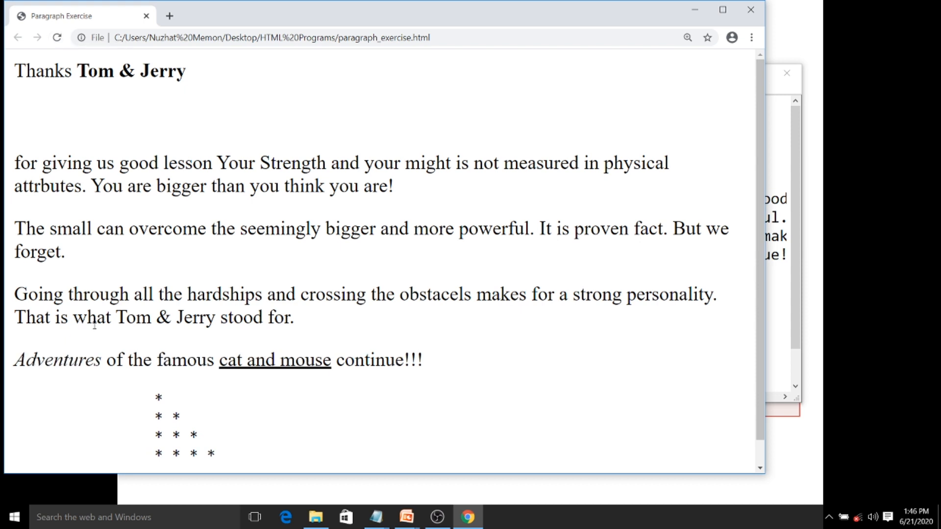
pyautogui.click(376, 517)
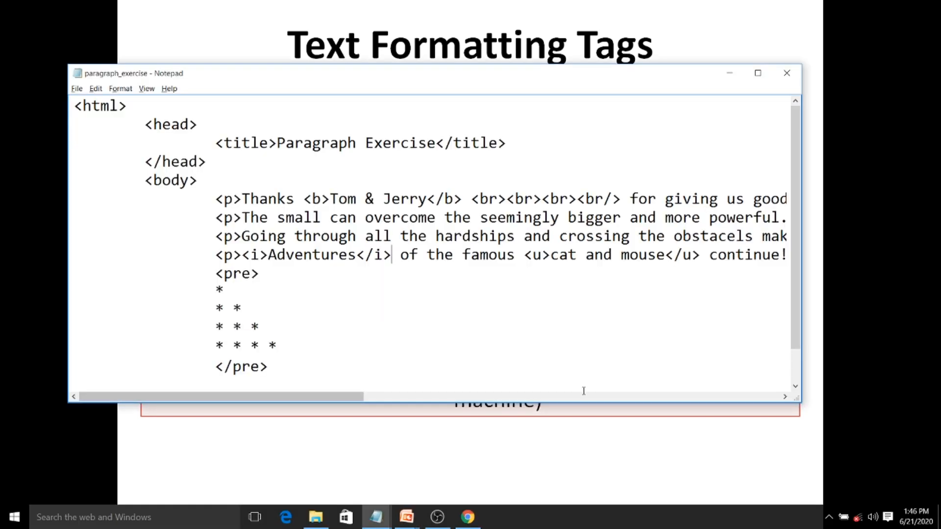
# Wrap 'crossing the obstacels' in <s> tags, reload Chrome, and return to Notepad
pyautogui.click(558, 235)
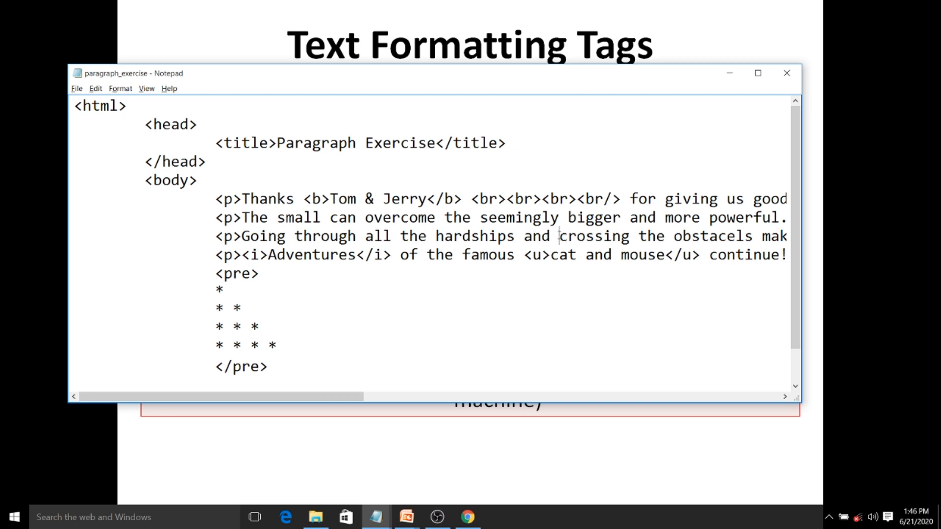
pyautogui.write('<s>')
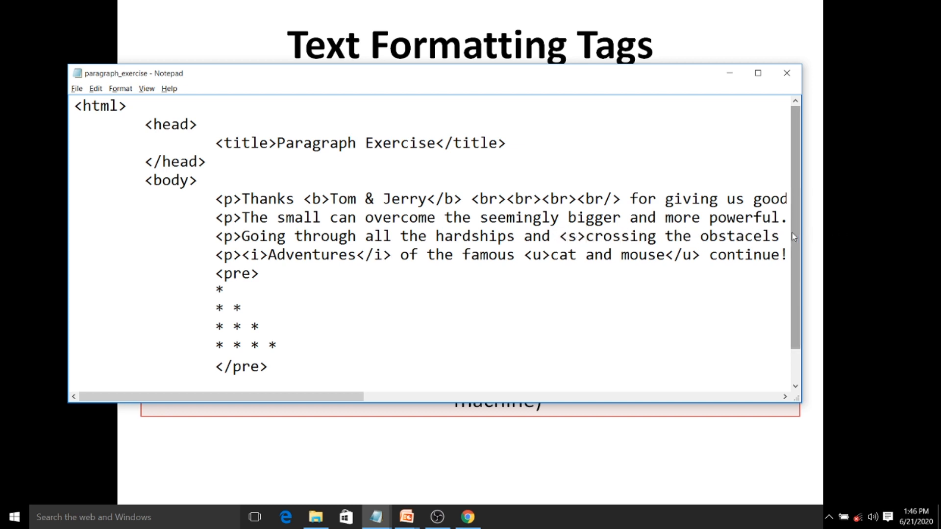
pyautogui.hscroll(3)
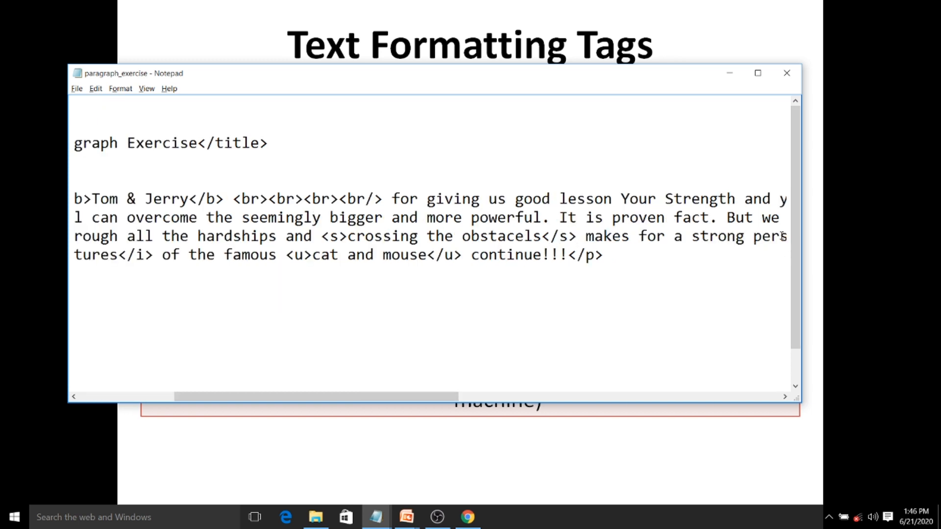
pyautogui.click(467, 516)
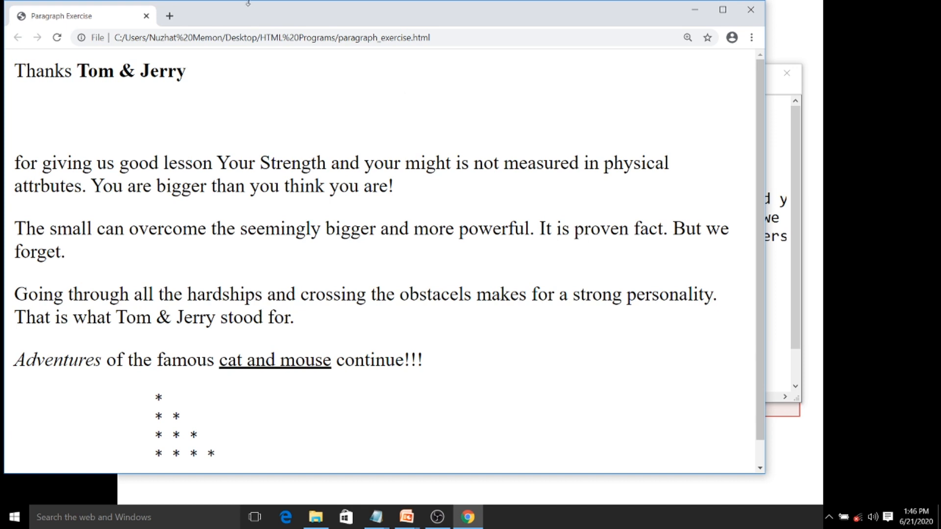
pyautogui.click(57, 37)
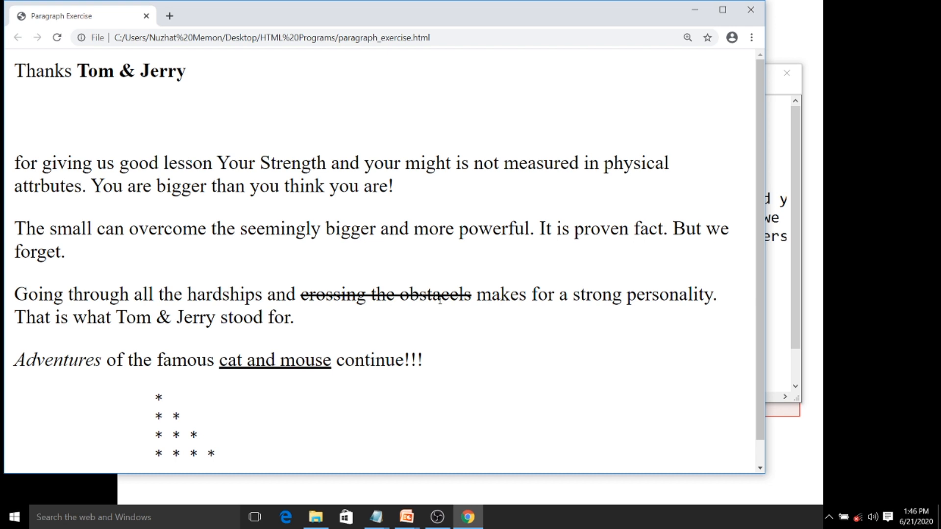
pyautogui.press('alt+tab')
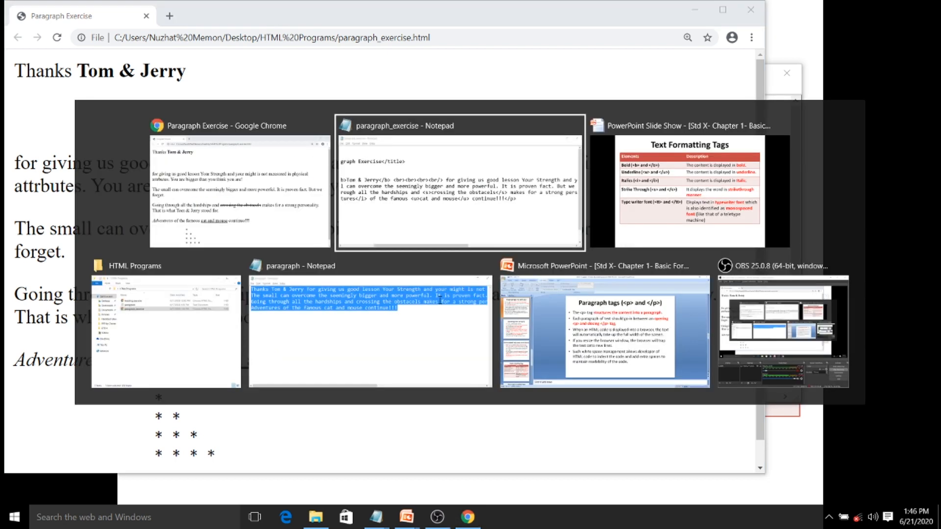
pyautogui.click(458, 180)
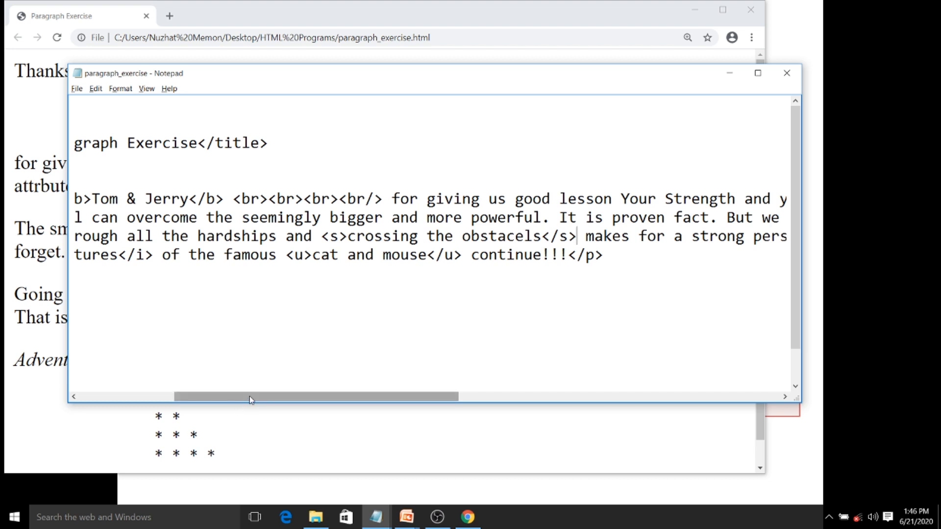
pyautogui.hscroll(-3)
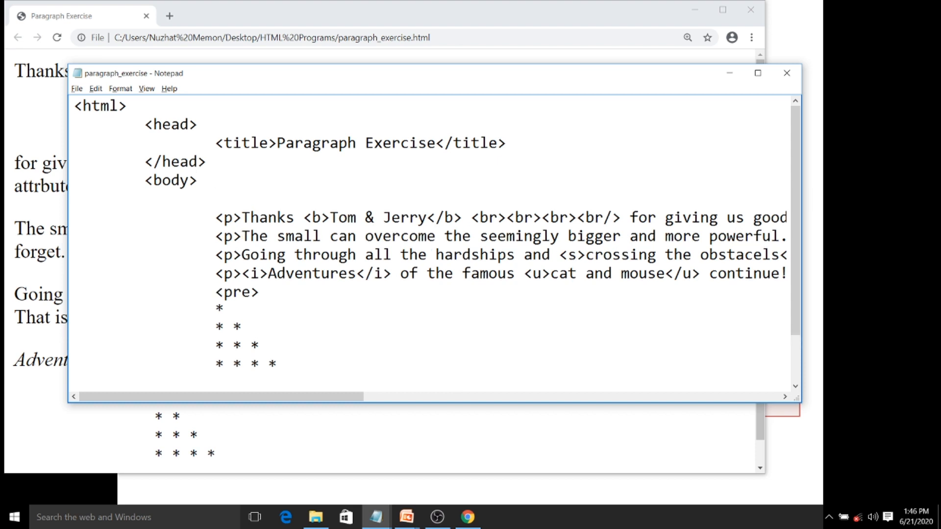
# Add a <tt>Tom & Jerry line at the top of the page body
pyautogui.write('<tt')
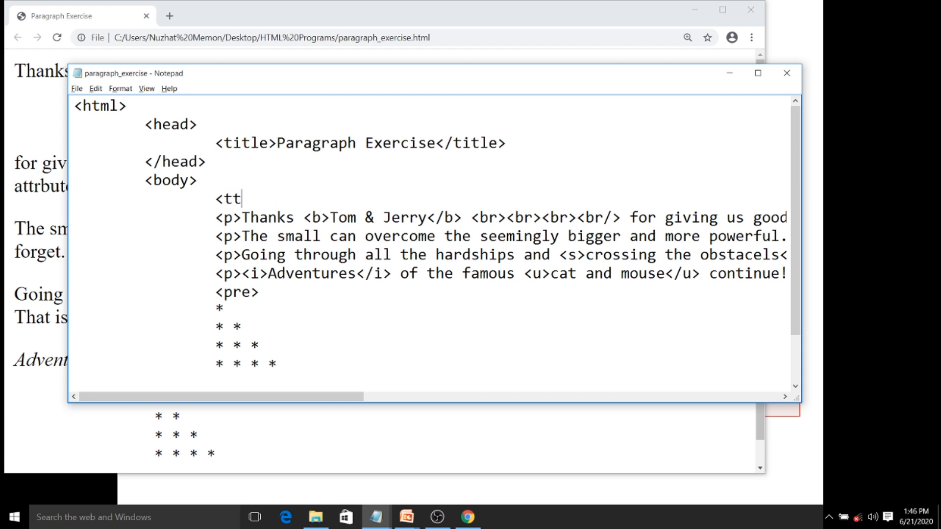
pyautogui.write('>')
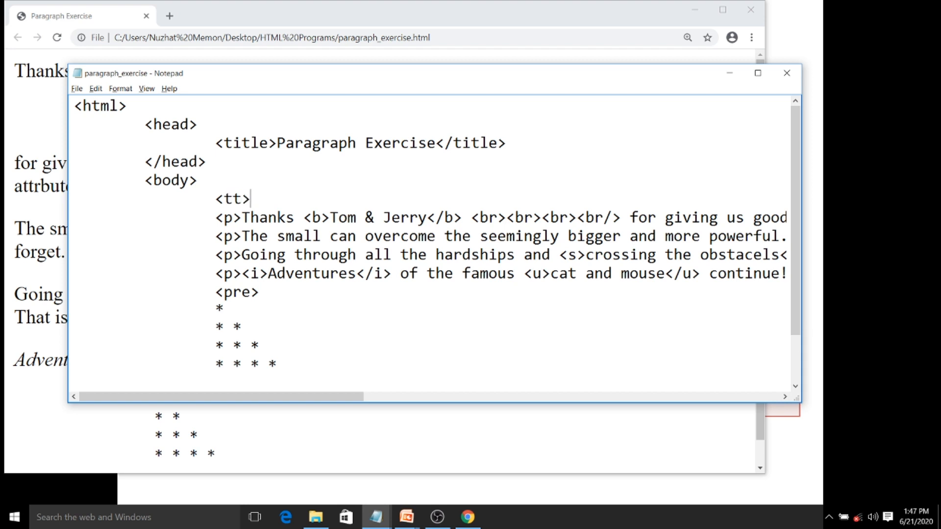
pyautogui.write('Tom')
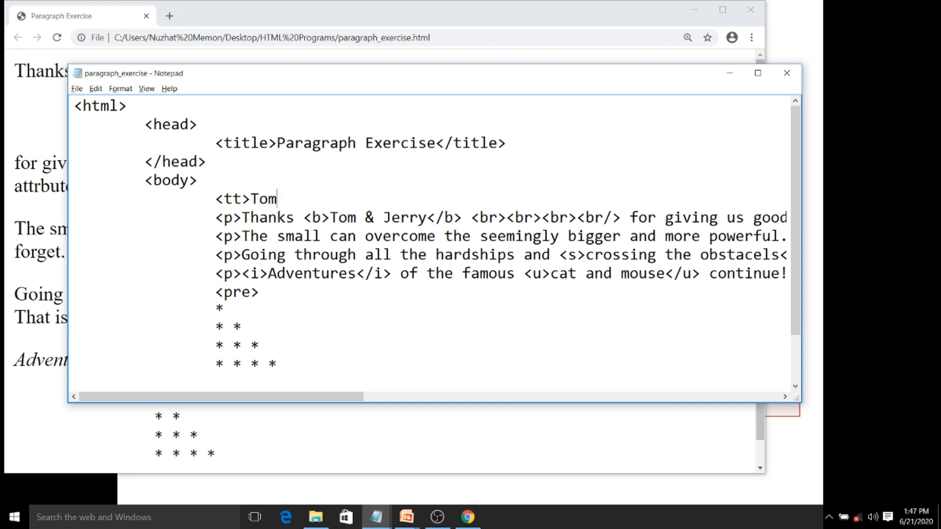
pyautogui.write('& J')
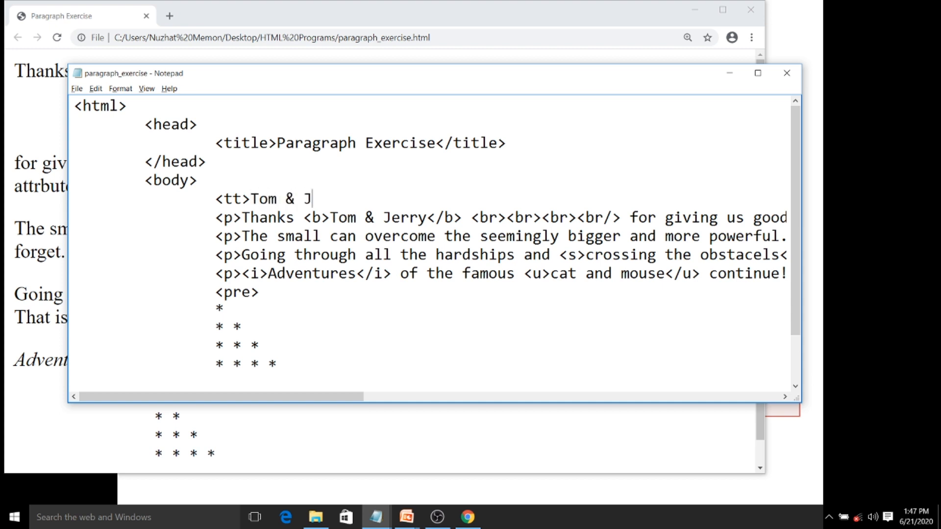
pyautogui.write('erry</tt>')
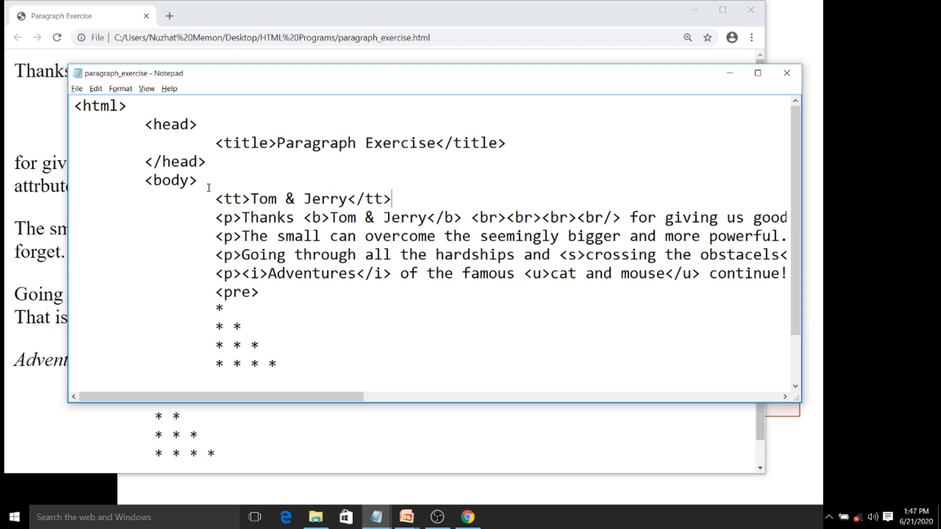
# View the typewriter-font heading in Chrome, then return to the Notepad source
pyautogui.press('alt+tab')
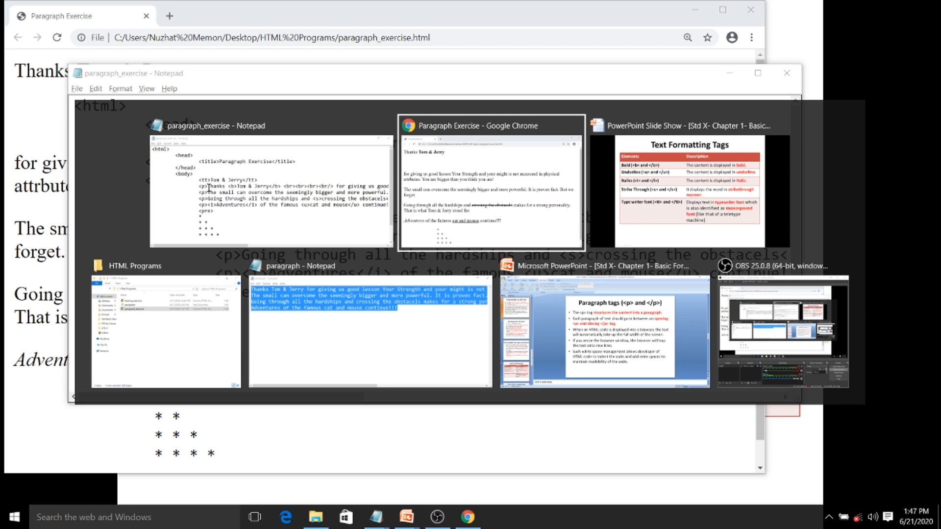
pyautogui.click(490, 184)
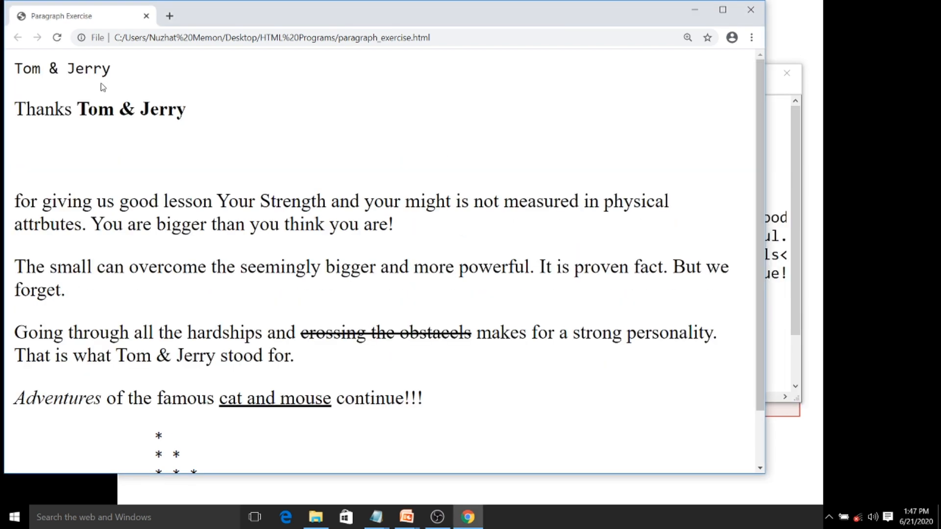
pyautogui.moveTo(139, 84)
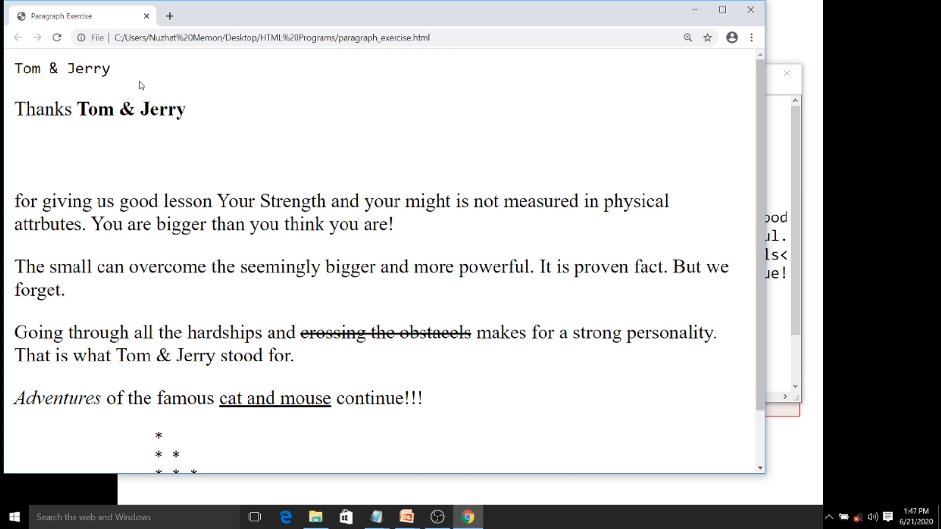
pyautogui.press('alt+tab')
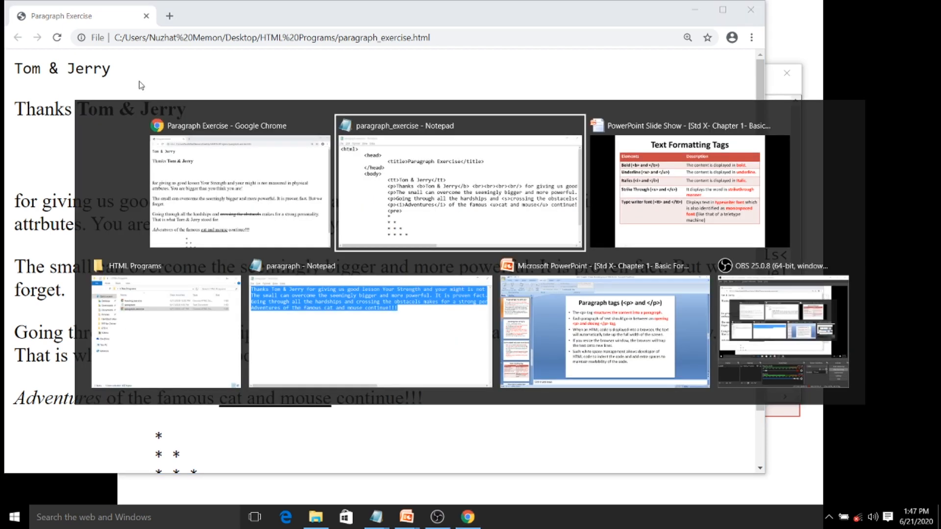
pyautogui.click(459, 183)
pyautogui.write('<')
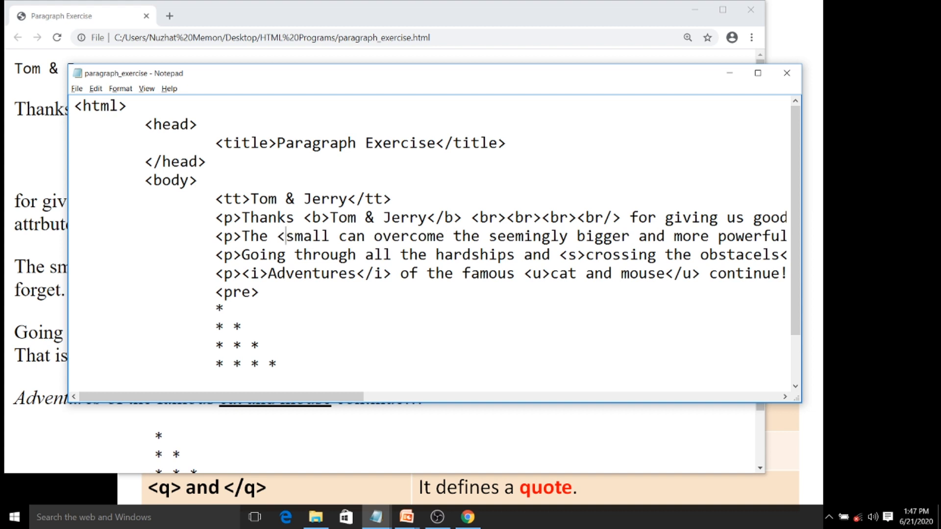
# Wrap 'small' in <small> and 'bigger' in <big> tags, then reload Chrome
pyautogui.write('small>')
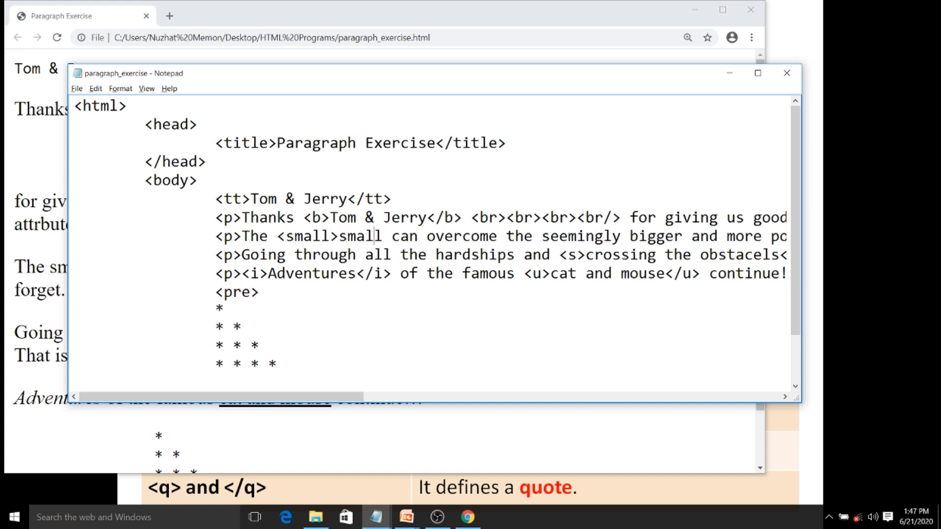
pyautogui.write('</small>')
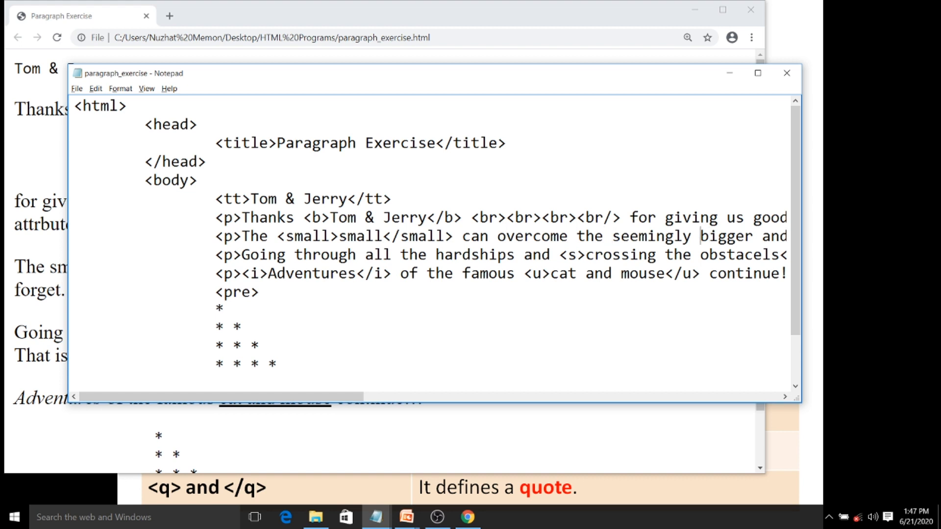
pyautogui.write('<big>')
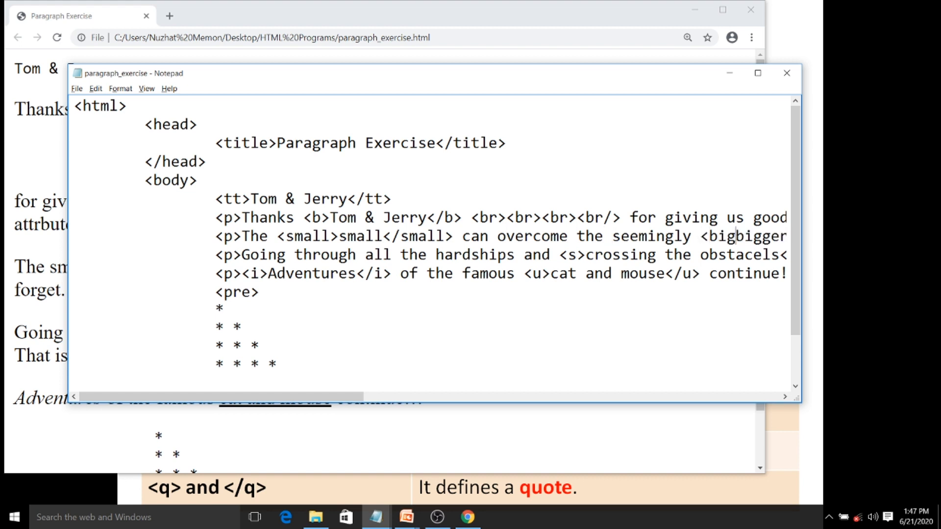
pyautogui.hscroll(3)
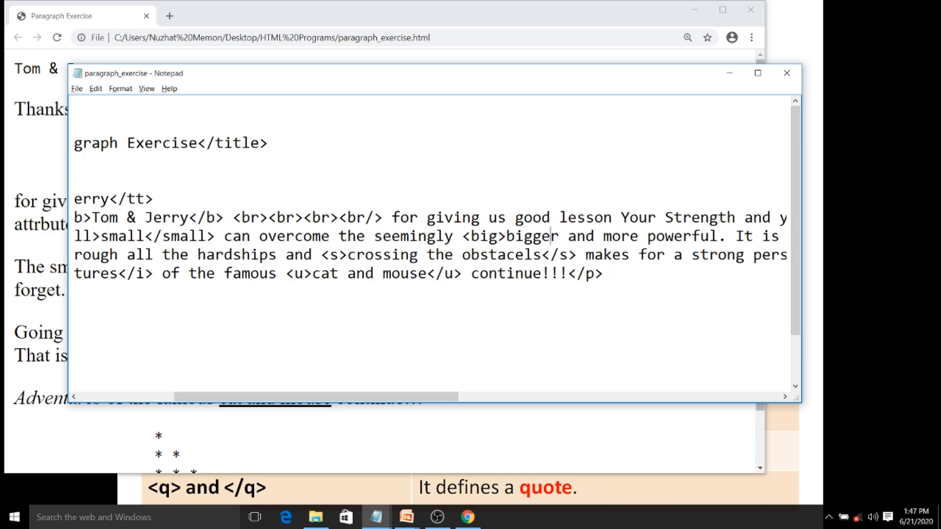
pyautogui.write('</')
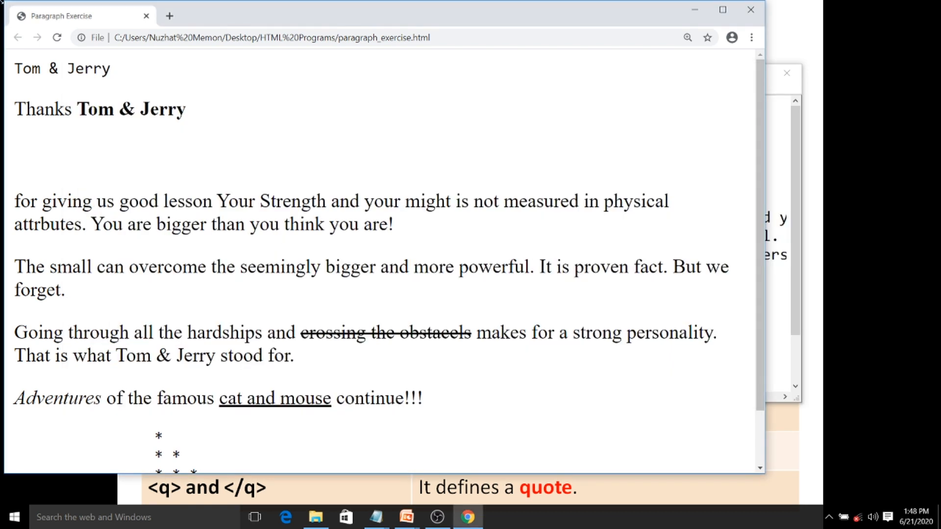
pyautogui.click(56, 37)
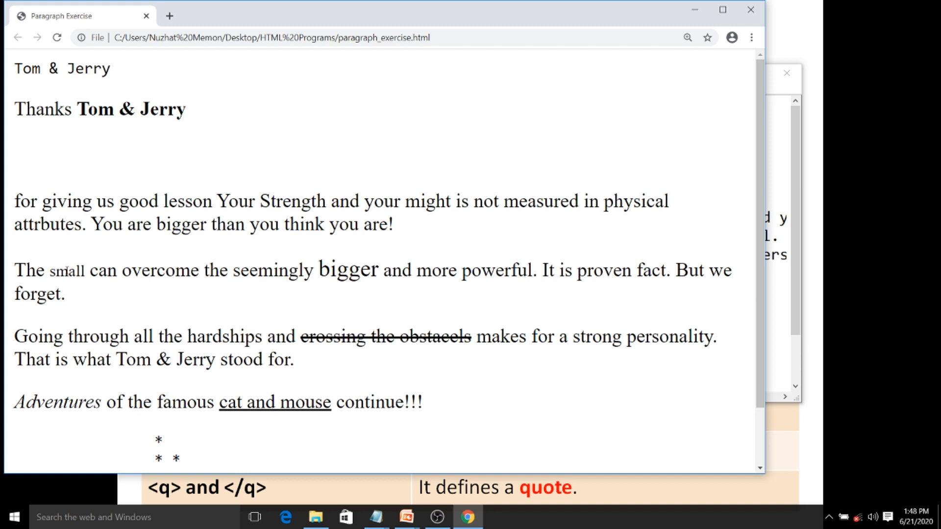
pyautogui.press('alt+tab')
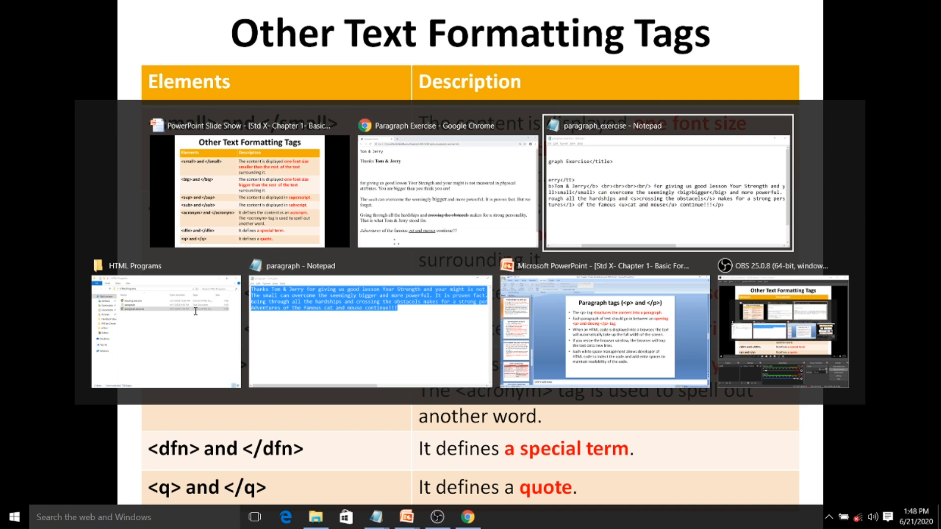
# On the empty line below the Adventures paragraph, type 2<sup>5</sup>
pyautogui.click(667, 180)
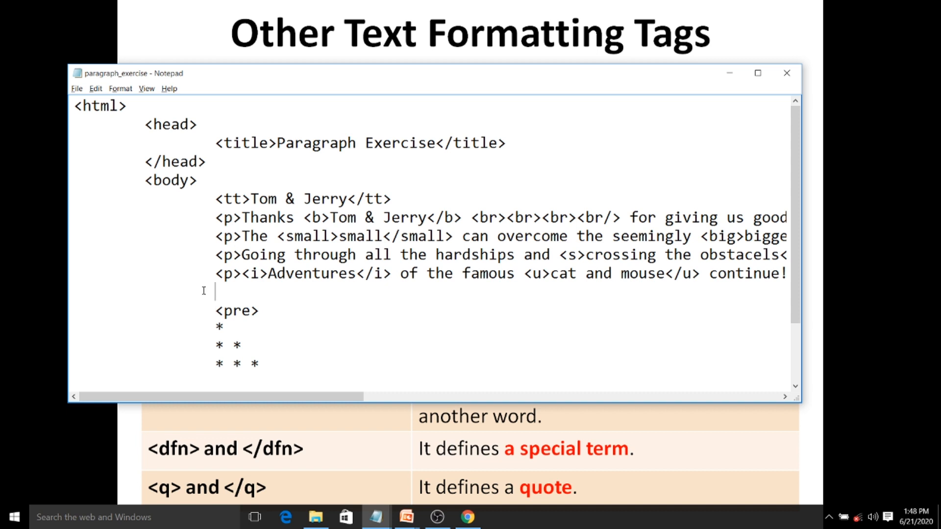
pyautogui.click(285, 291)
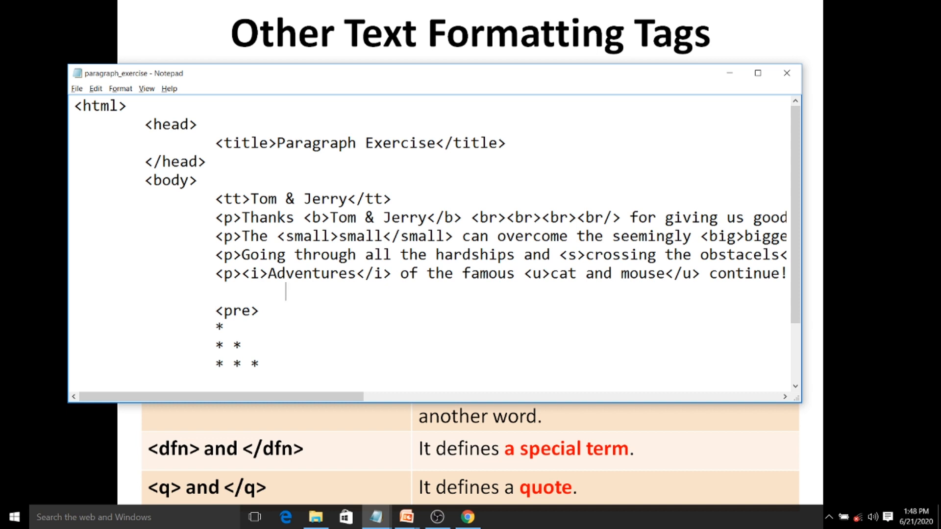
pyautogui.click(216, 292)
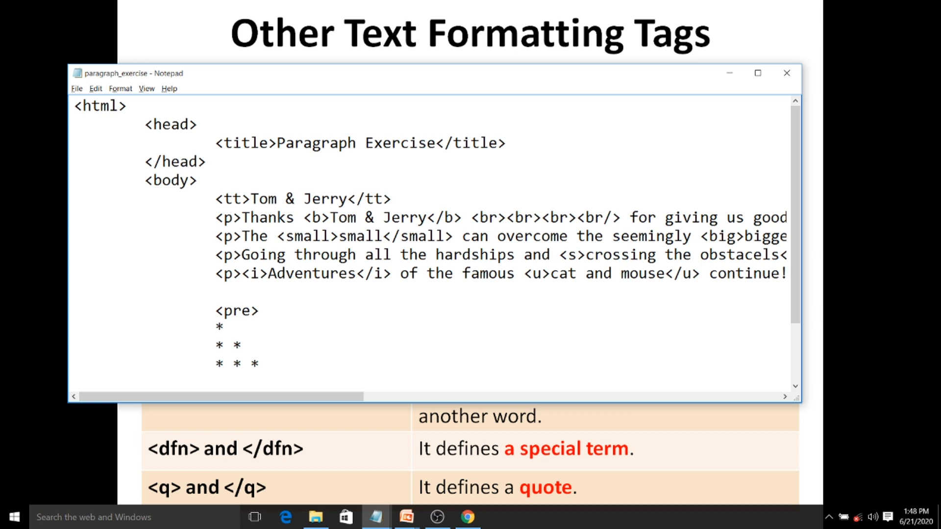
pyautogui.write('2<s')
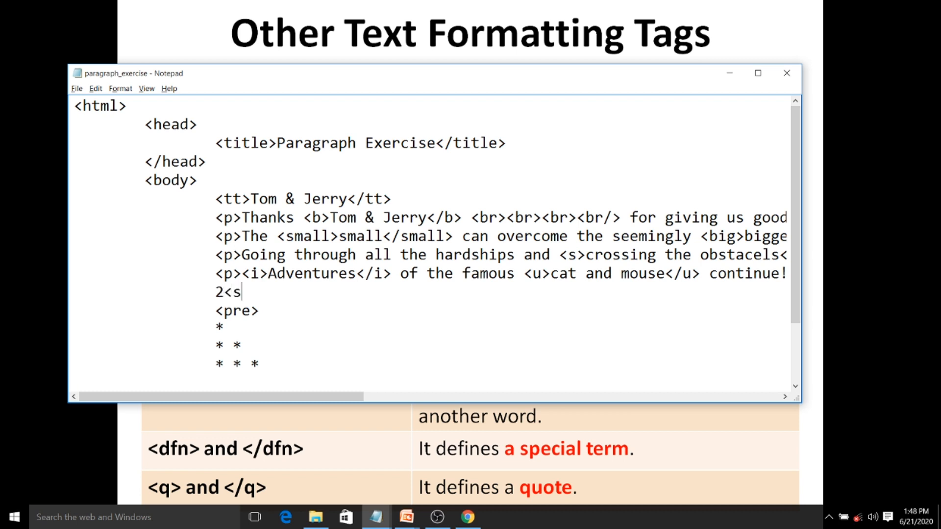
pyautogui.write('up>5')
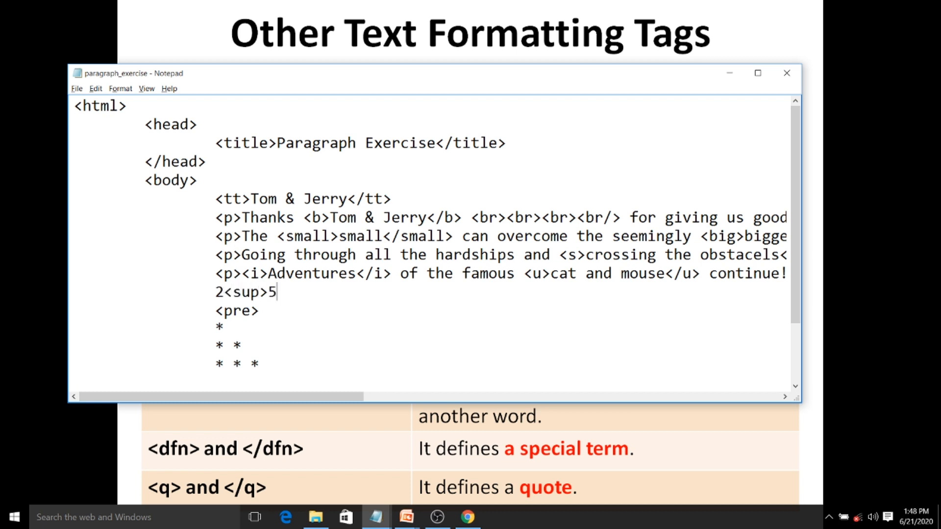
pyautogui.write('</sup')
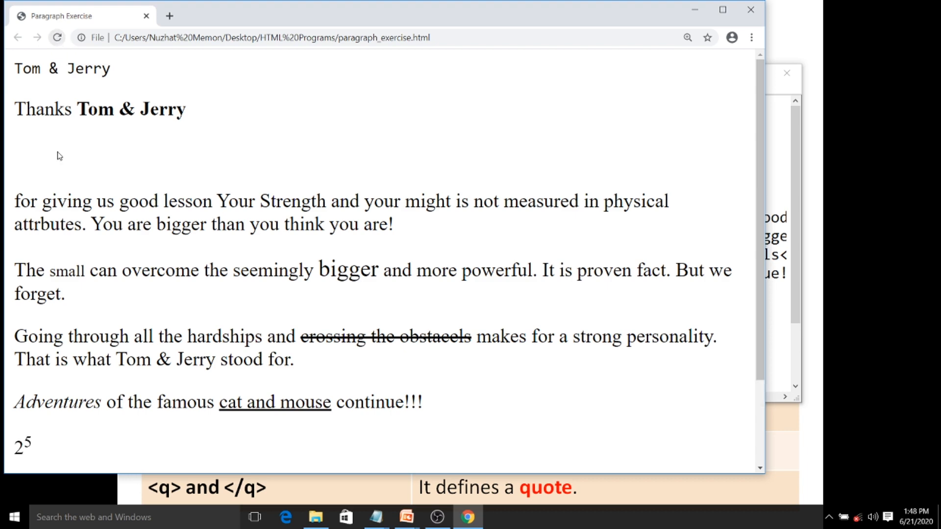
pyautogui.press('alt+tab')
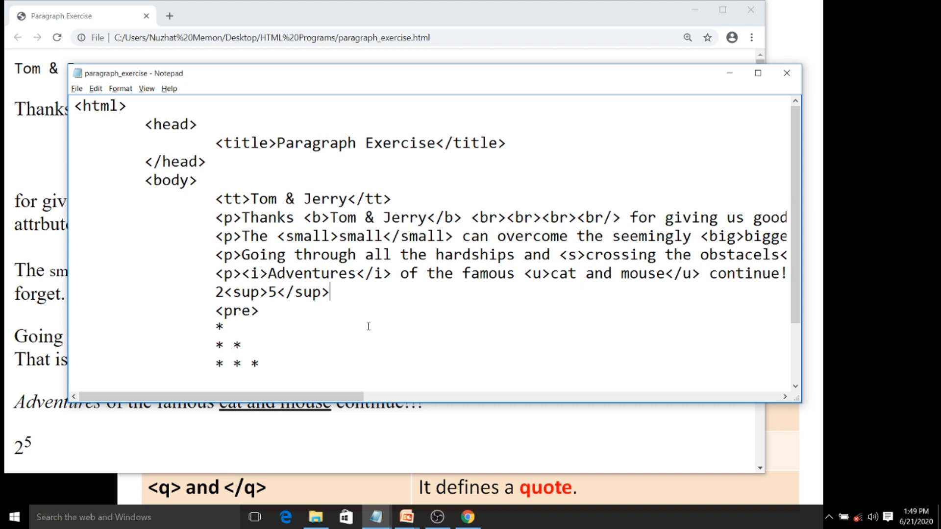
# Add 23<sup>rd</sup> october after 2⁵ on the same line
pyautogui.write('2')
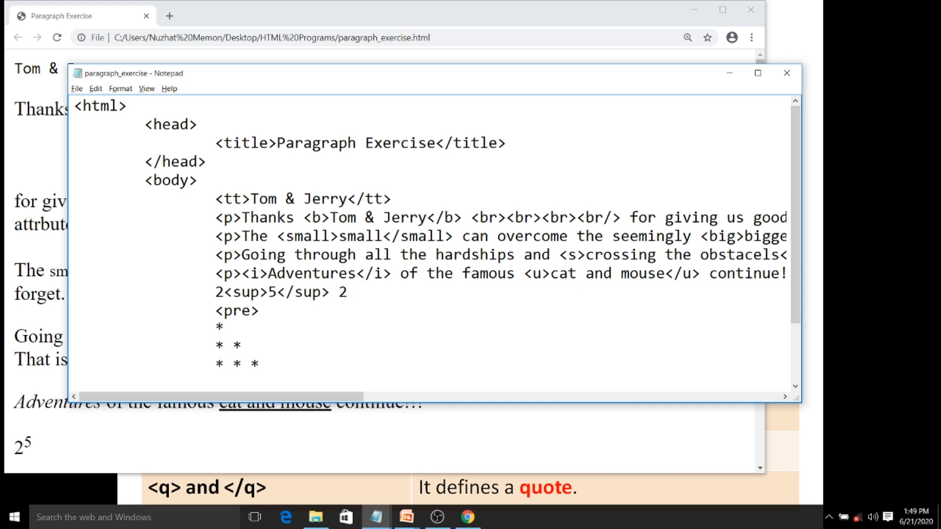
pyautogui.click(347, 292)
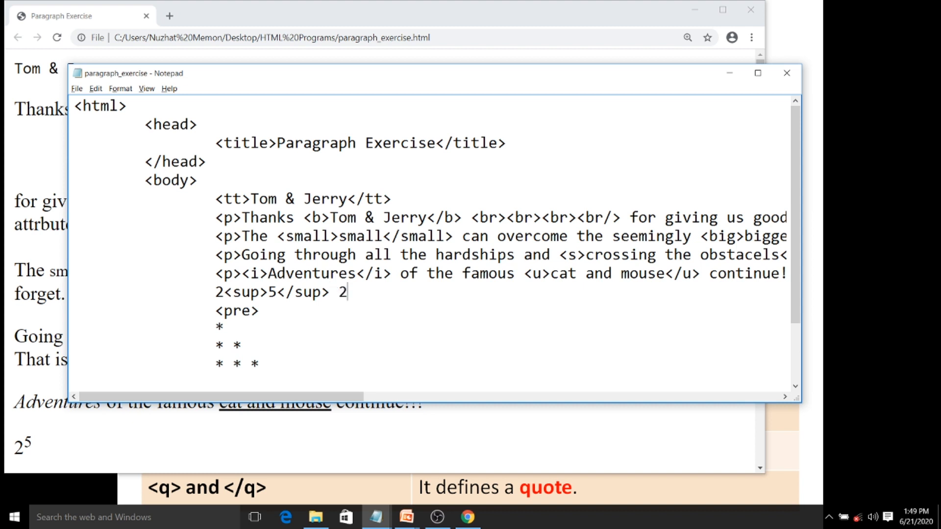
pyautogui.write('3rd october')
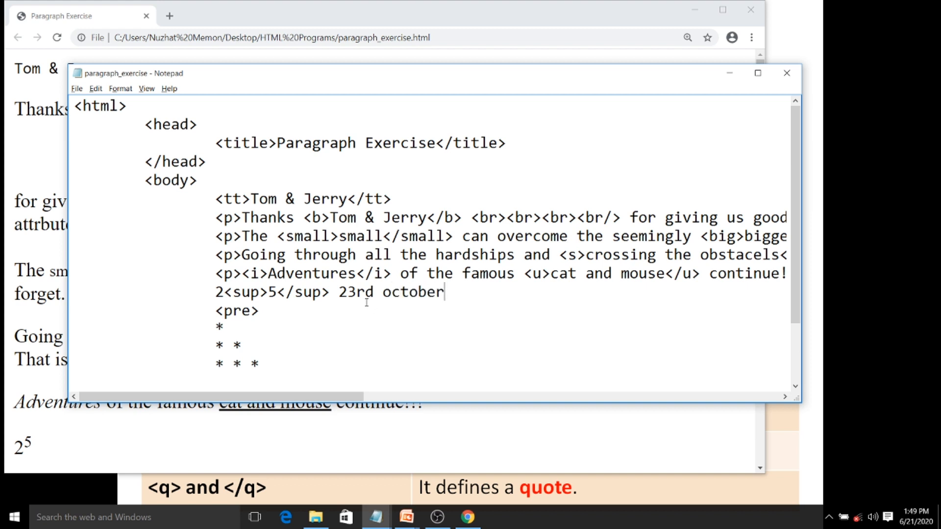
pyautogui.write('<')
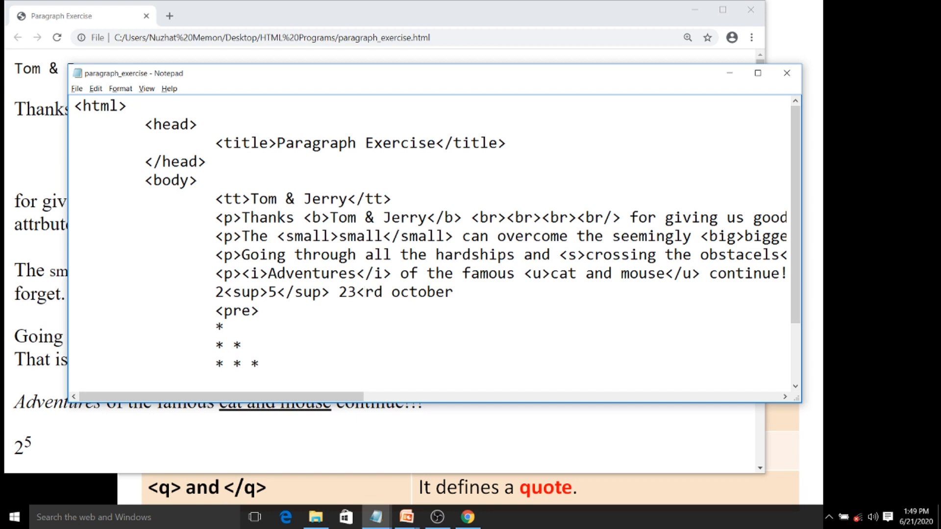
pyautogui.write('sup>')
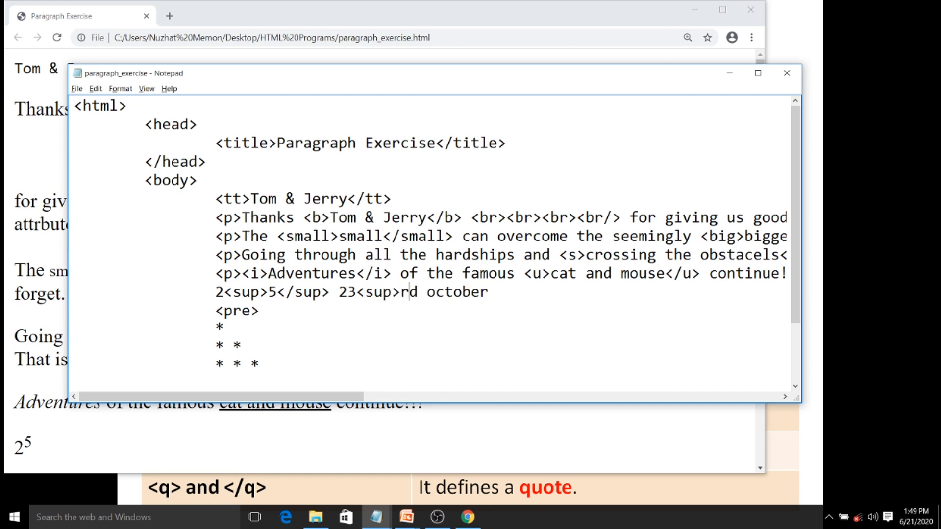
pyautogui.write('</sup')
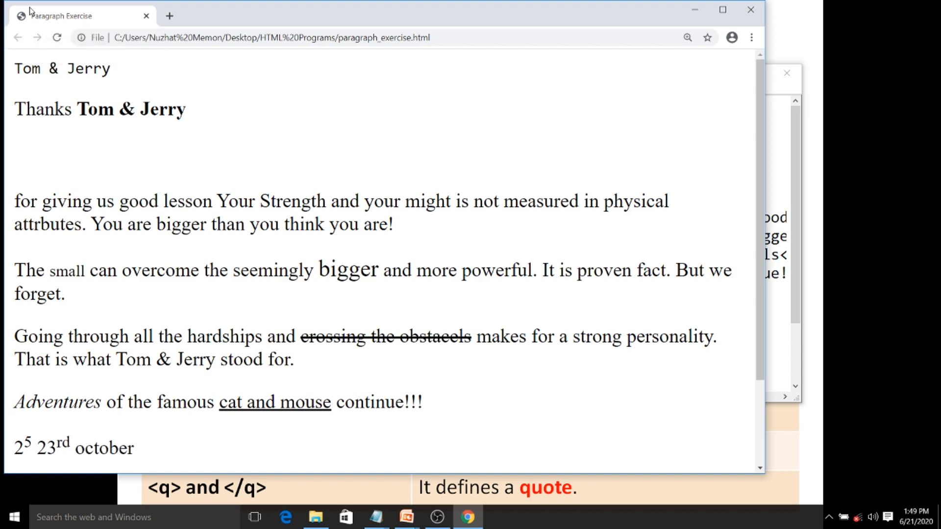
pyautogui.moveTo(200, 313)
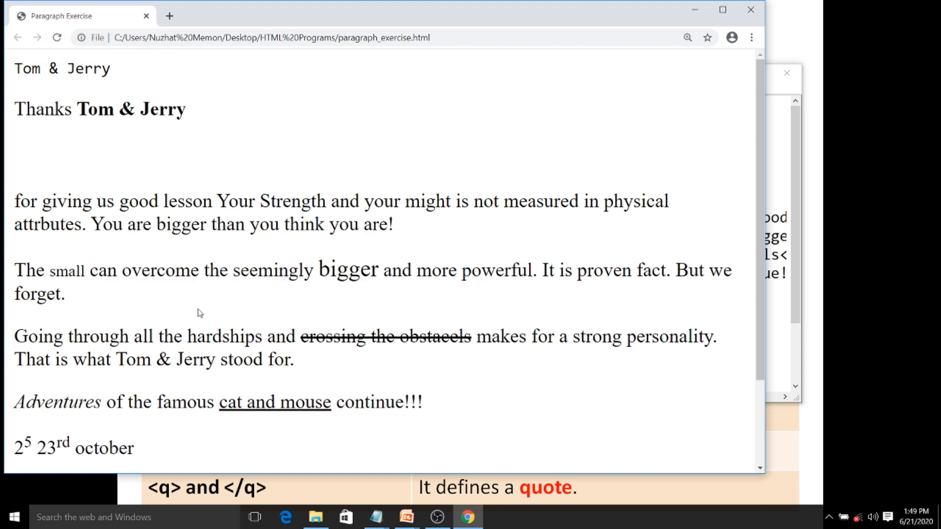
pyautogui.press('alt+tab')
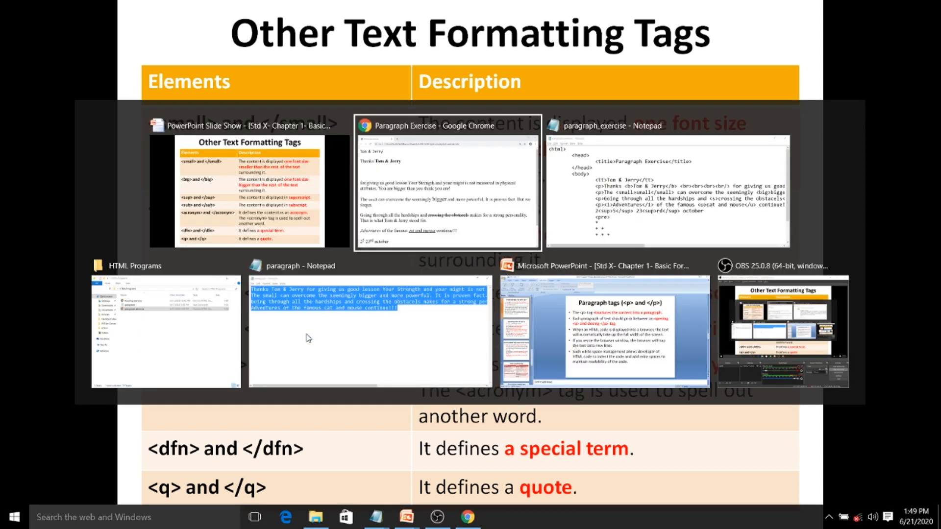
# End the date line with <br> and type H<sub>2</sub>O on the next line
pyautogui.click(668, 180)
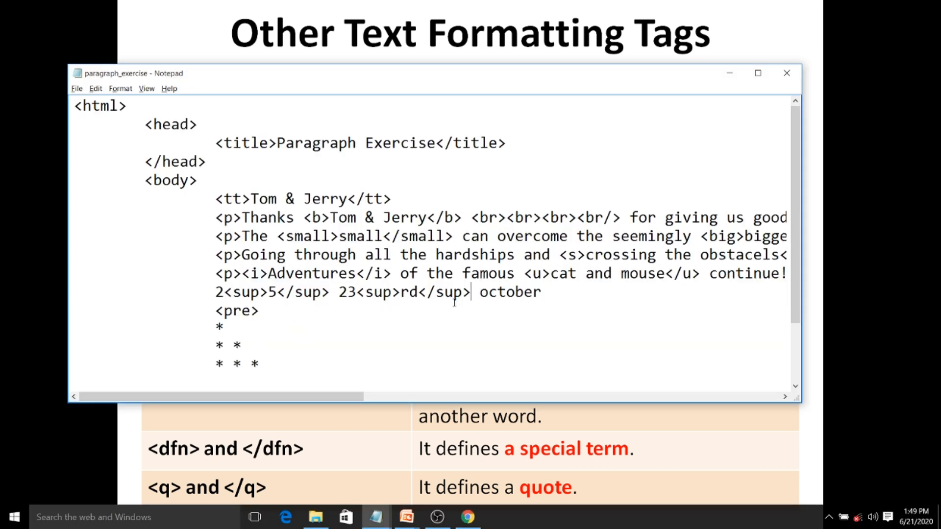
pyautogui.write('<b')
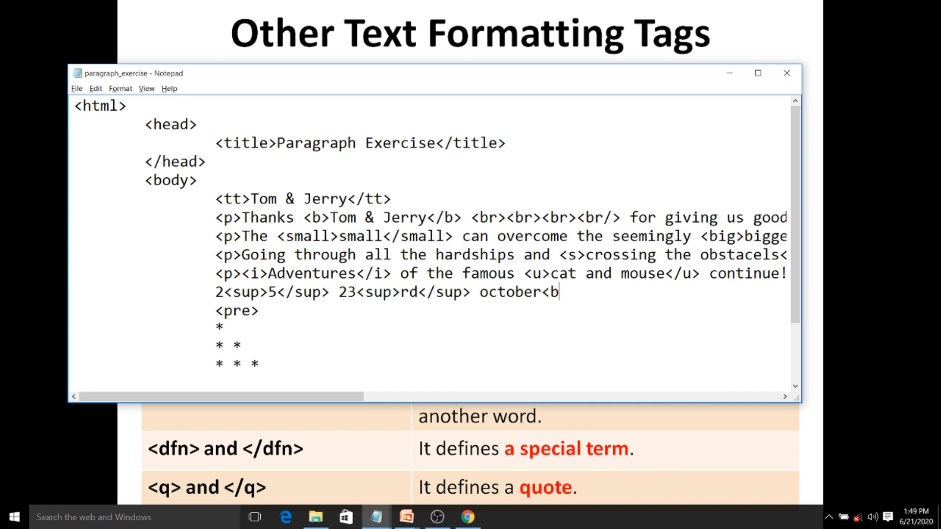
pyautogui.write('r>')
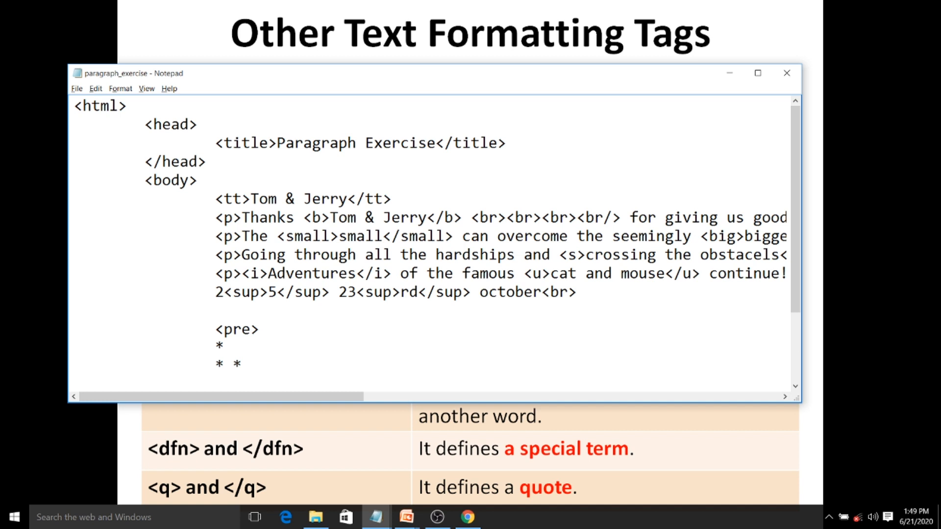
pyautogui.write('H')
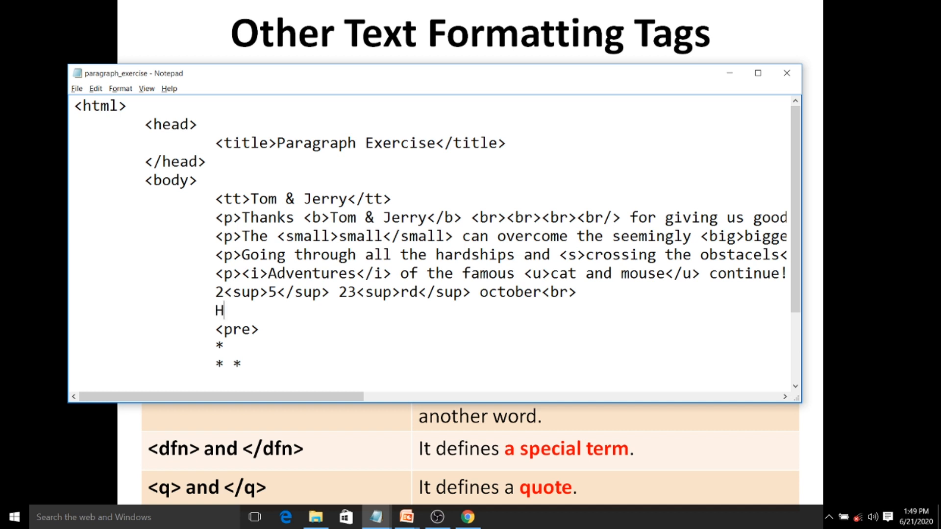
pyautogui.write('2O')
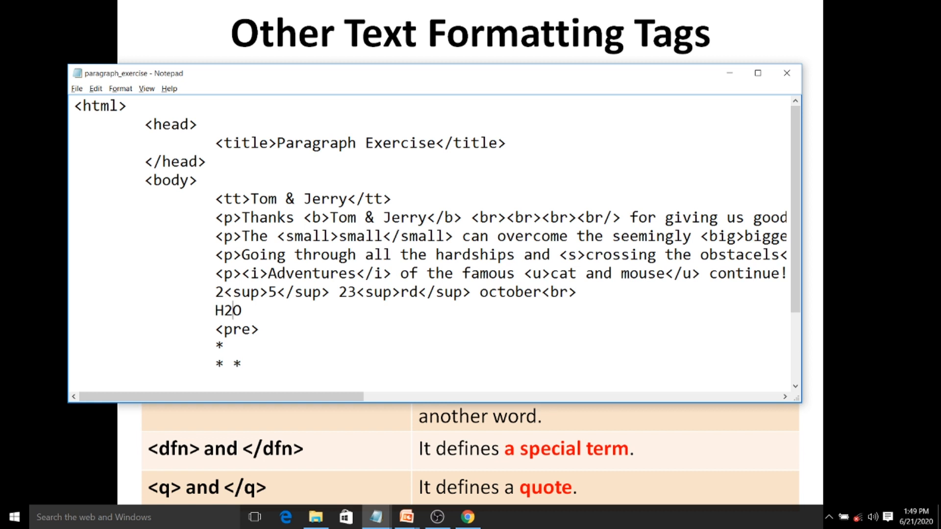
pyautogui.write('<')
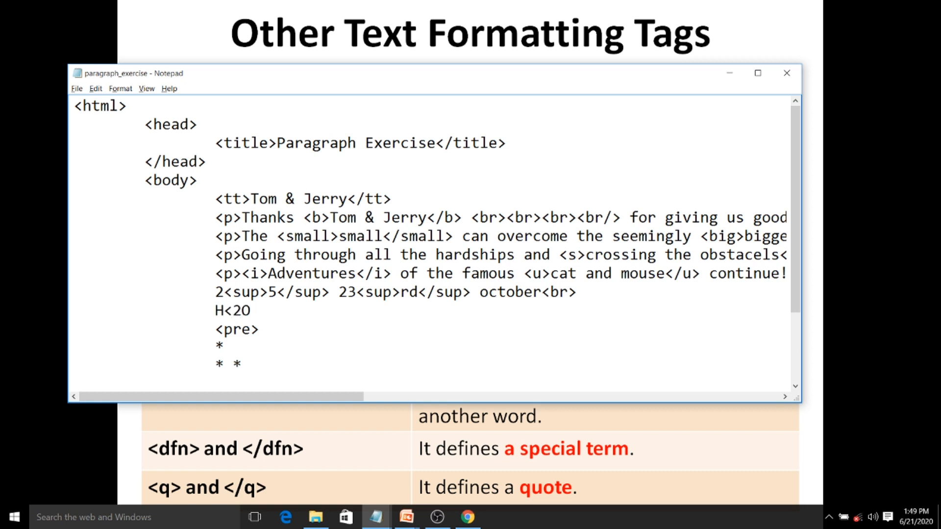
pyautogui.write('sub>')
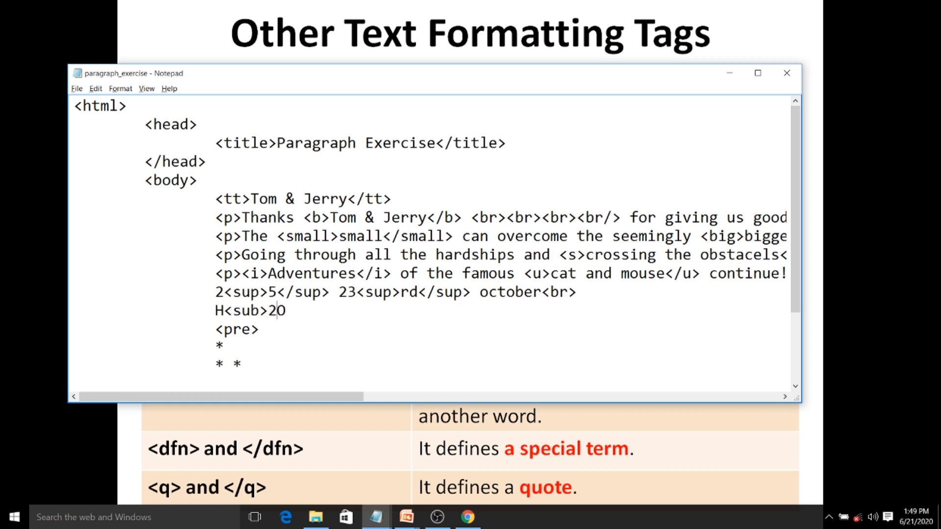
pyautogui.write('</sub>')
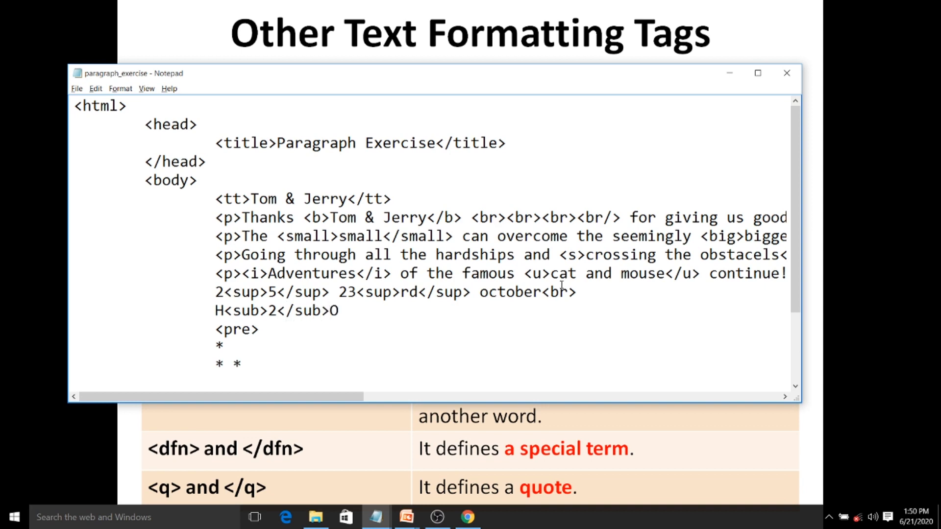
# Scroll down the Chrome page to check H₂O with its subscript 2
pyautogui.click(467, 516)
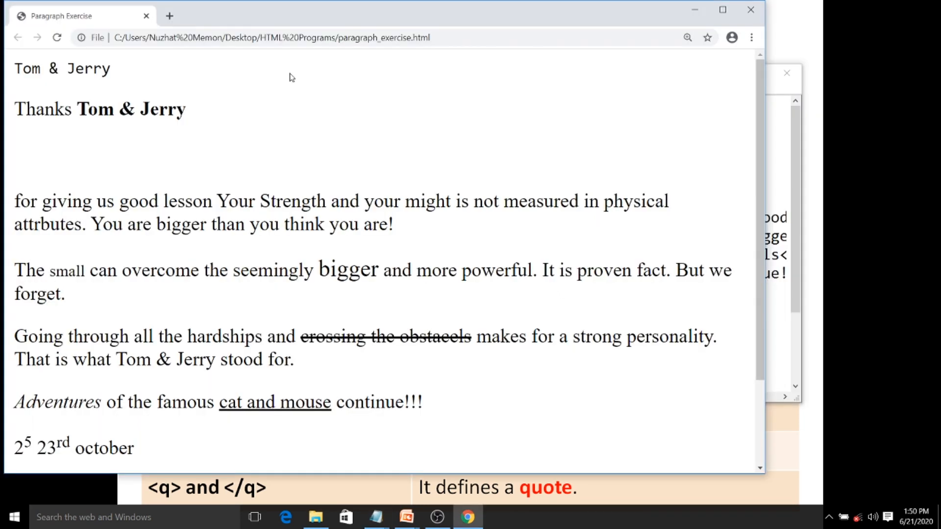
pyautogui.scroll(-3)
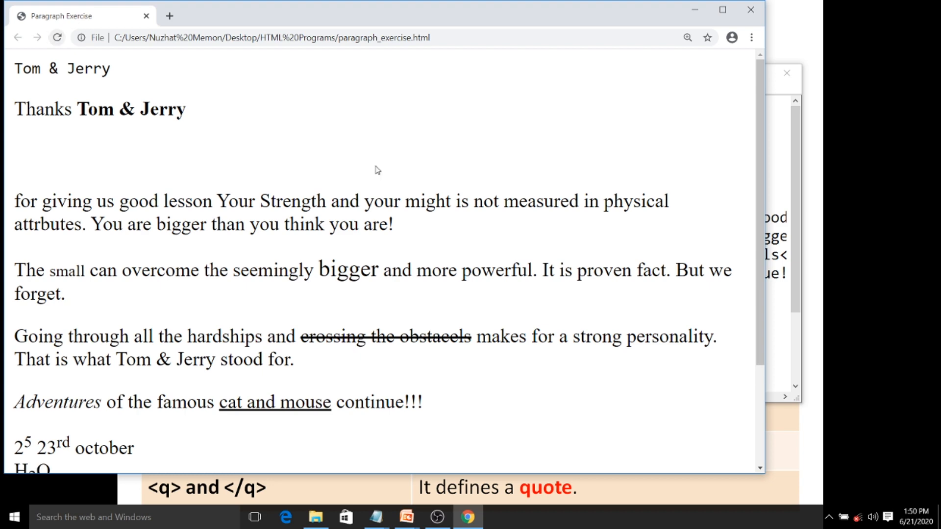
pyautogui.scroll(-3)
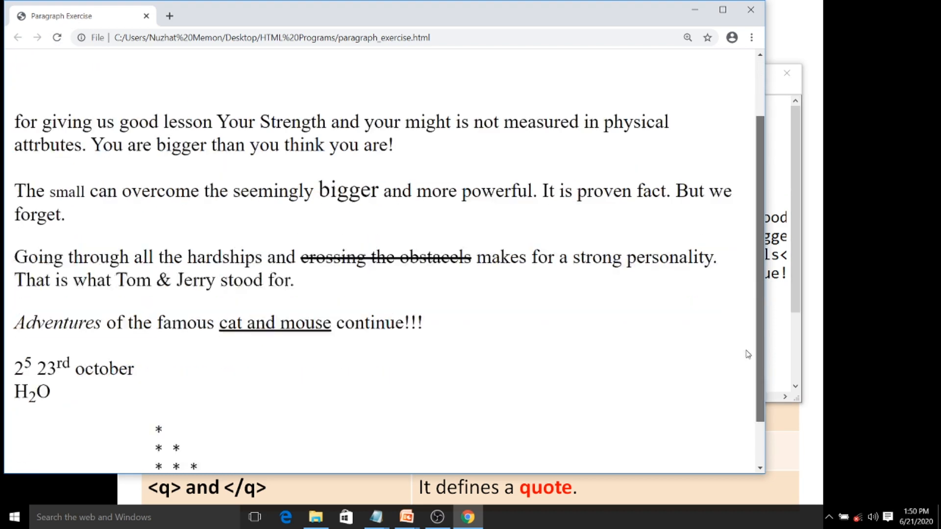
pyautogui.scroll(-3)
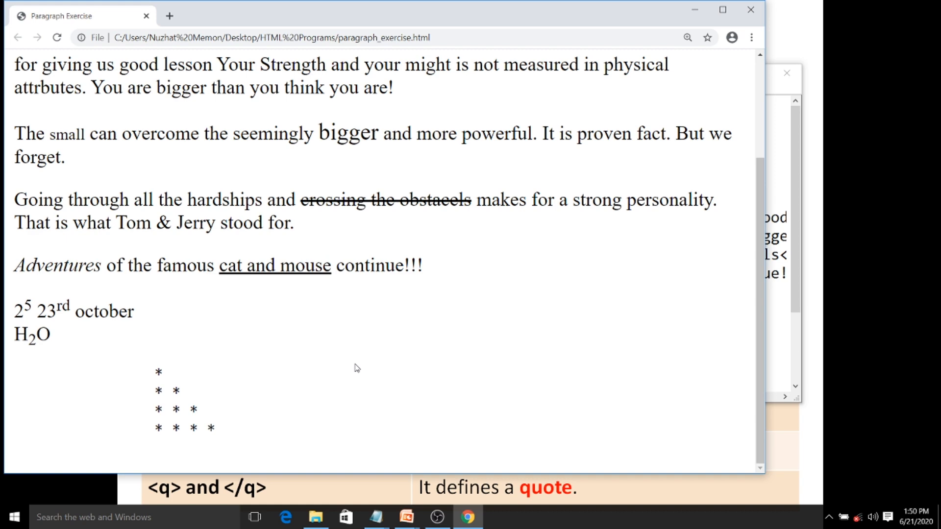
pyautogui.press('alt+tab')
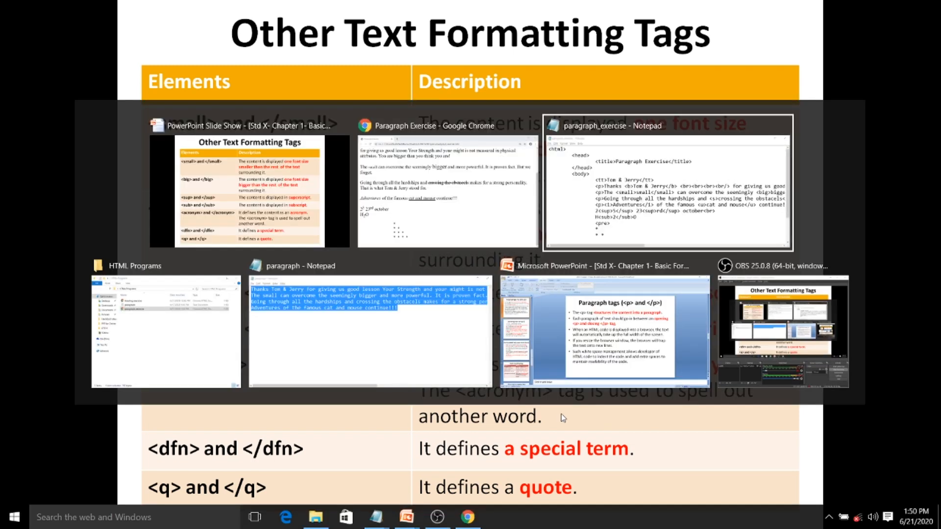
# Add <br> after H2O and a line <acronym title="Central Processing Unit">CPU</acronym>
pyautogui.click(666, 183)
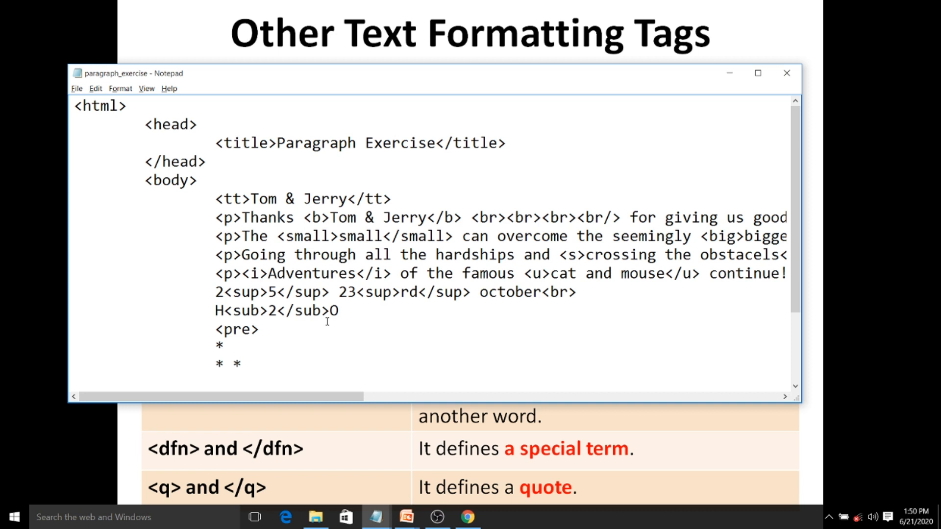
pyautogui.write('<br>')
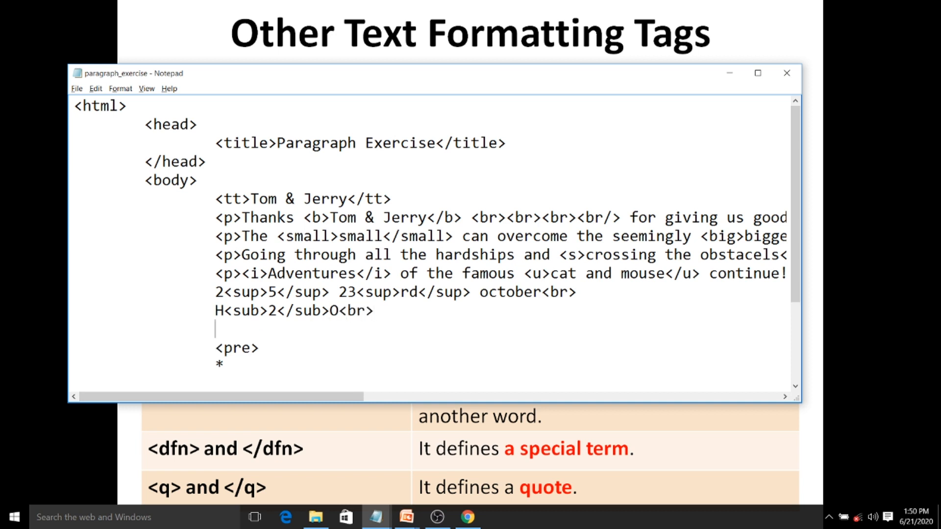
pyautogui.write('<acrony')
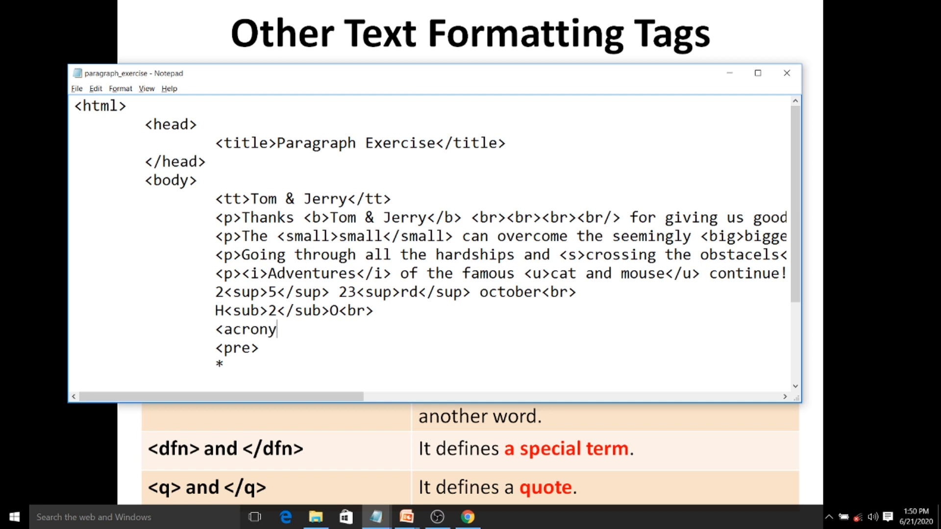
pyautogui.write('ti')
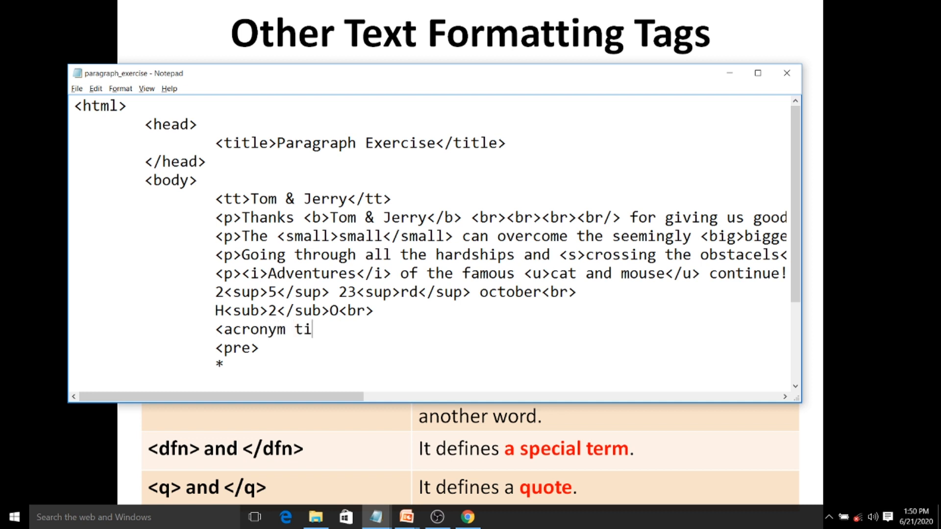
pyautogui.write('tle=')
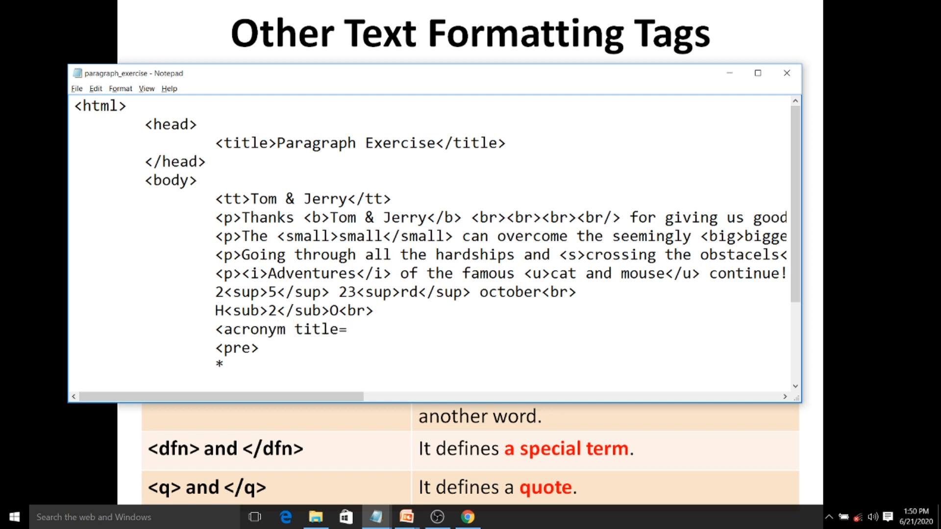
pyautogui.write('"')
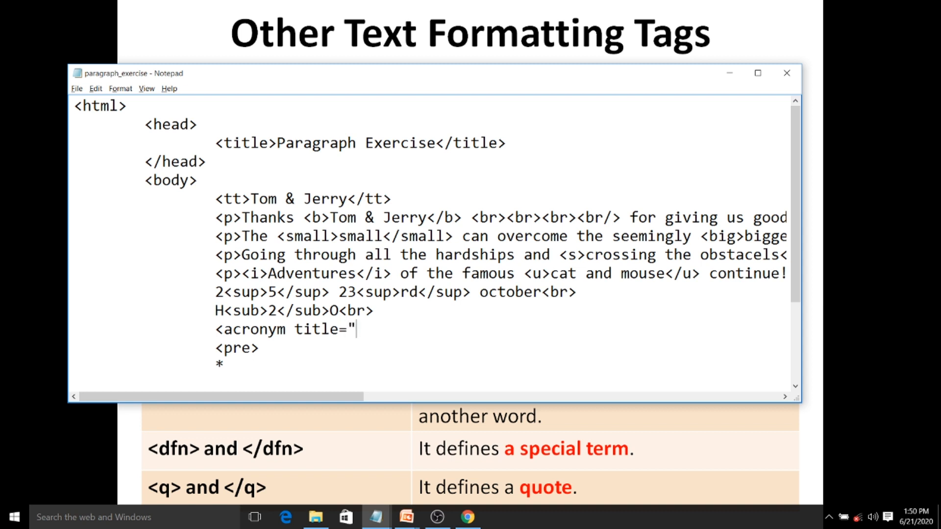
pyautogui.write('Cent')
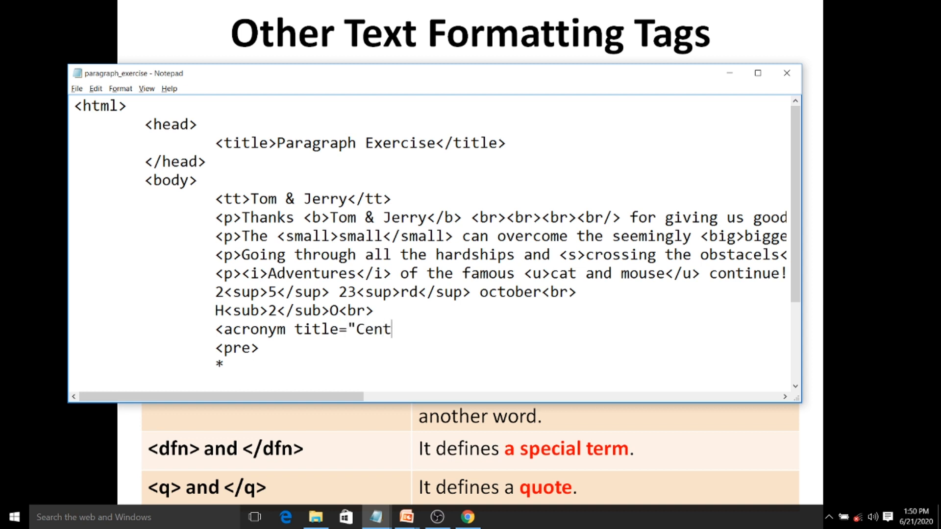
pyautogui.write('ral Pro')
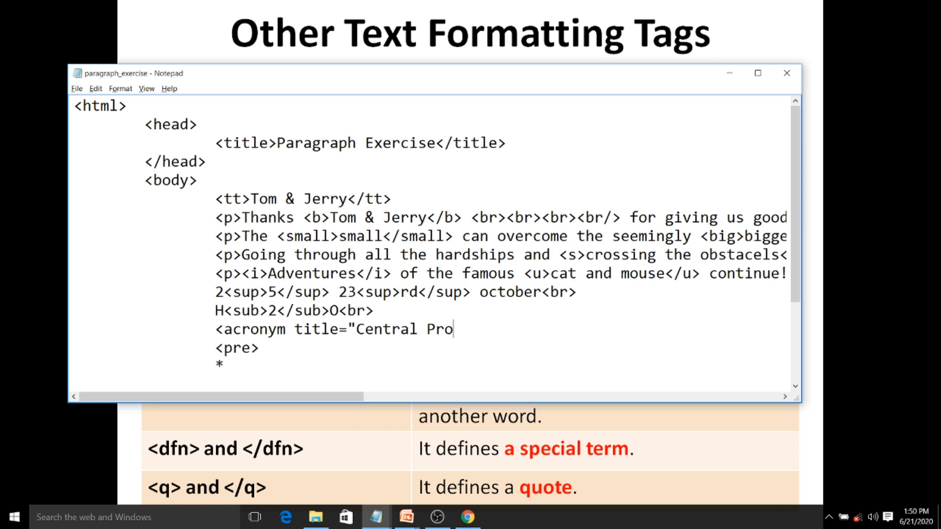
pyautogui.write('cessing un')
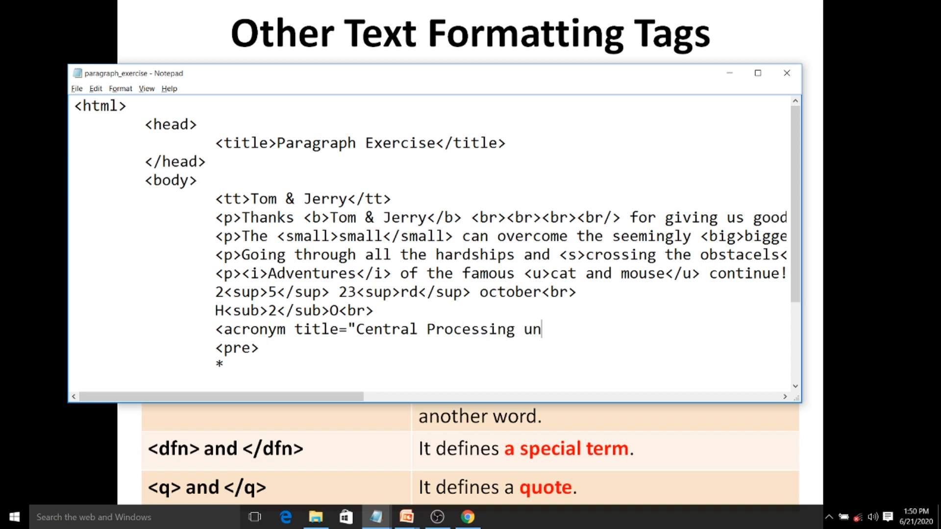
pyautogui.press('Backspace')
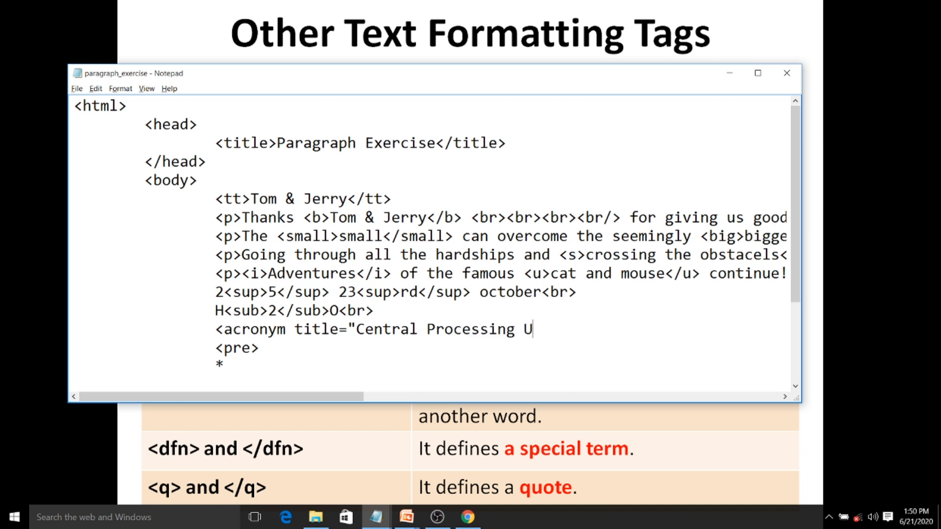
pyautogui.write('nit')
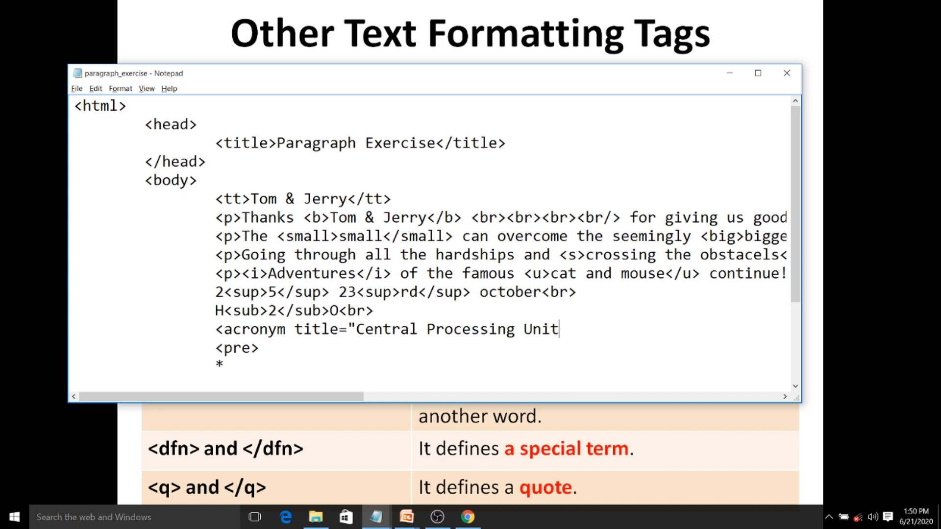
pyautogui.write('">C')
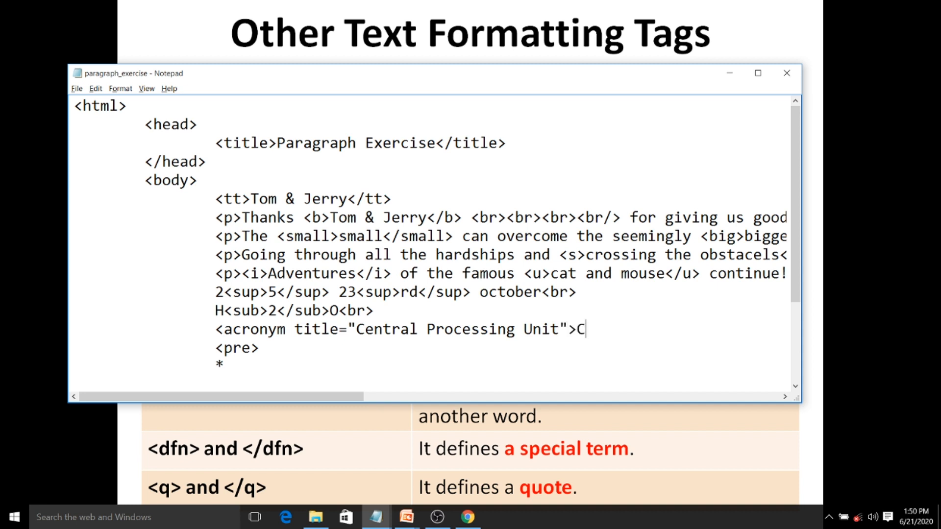
pyautogui.write('PU')
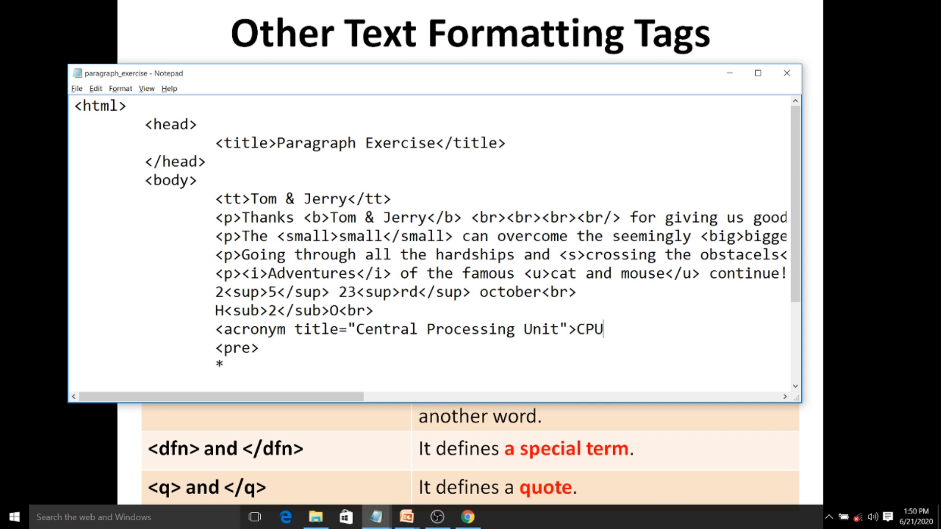
pyautogui.write('</acr')
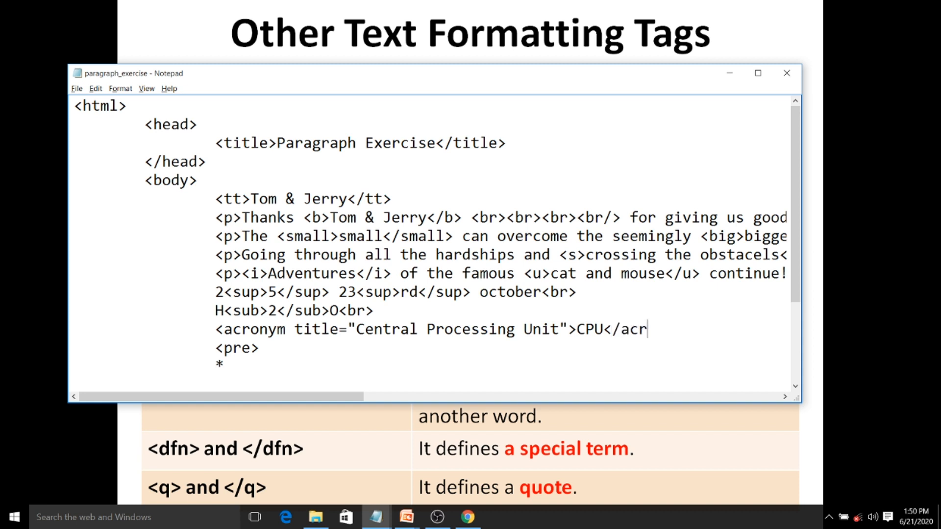
pyautogui.write('onym')
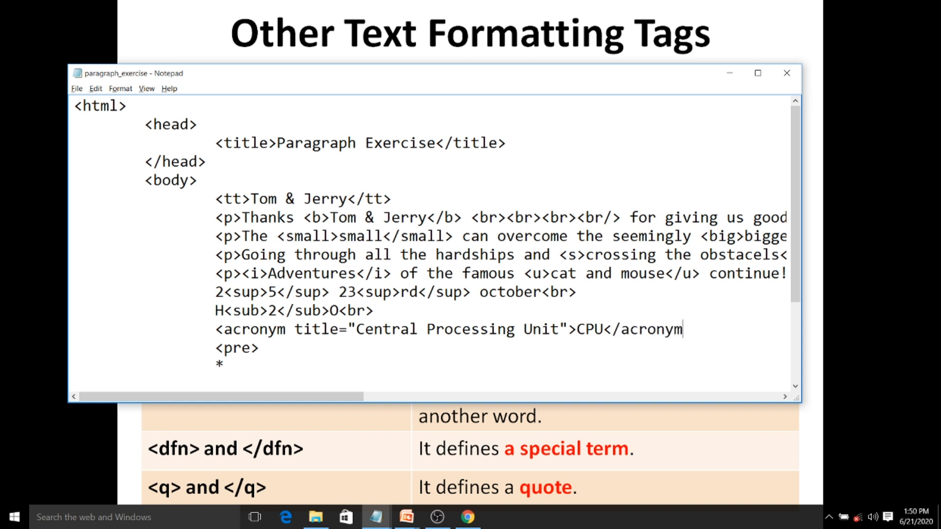
pyautogui.write('>')
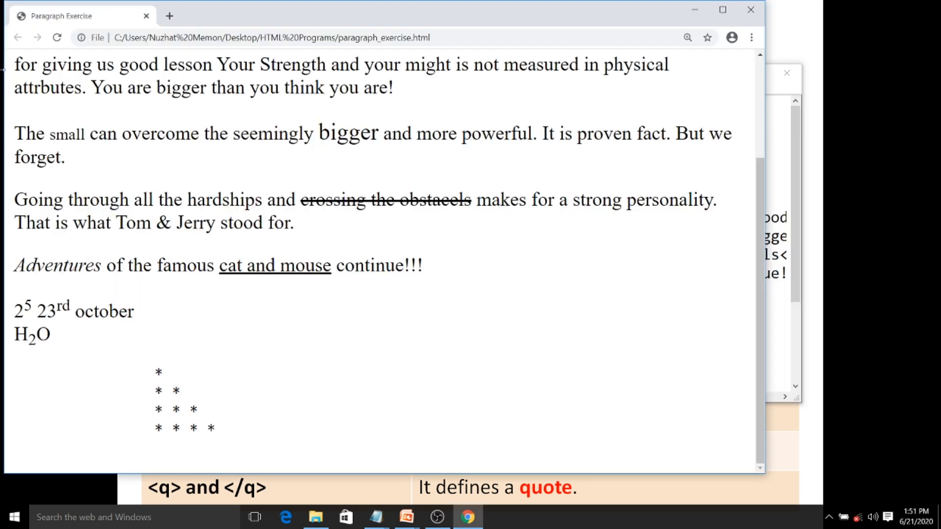
# Reload Chrome to see the CPU 'Central Processing Unit' tooltip, then return to Notepad
pyautogui.click(57, 37)
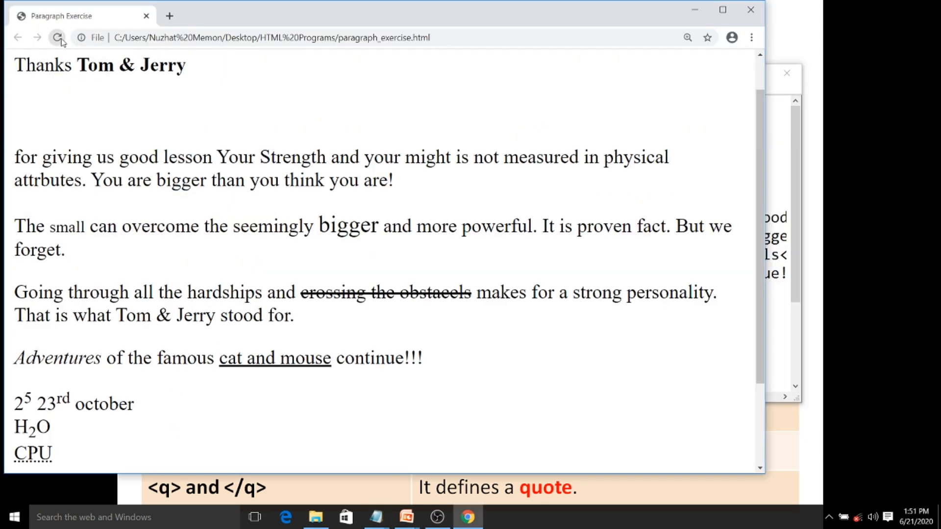
pyautogui.click(56, 37)
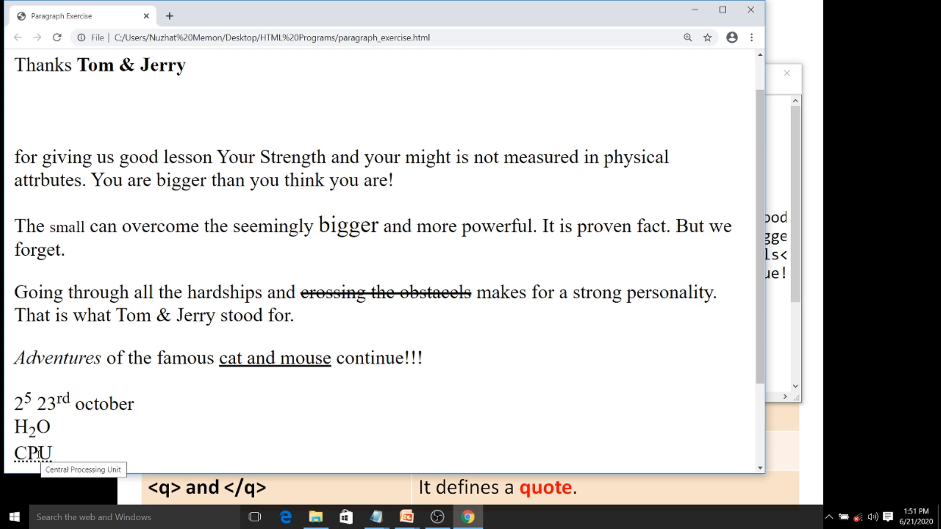
pyautogui.moveTo(306, 421)
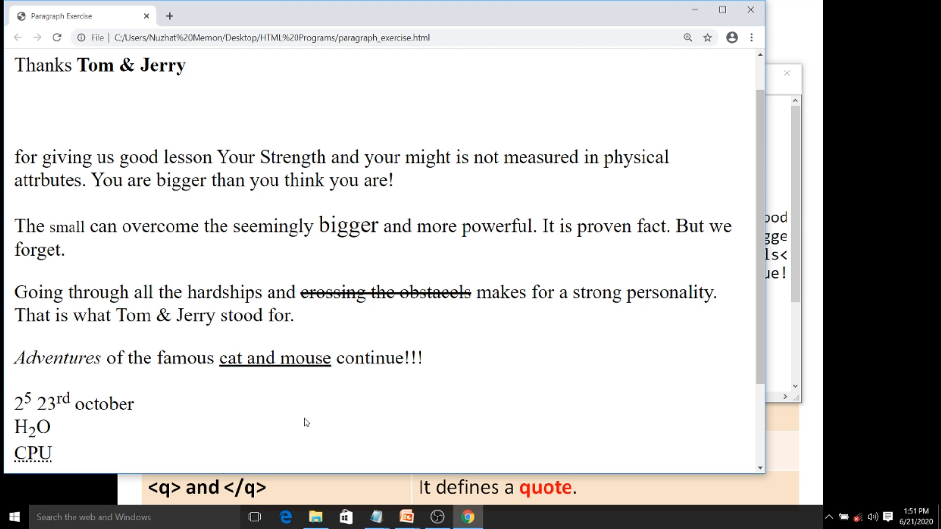
pyautogui.press('alt+tab')
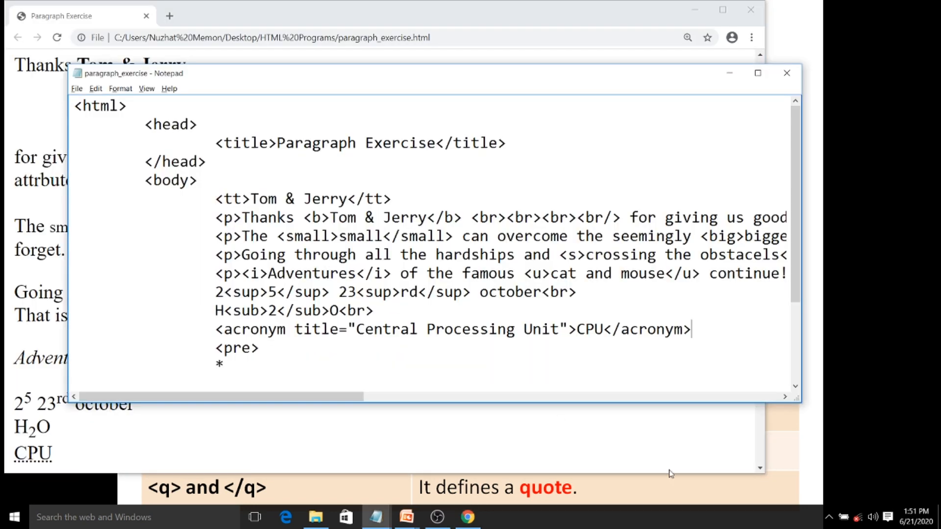
pyautogui.moveTo(720, 314)
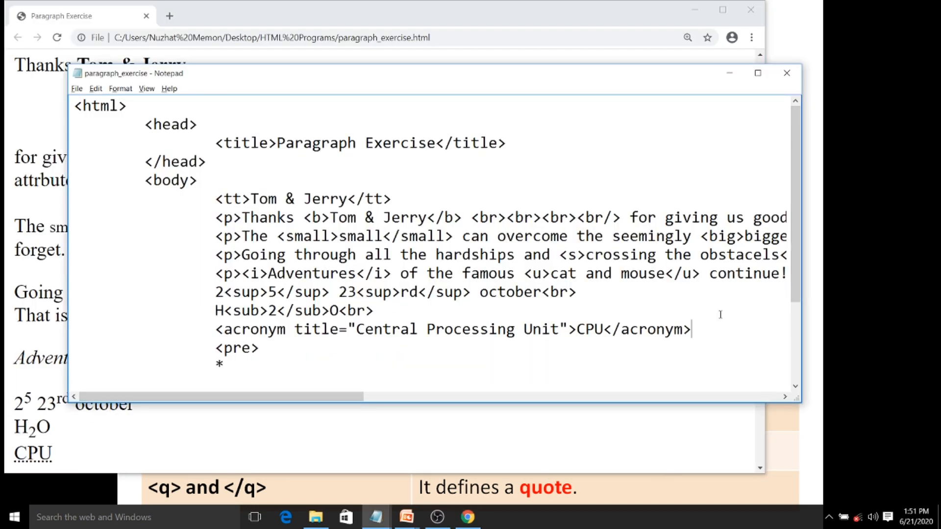
# Add <br> after CPU and a <dfn>Computer is an electronic device</dfn> line, then view it in Chrome
pyautogui.write('<br>')
pyautogui.write('<D')
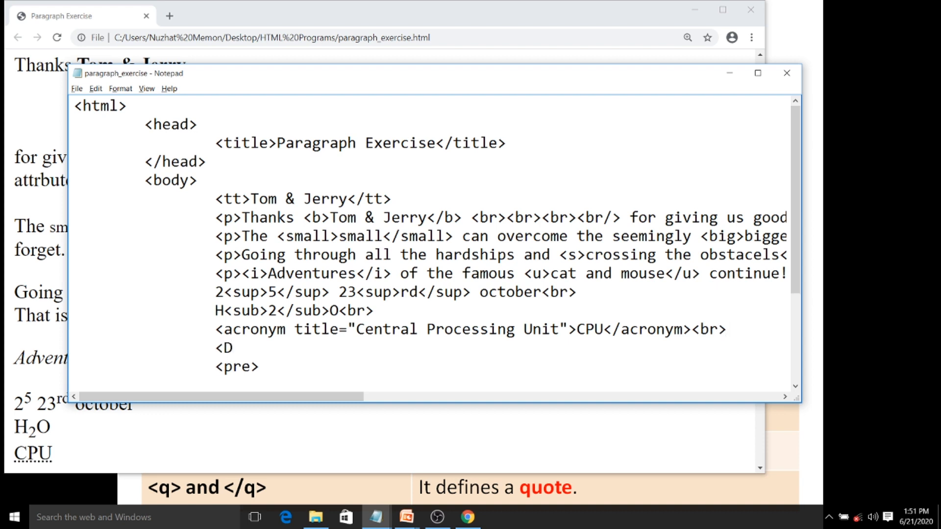
pyautogui.write('fn>')
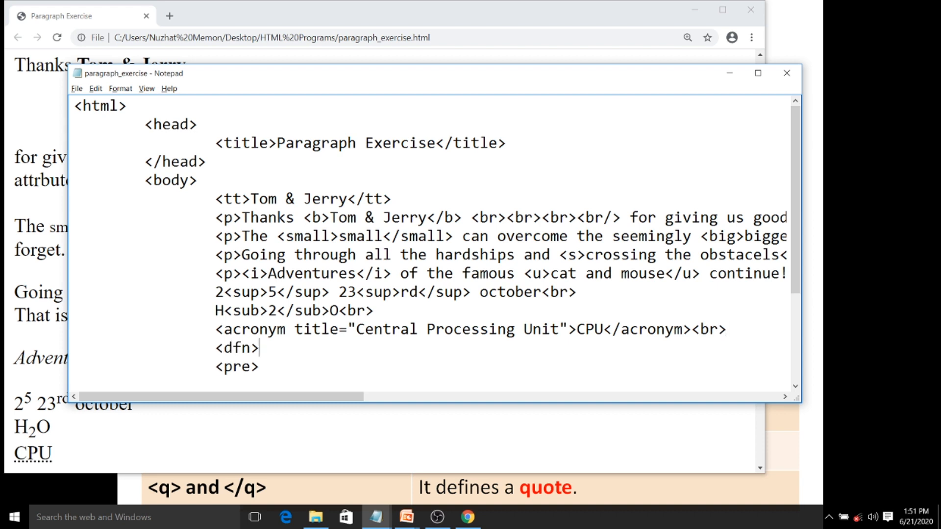
pyautogui.write('Computer is an e')
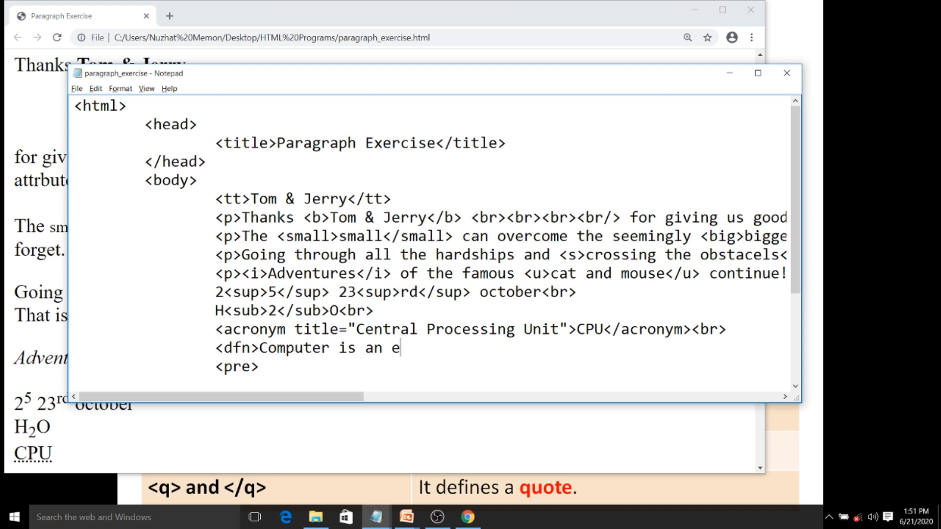
pyautogui.write('lect')
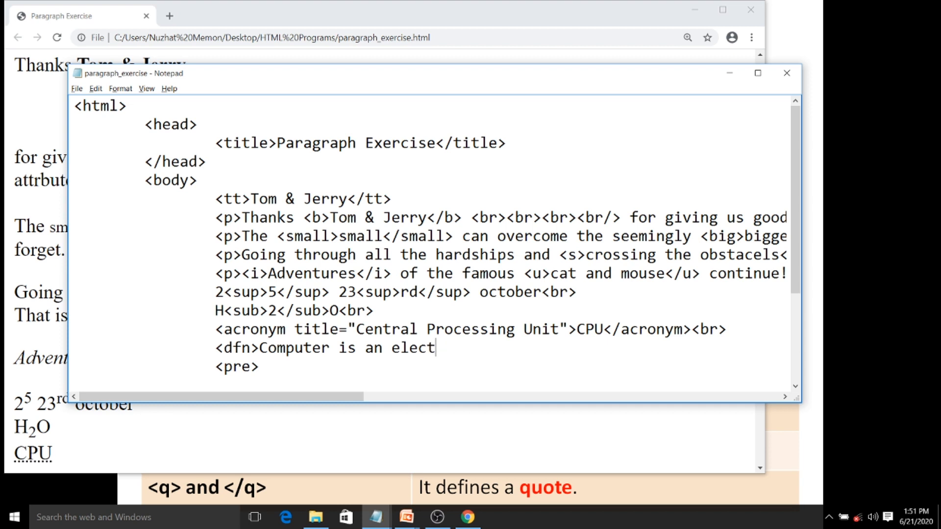
pyautogui.write('ronic de')
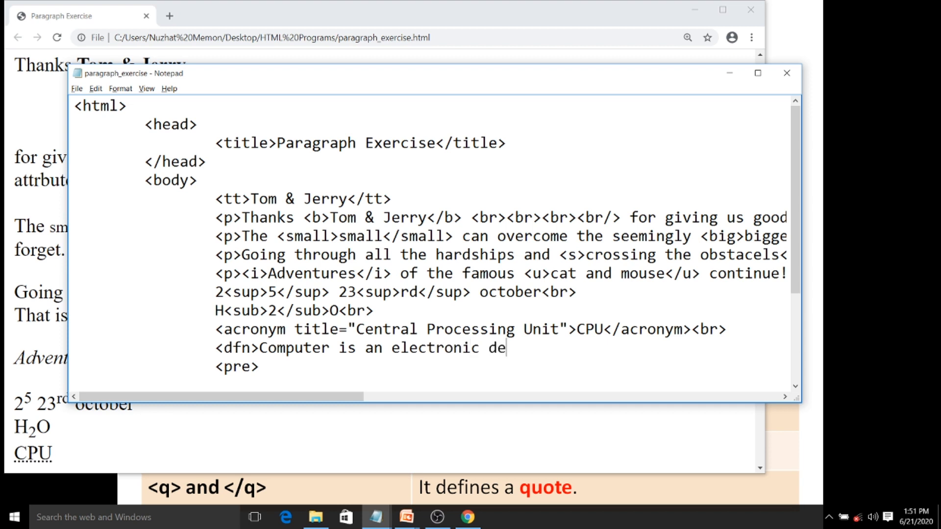
pyautogui.write('vice</d')
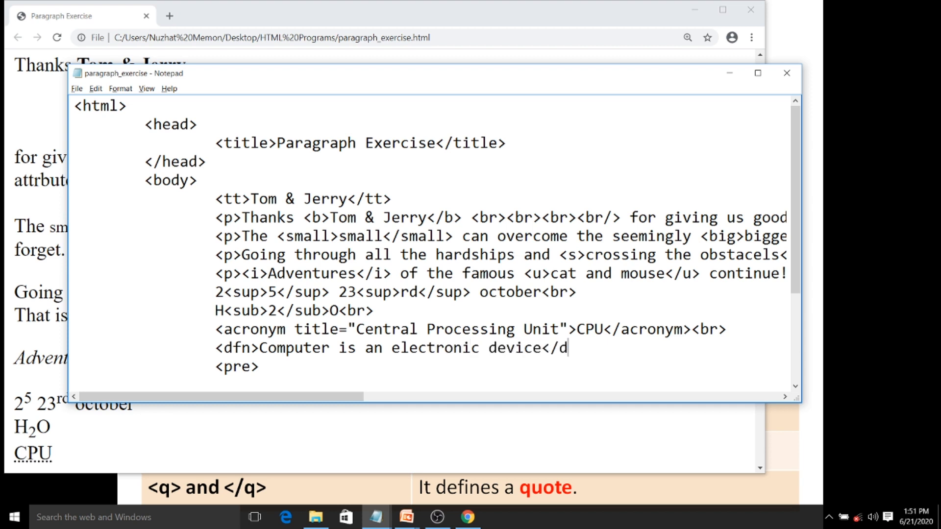
pyautogui.write('fn>')
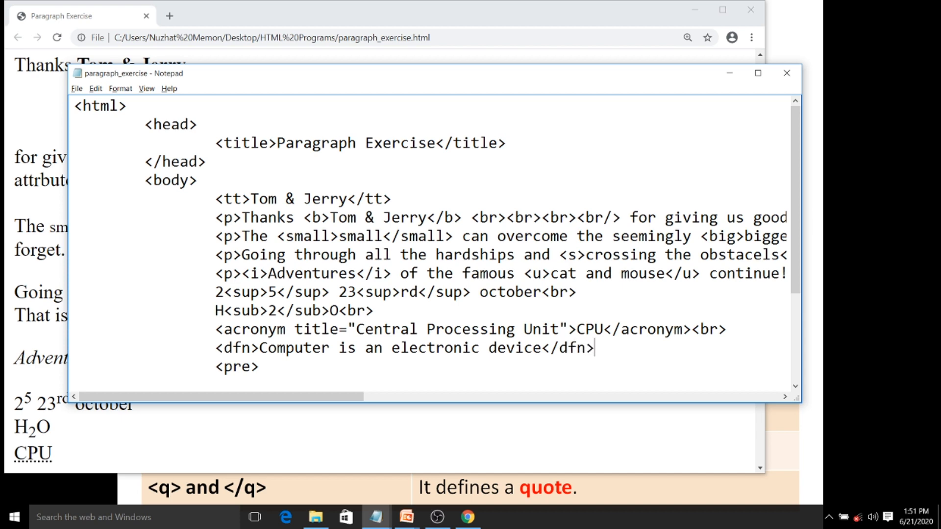
pyautogui.press('alt+tab')
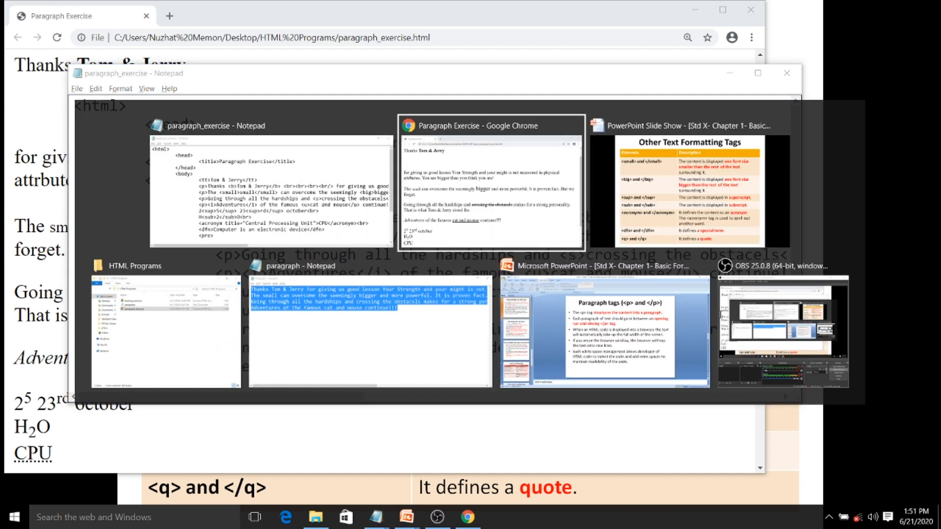
pyautogui.click(491, 187)
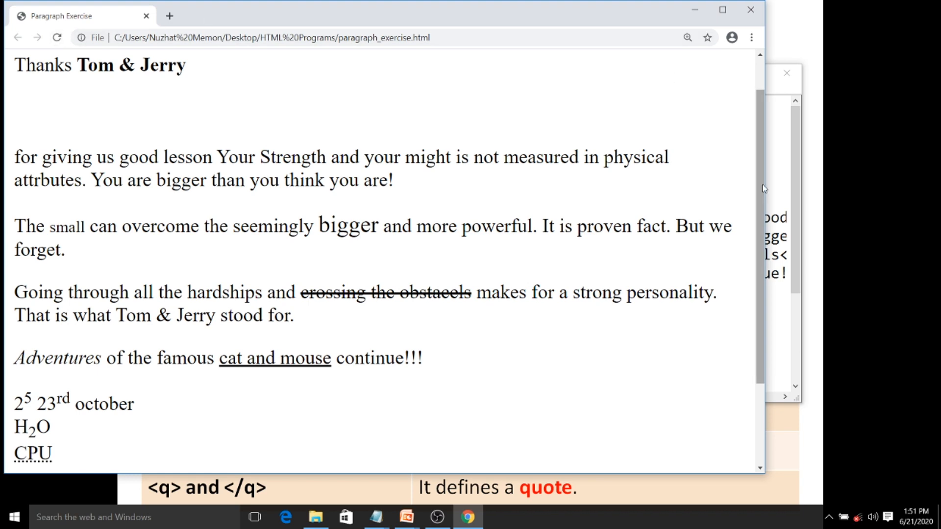
pyautogui.press('alt+tab')
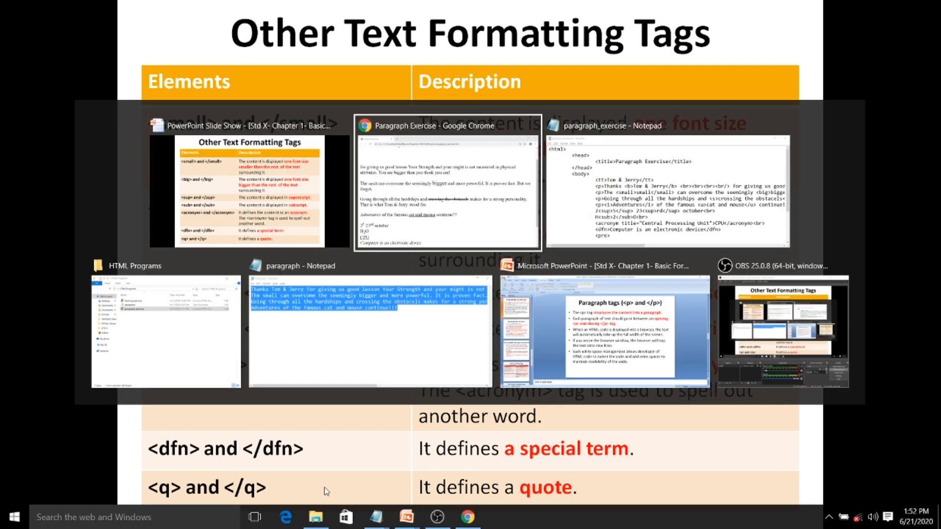
# Add a <q>keep it simple</q> line under the dfn line in Notepad, then bring Chrome forward
pyautogui.click(668, 186)
pyautogui.write('<q')
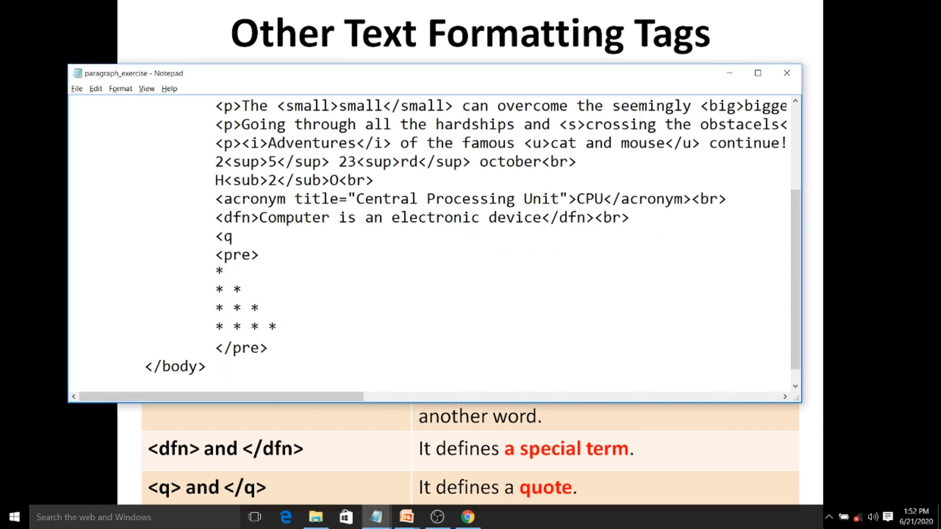
pyautogui.write('keepi')
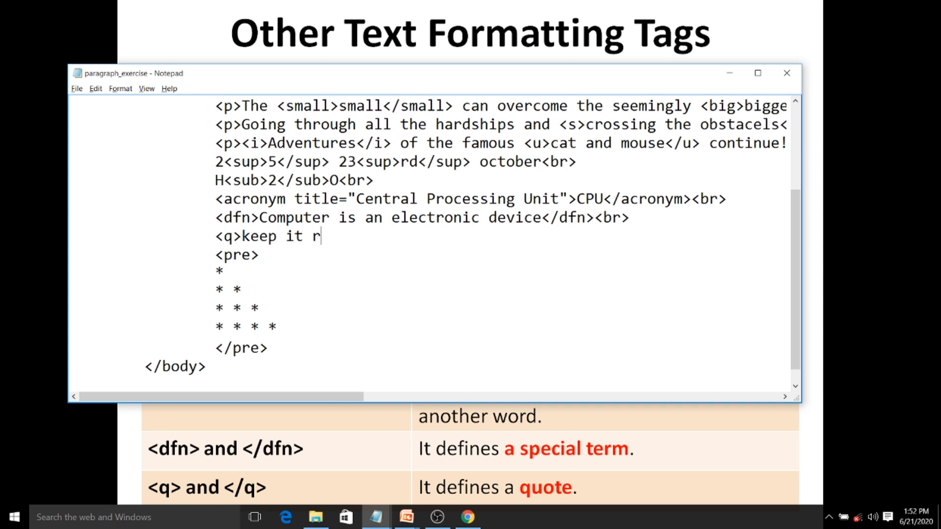
pyautogui.write('imple<')
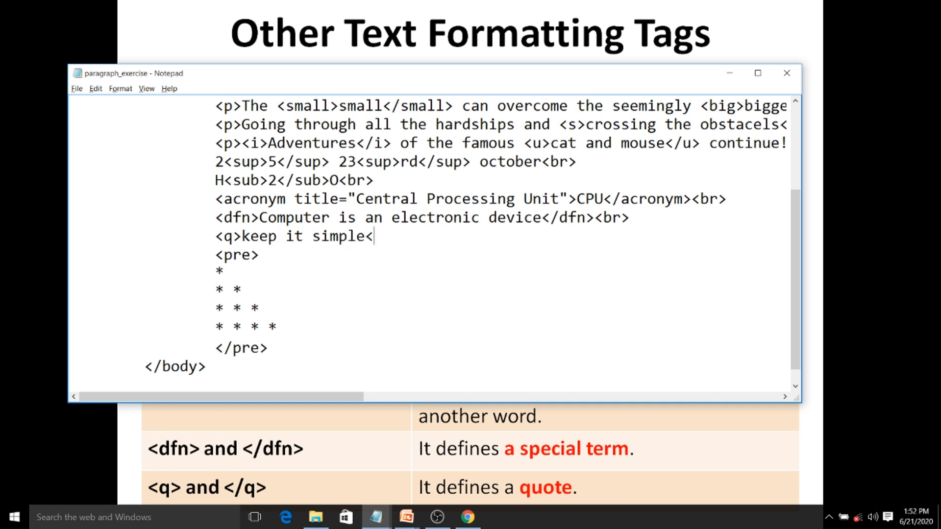
pyautogui.write('/q>')
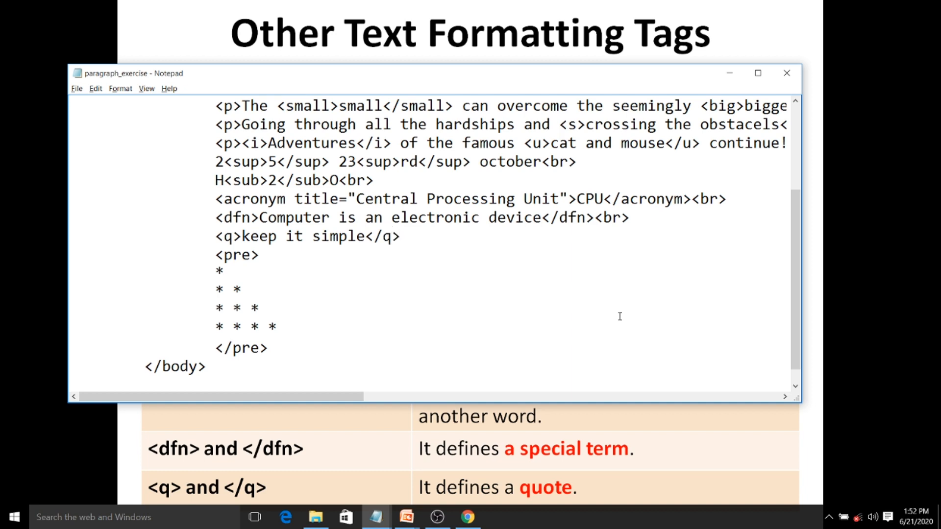
pyautogui.click(401, 236)
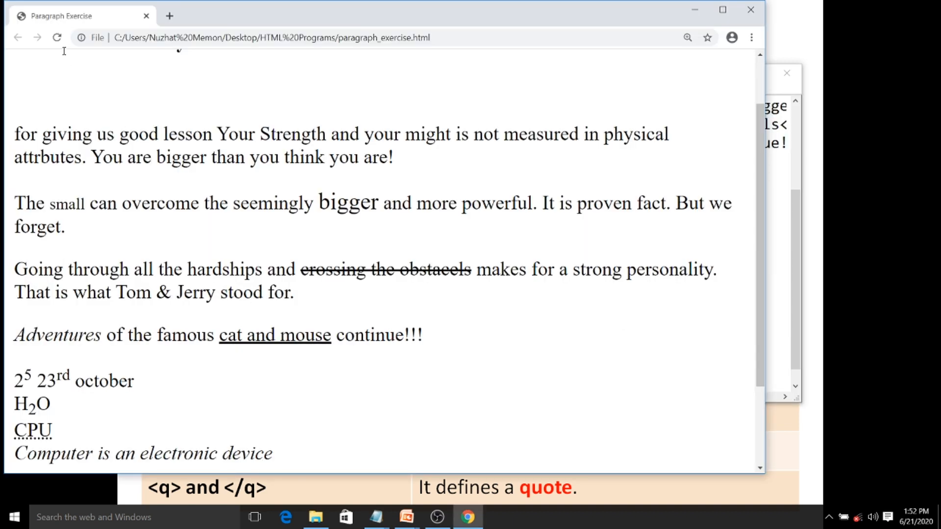
# Scroll Chrome down to the quoted "keep it simple" above the asterisk triangle, then Alt+Tab away
pyautogui.scroll(-3)
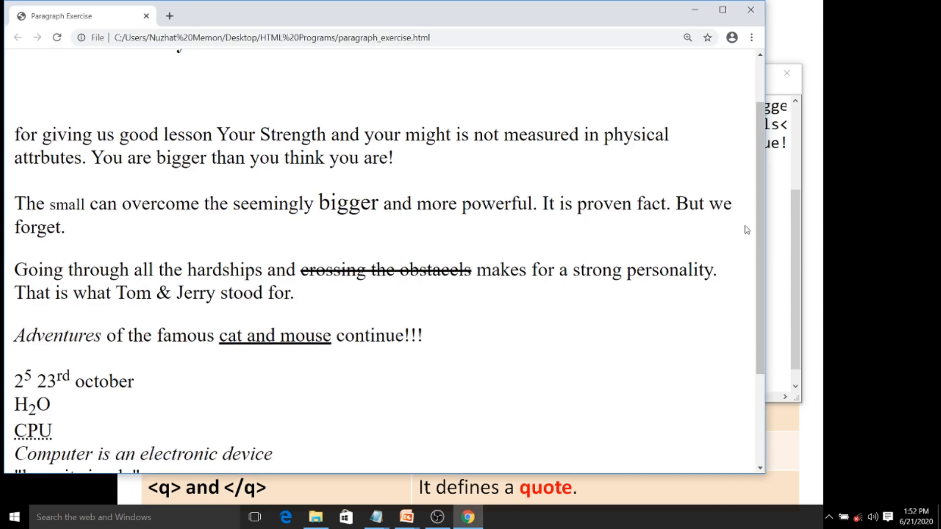
pyautogui.scroll(-3)
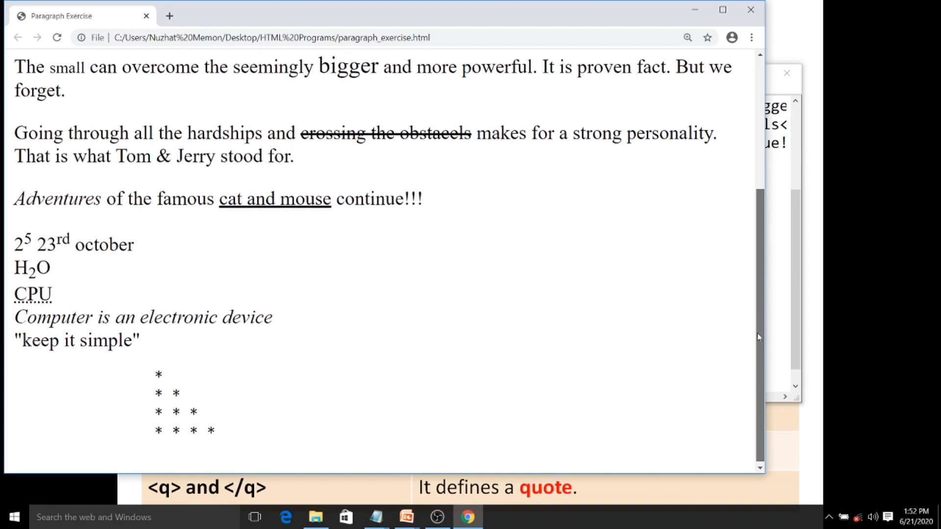
pyautogui.press('alt+tab')
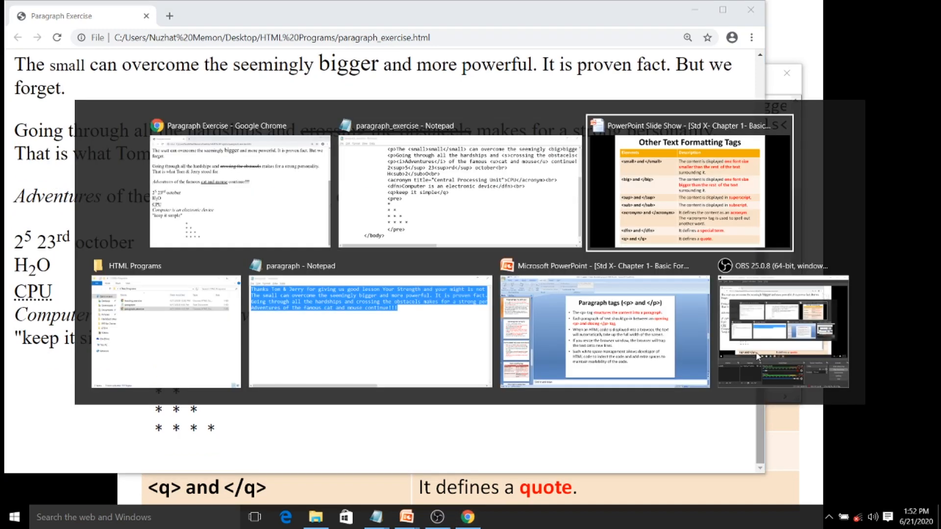